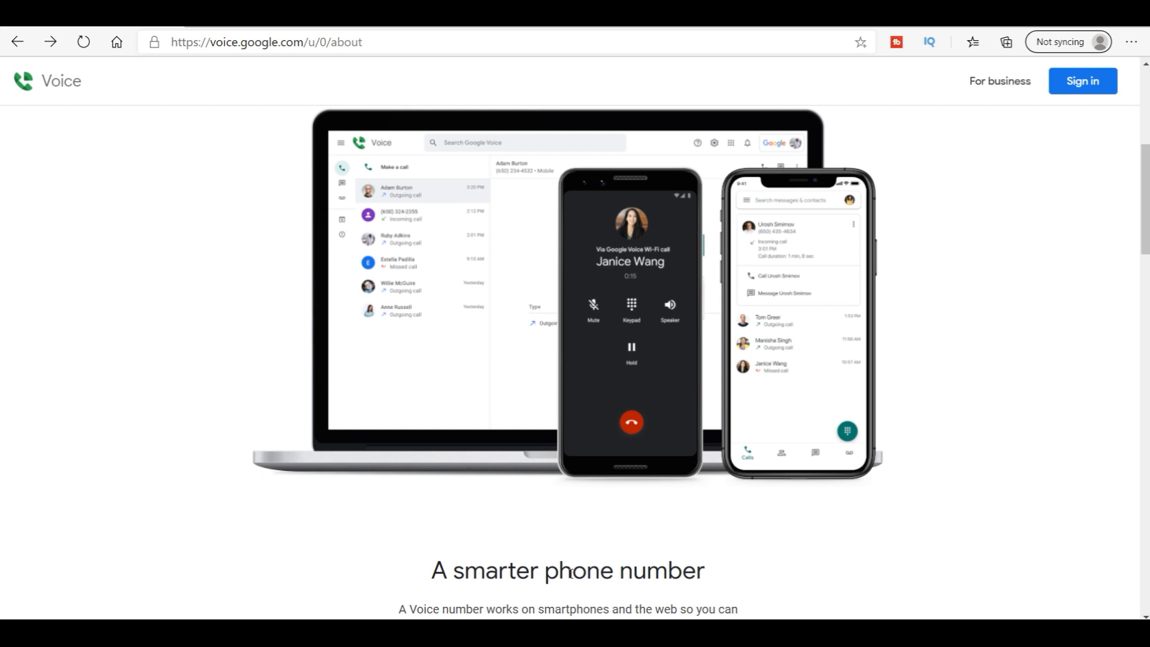
pyautogui.moveTo(574, 572)
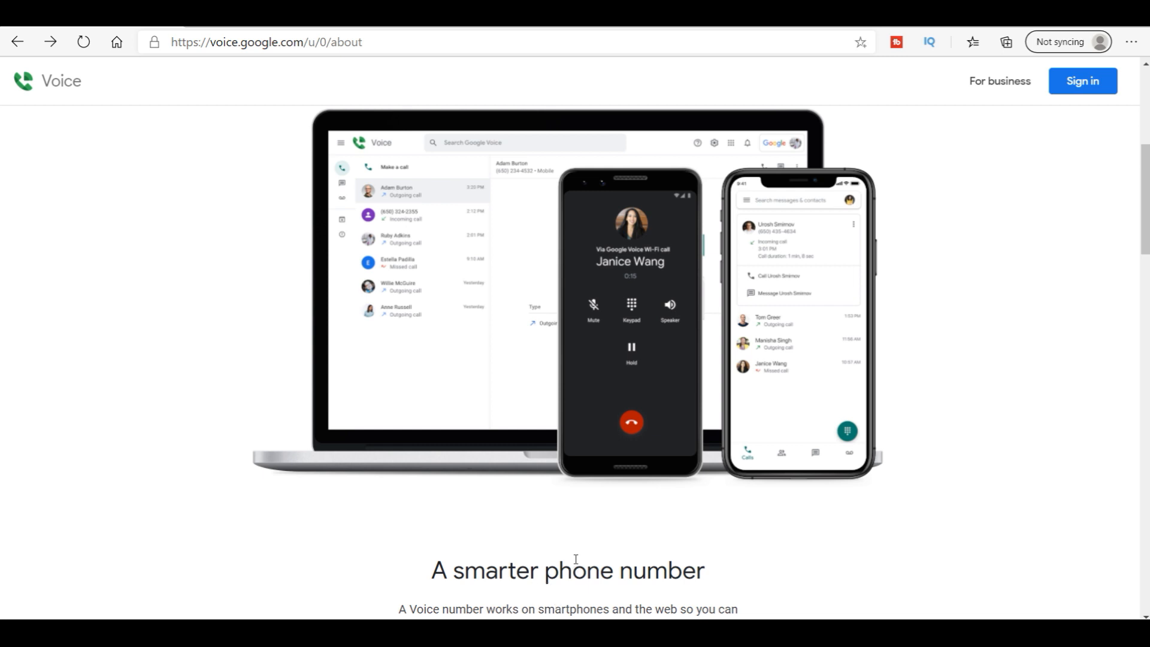
# - Scroll the voice.google.com about page past the feature sections to the Get Voice personal/business choice
pyautogui.scroll(-3)
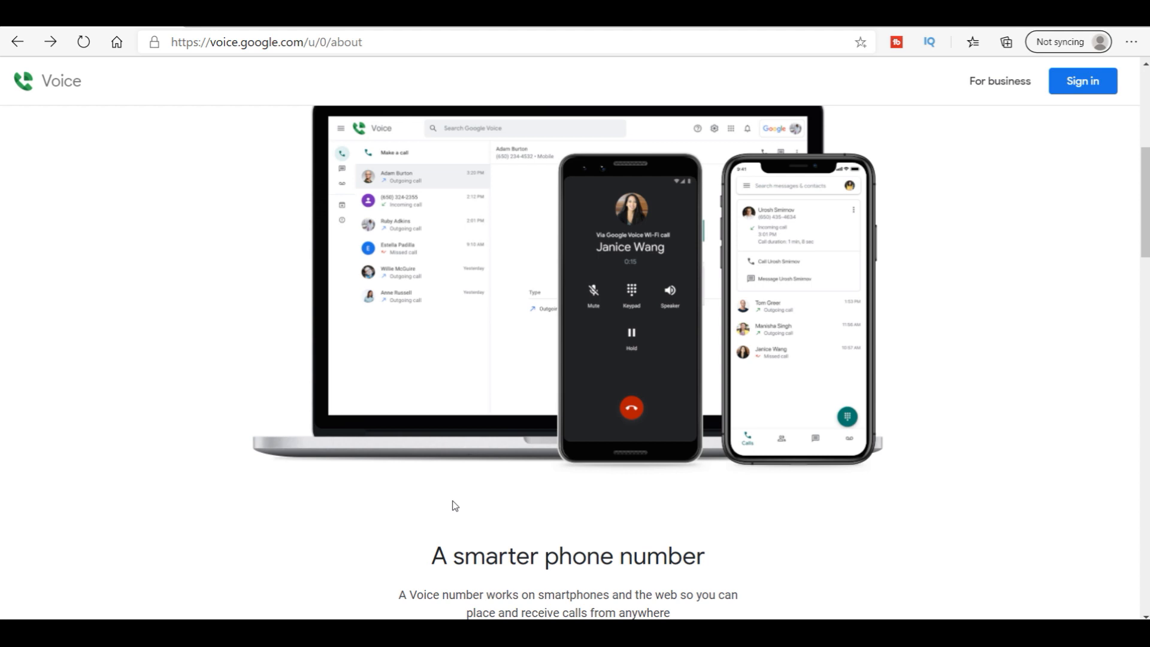
pyautogui.scroll(-3)
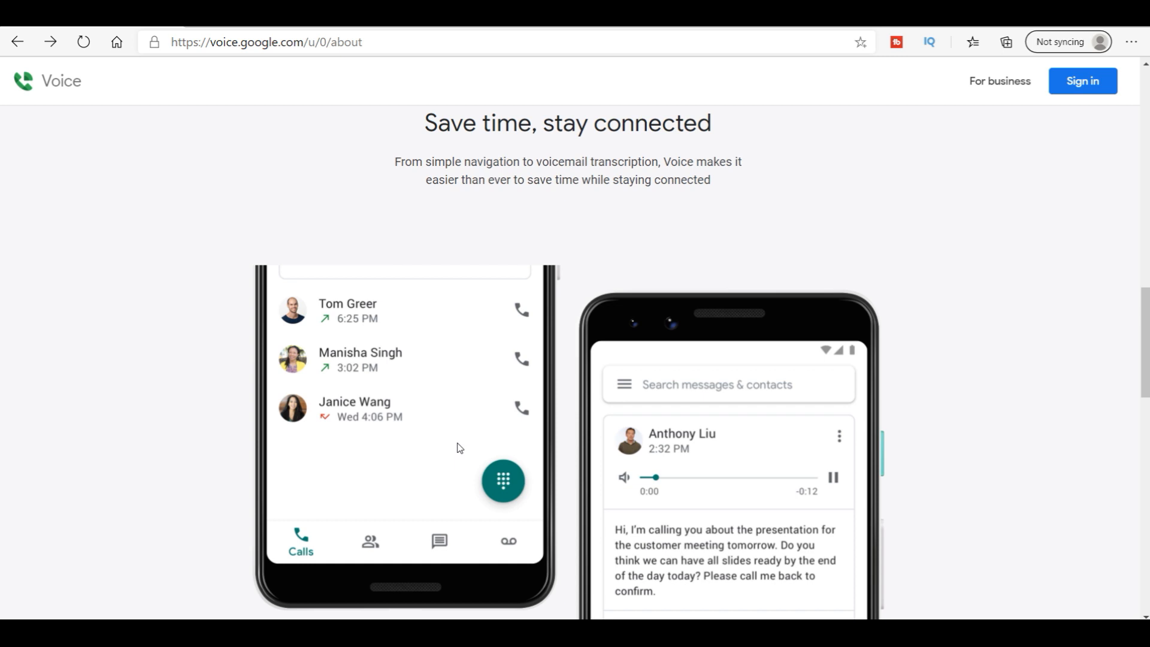
pyautogui.moveTo(449, 391)
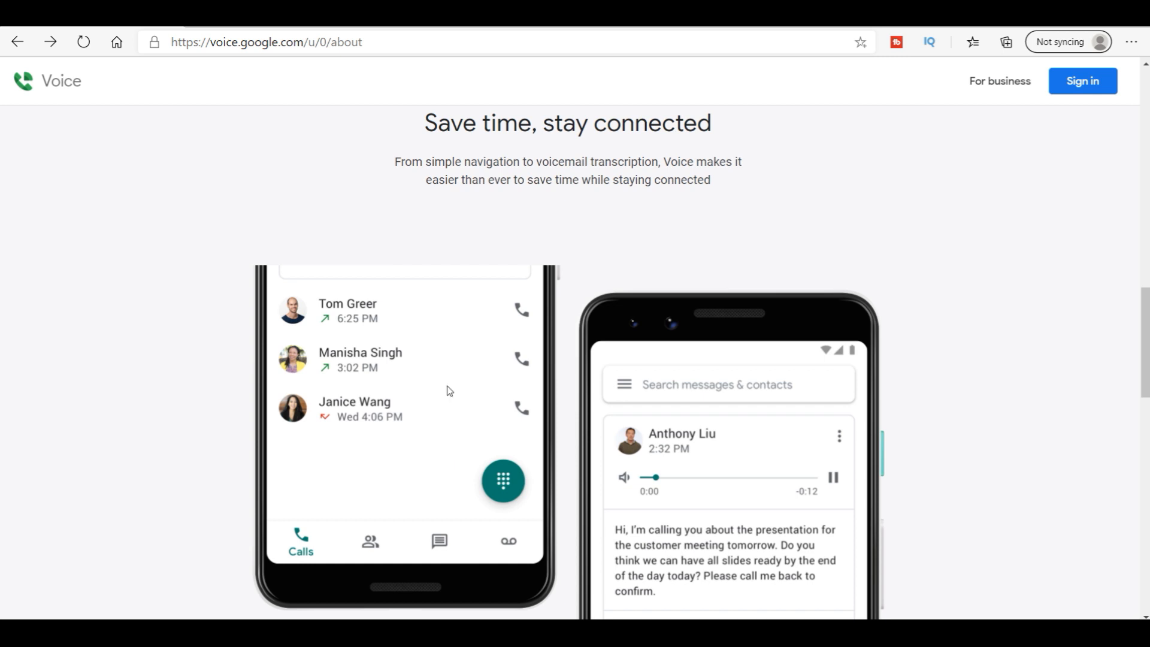
pyautogui.moveTo(571, 166)
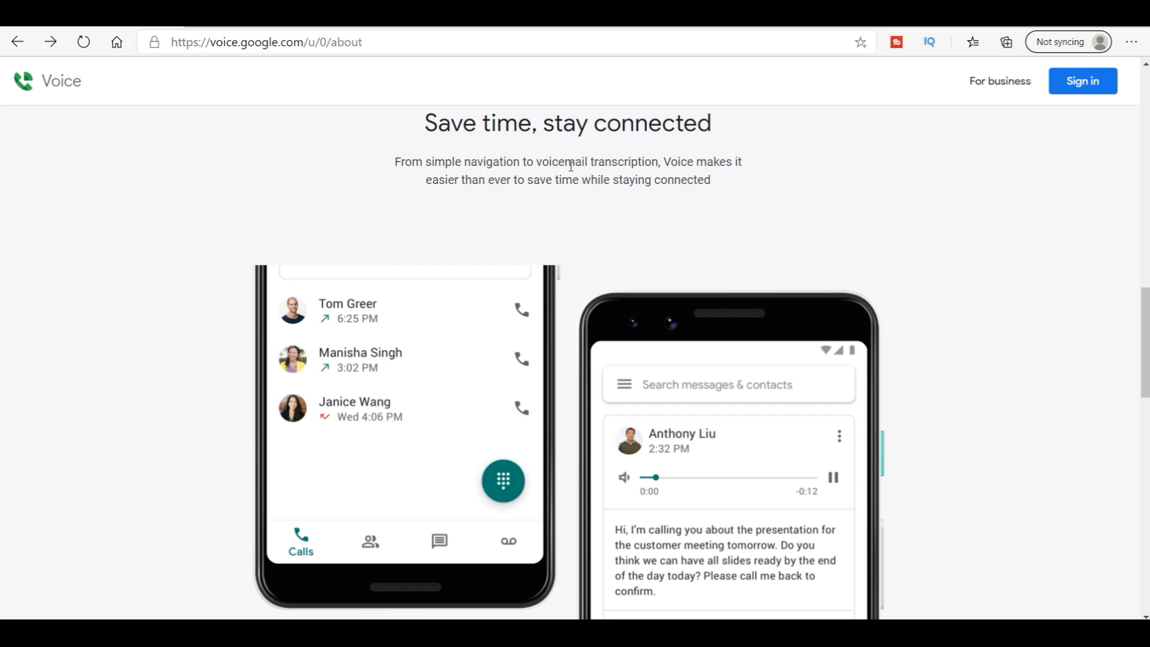
pyautogui.moveTo(623, 209)
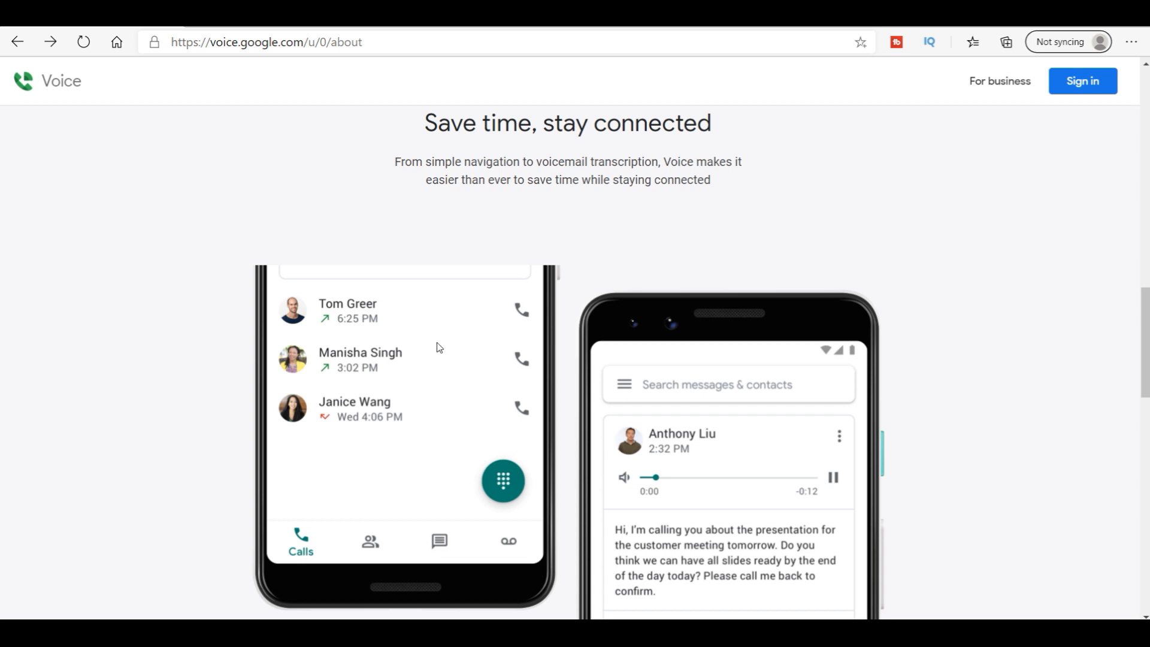
pyautogui.moveTo(204, 404)
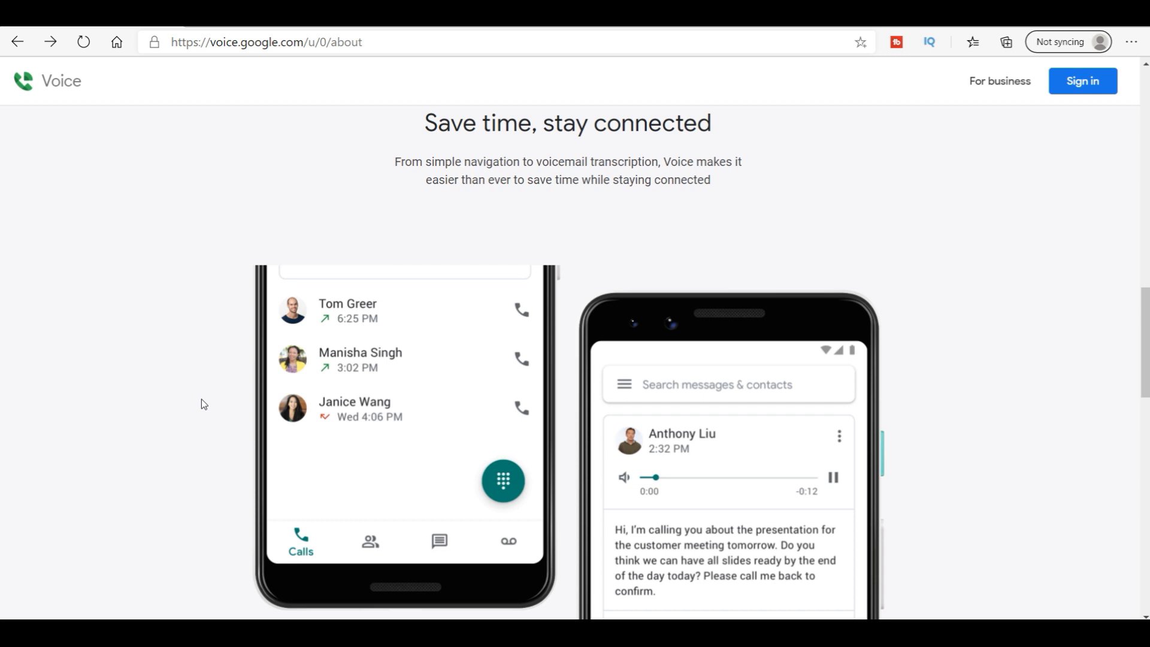
pyautogui.scroll(-3)
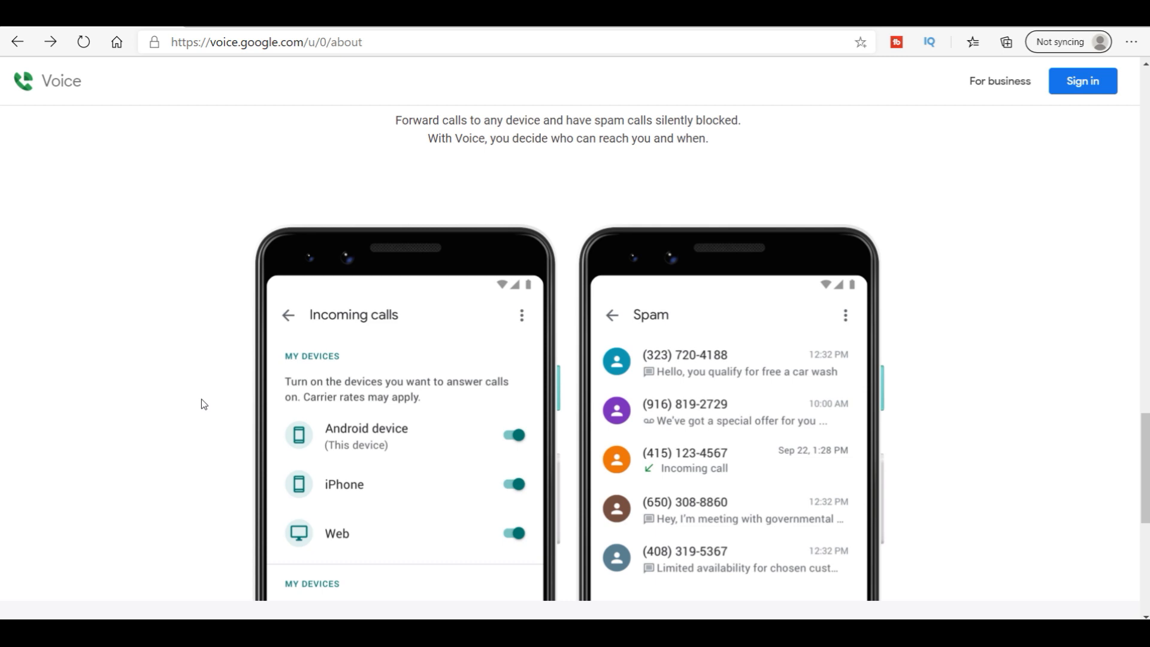
pyautogui.scroll(-3)
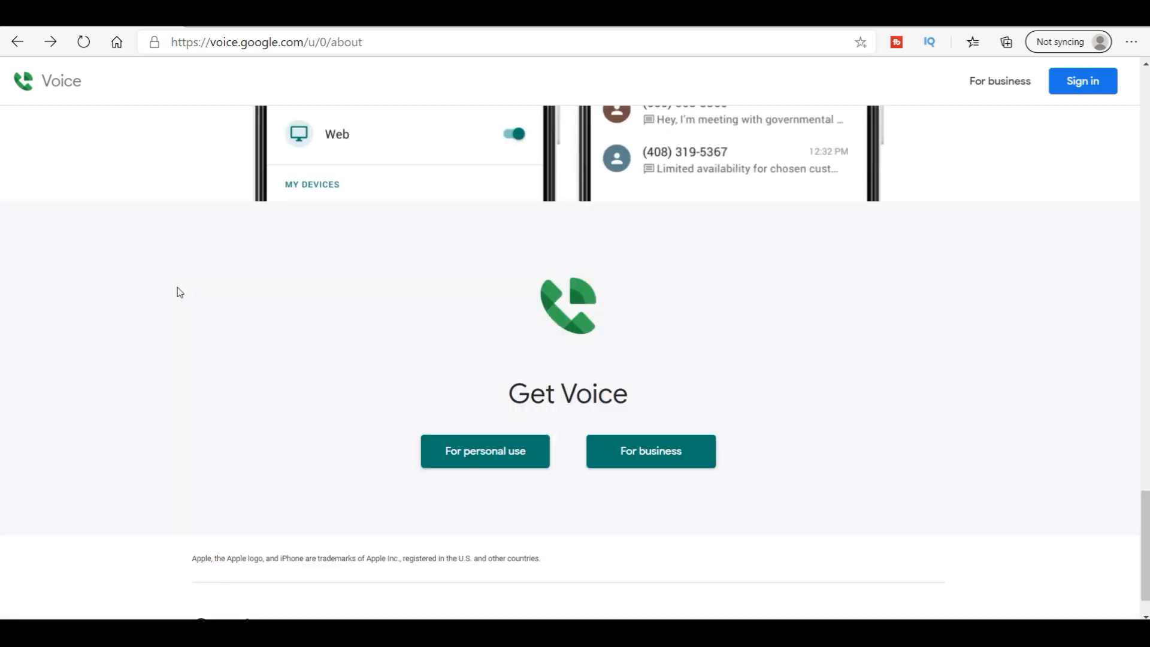
pyautogui.moveTo(519, 456)
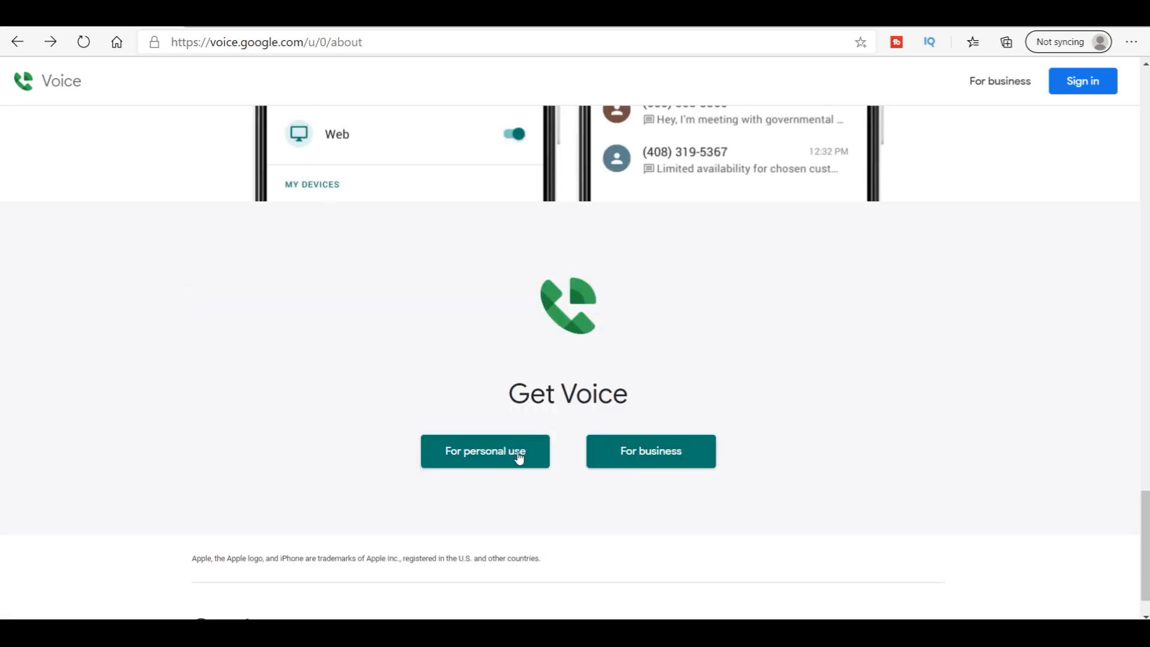
pyautogui.moveTo(650, 451)
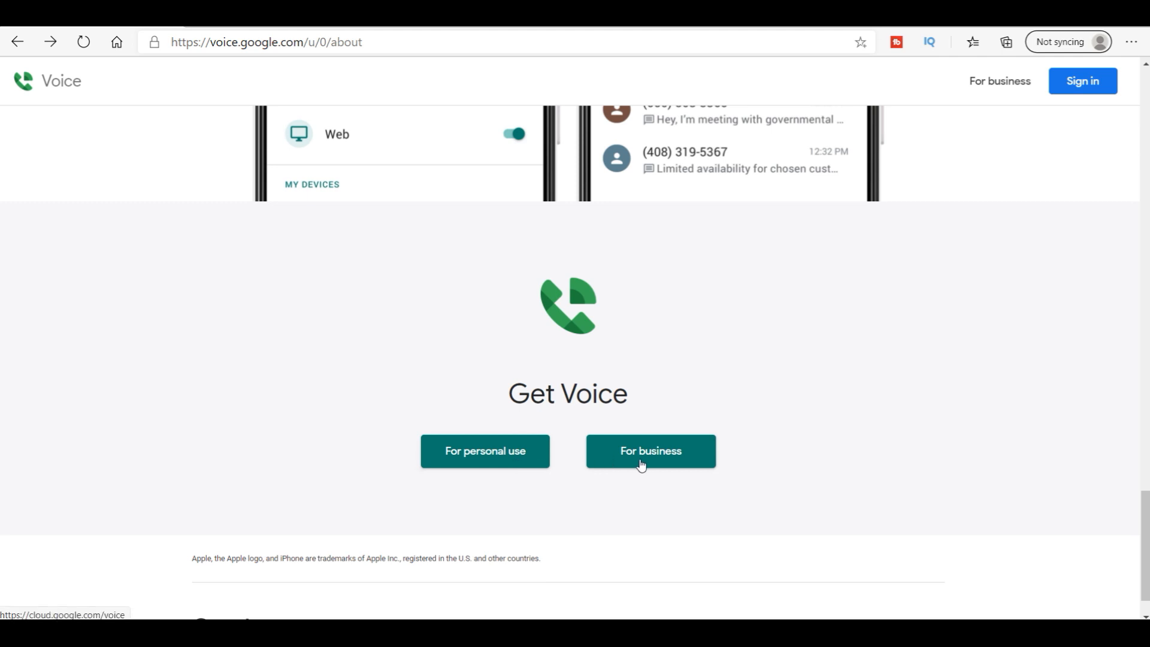
pyautogui.moveTo(591, 485)
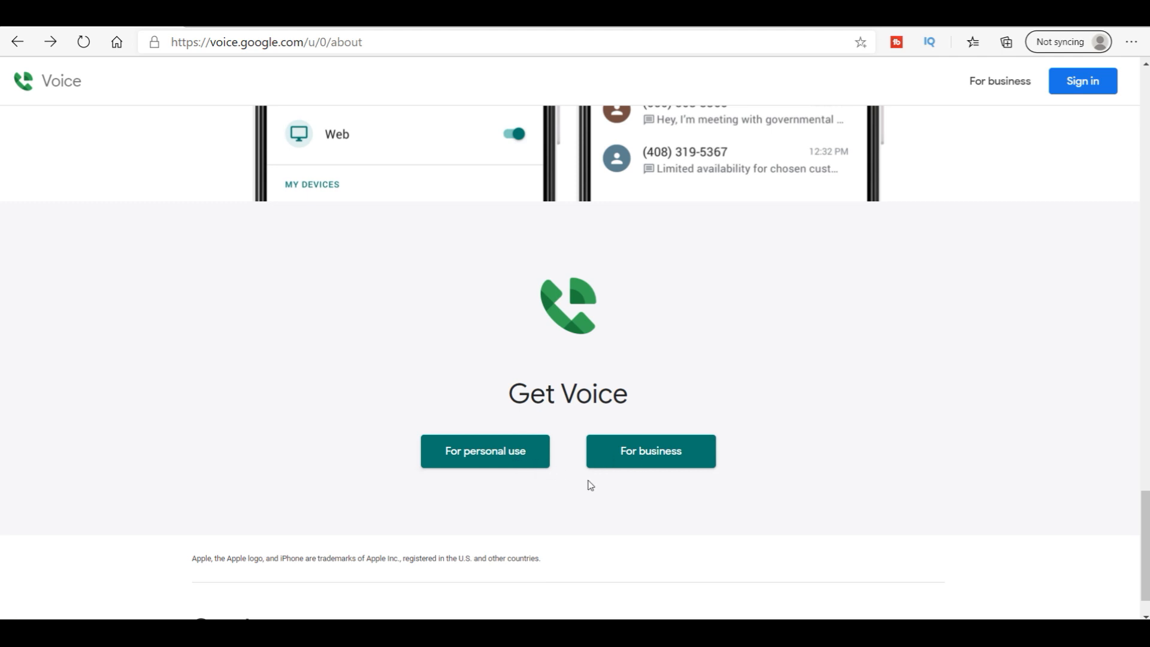
pyautogui.moveTo(615, 495)
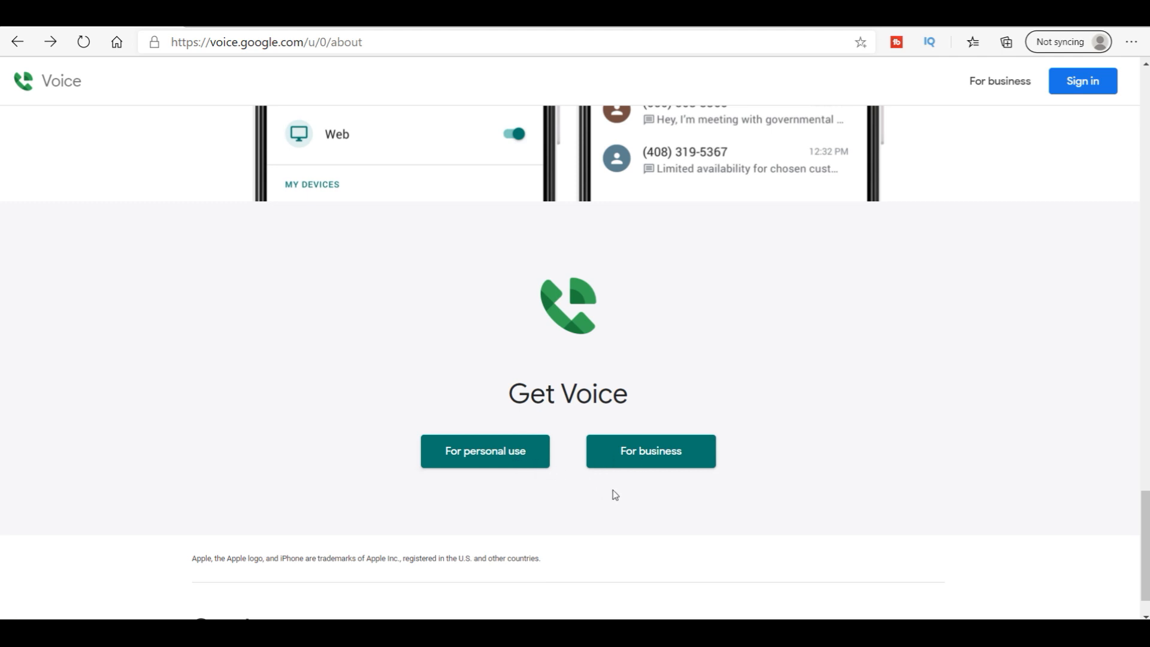
# - Open 'For business' (cloud.google.com/voice) and scroll through its Benefits down to the Starter, Standard and Premium plans
pyautogui.click(649, 450)
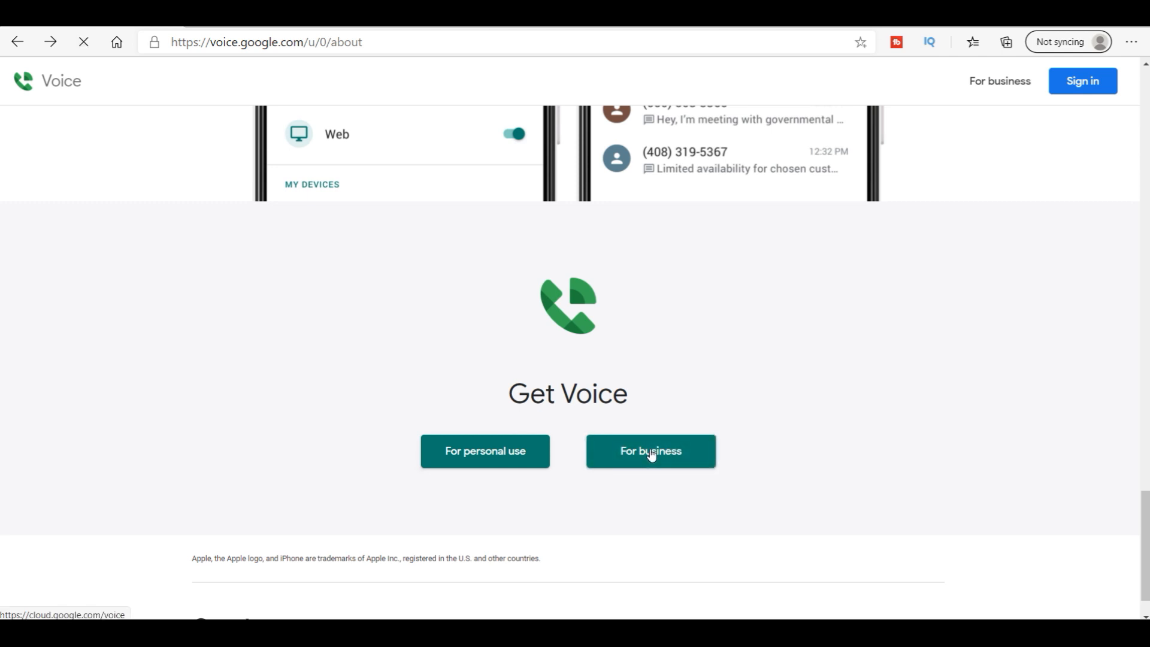
pyautogui.click(649, 451)
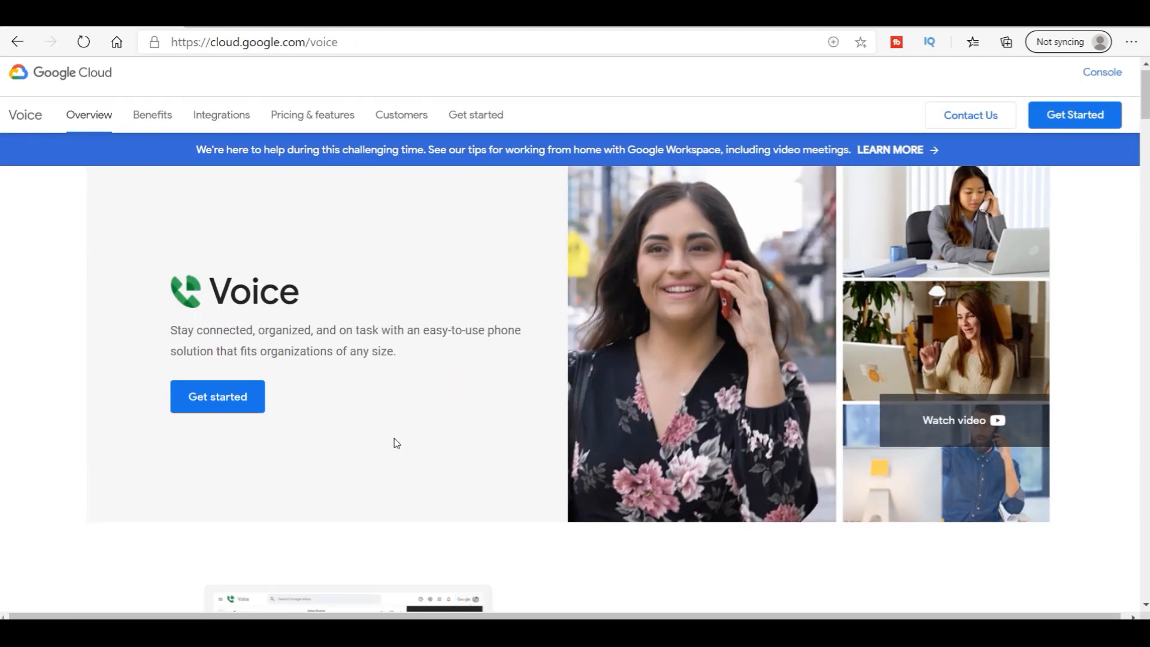
pyautogui.moveTo(200, 194)
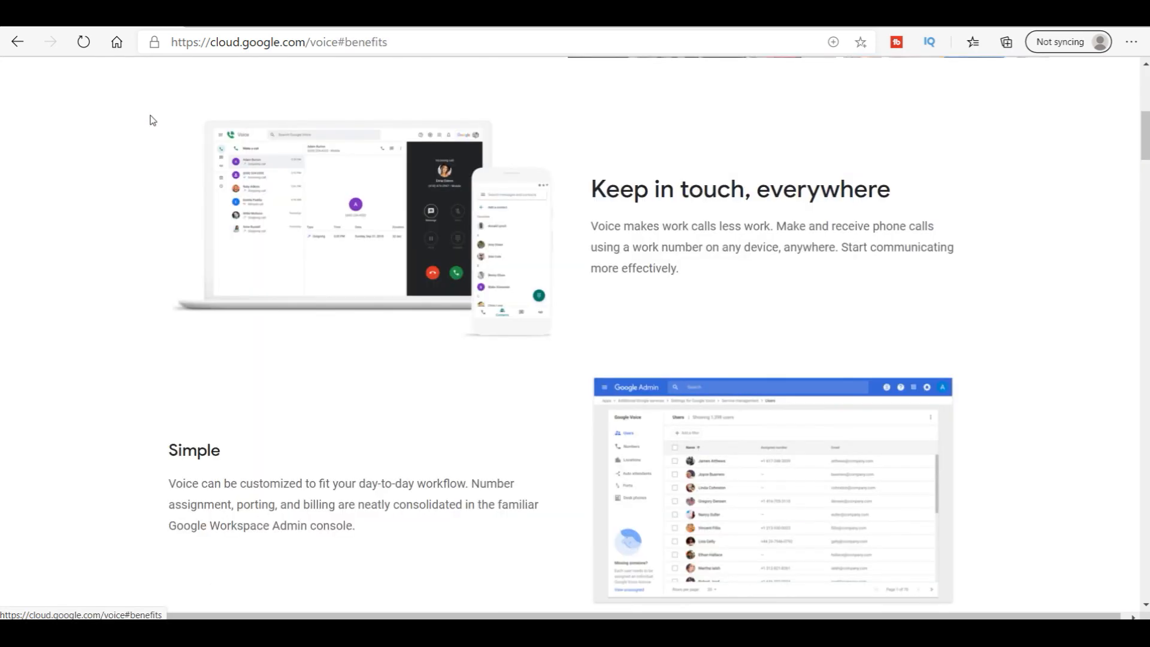
pyautogui.scroll(-3)
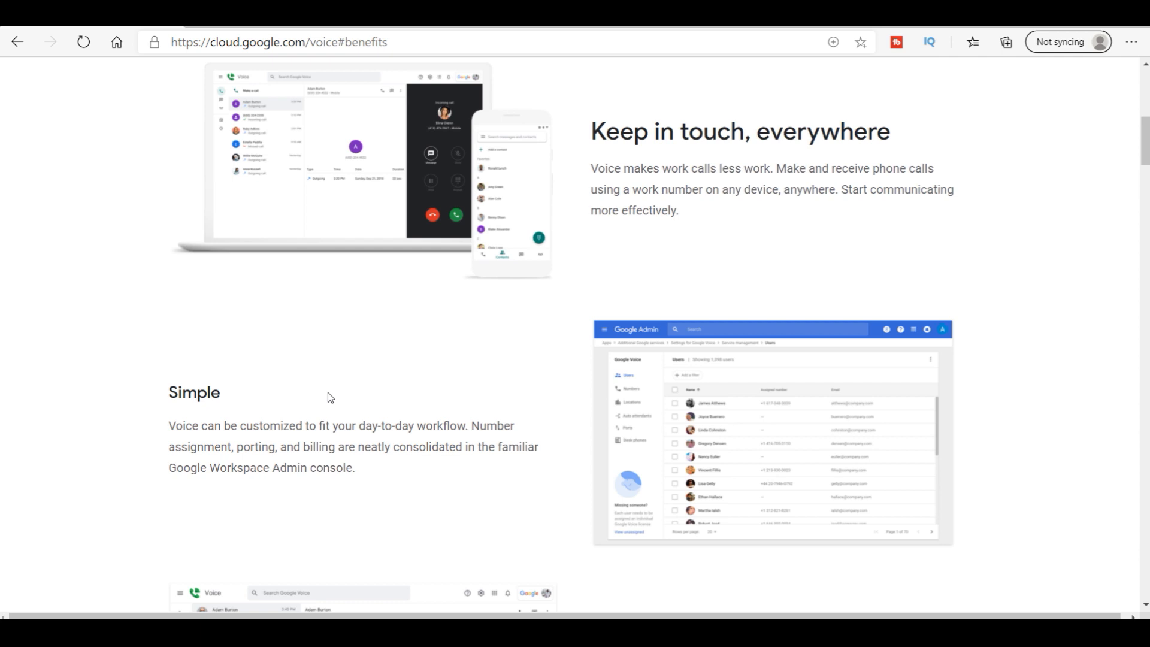
pyautogui.moveTo(225, 480)
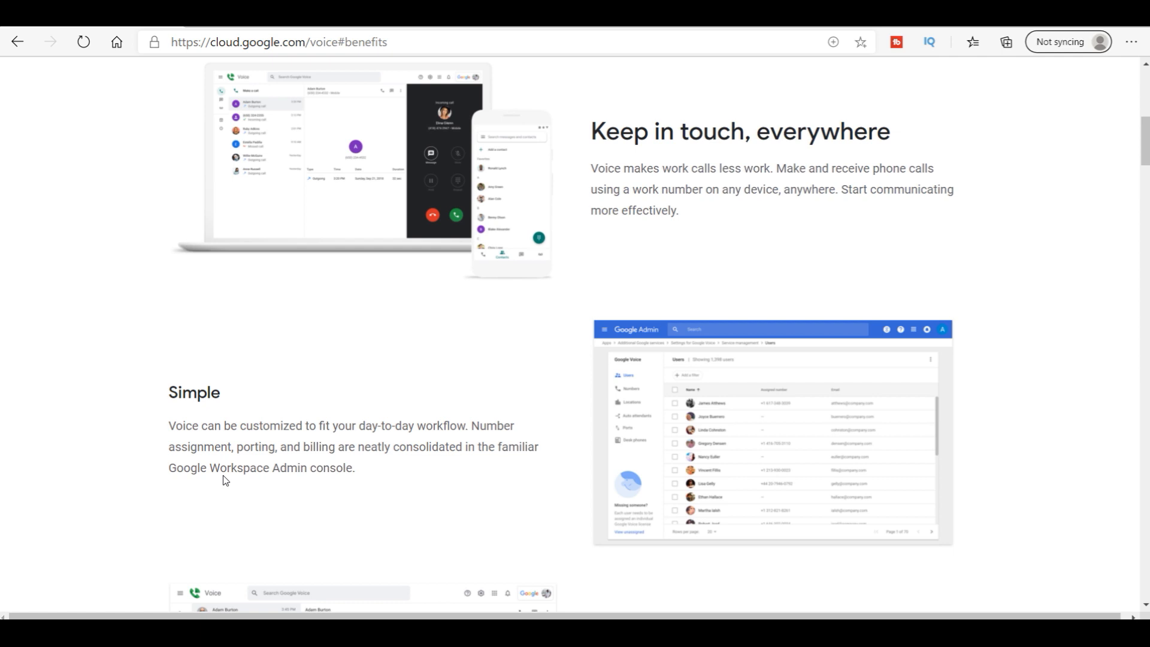
pyautogui.scroll(-3)
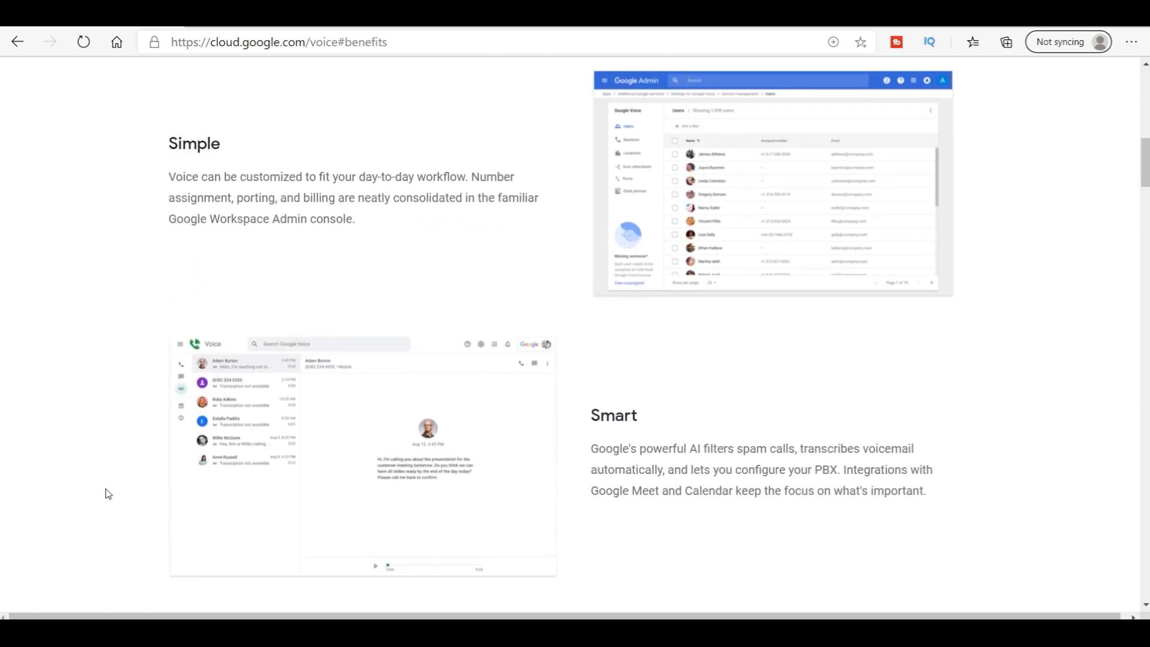
pyautogui.scroll(-3)
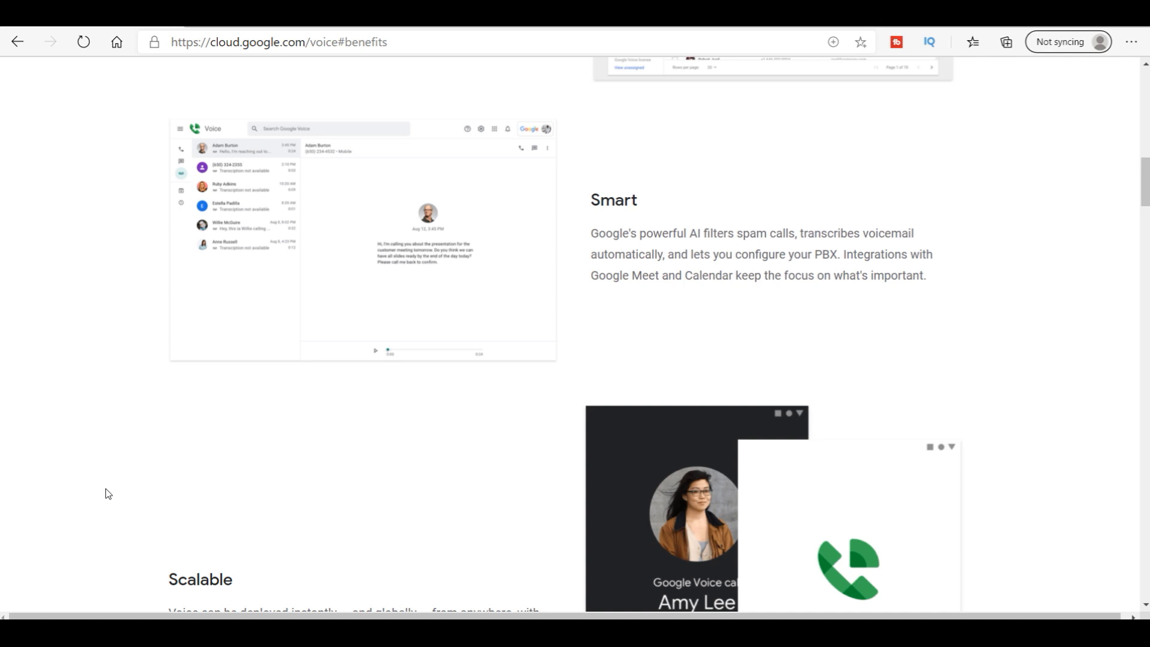
pyautogui.scroll(-3)
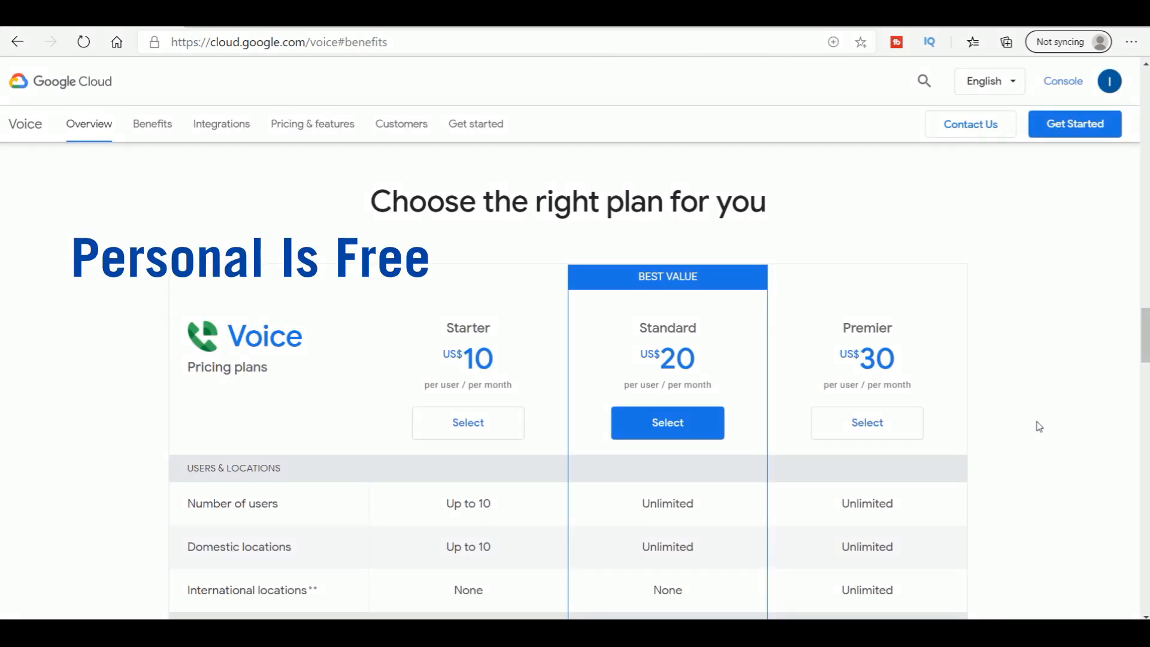
pyautogui.moveTo(517, 361)
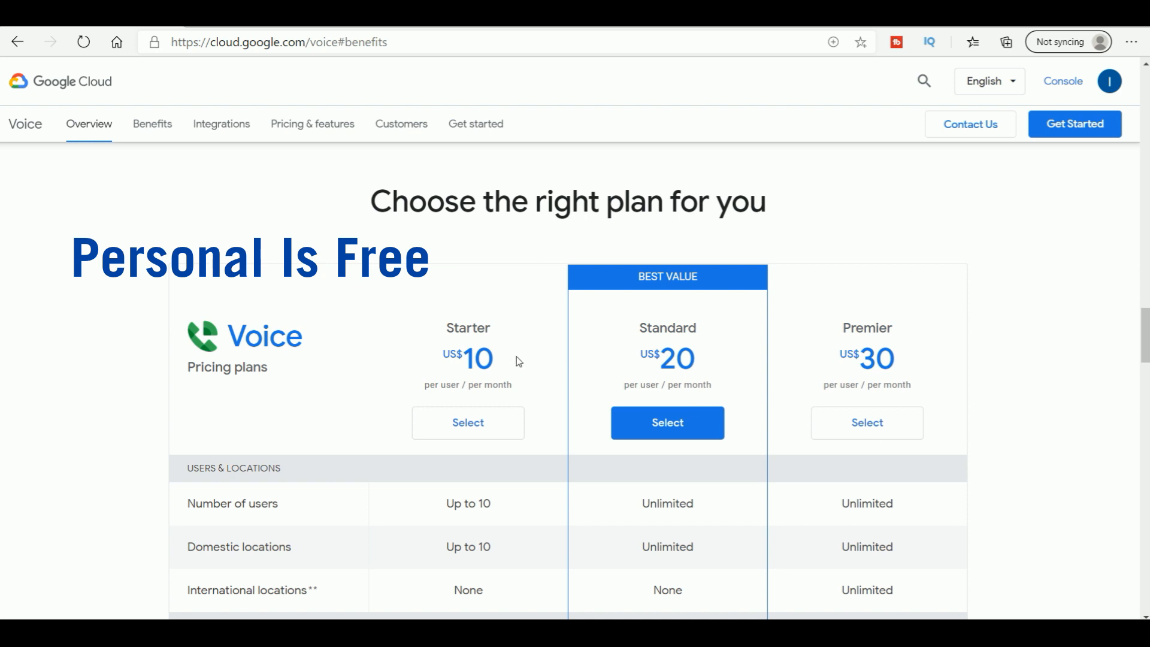
pyautogui.moveTo(754, 360)
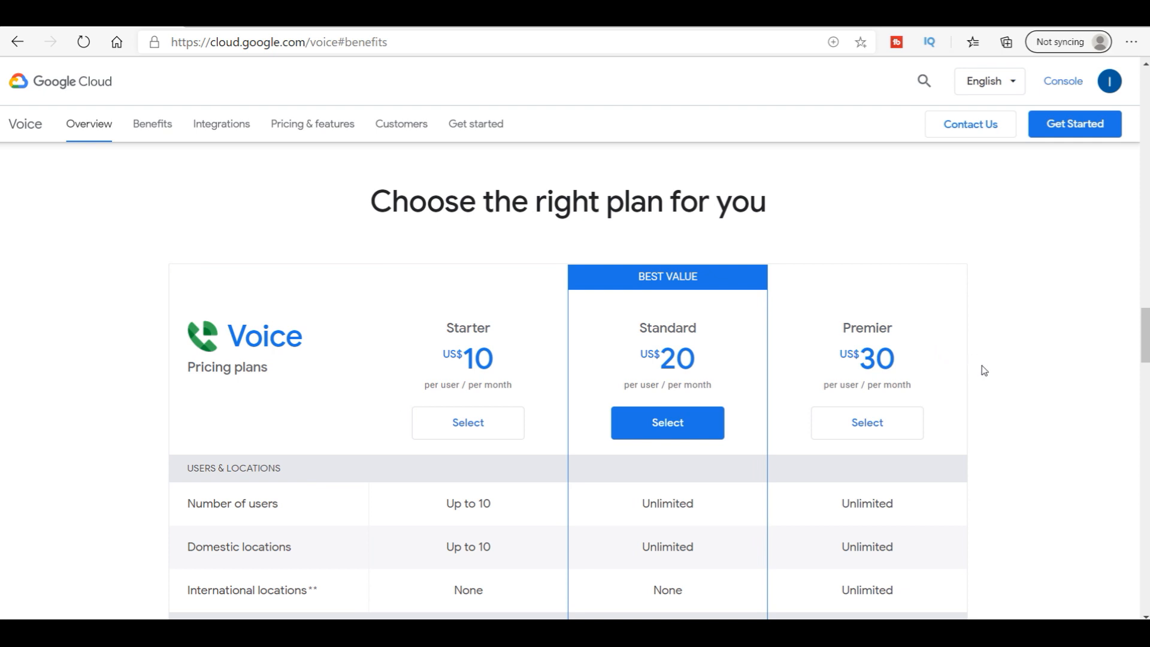
pyautogui.scroll(-3)
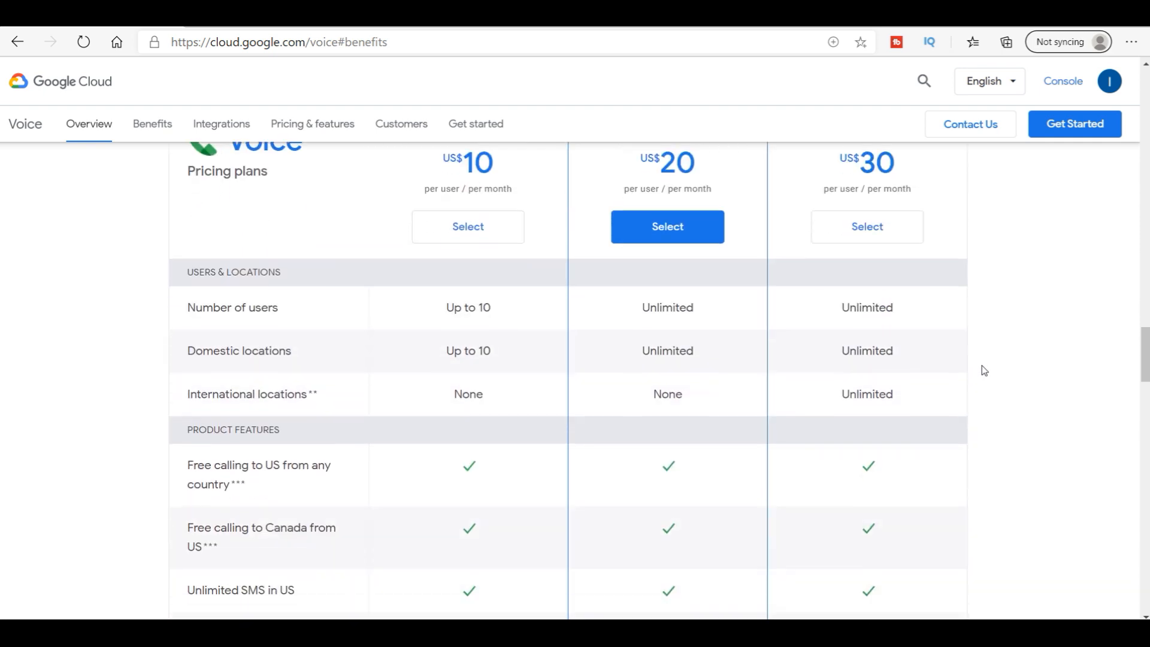
pyautogui.moveTo(529, 337)
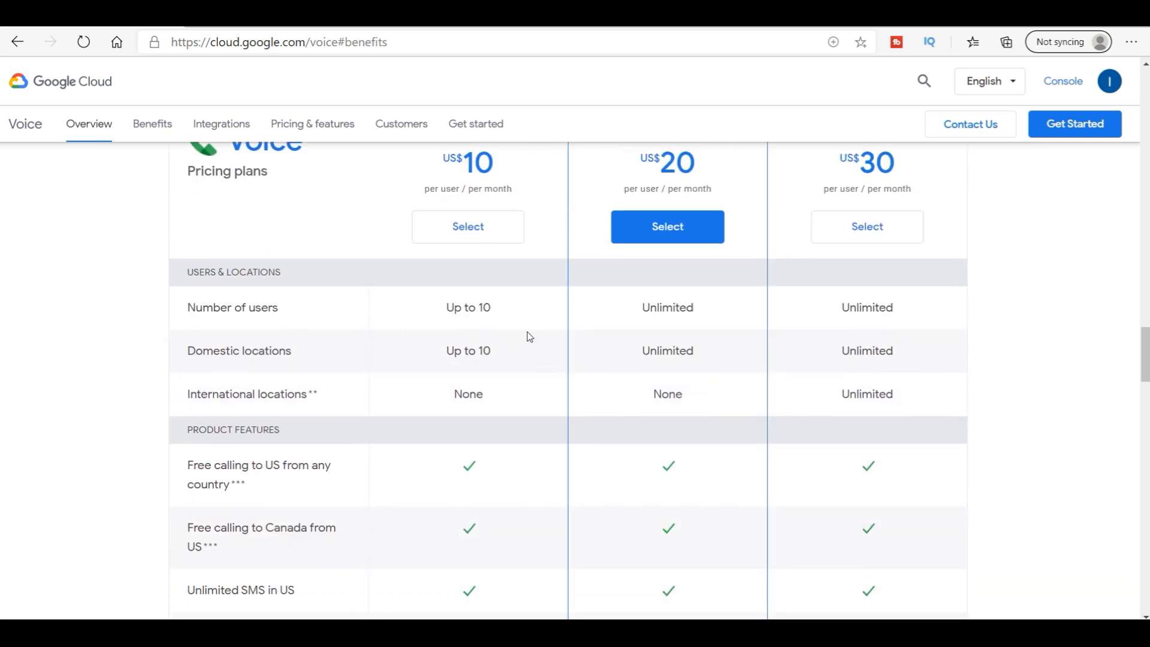
pyautogui.moveTo(518, 310)
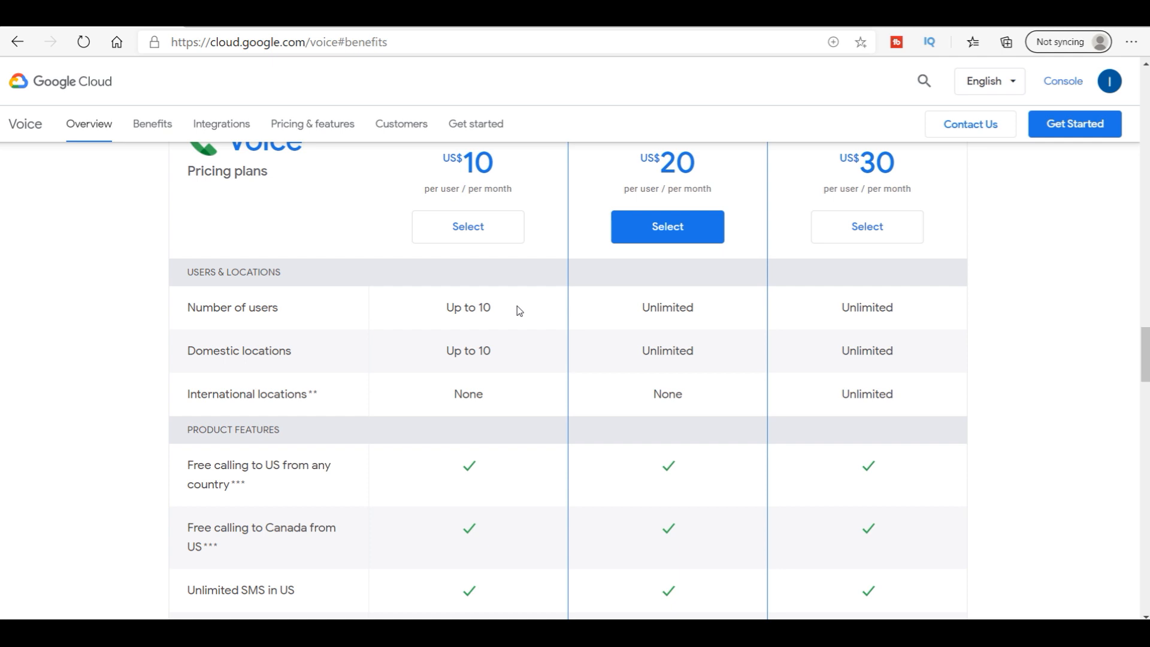
pyautogui.moveTo(669, 308)
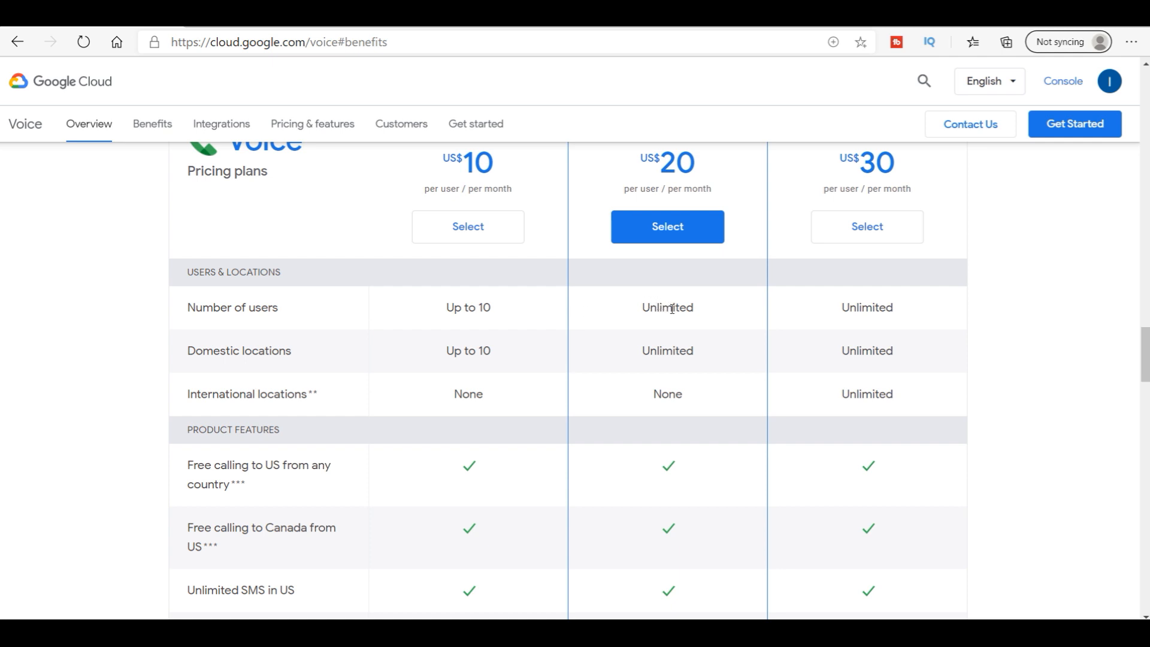
pyautogui.scroll(-3)
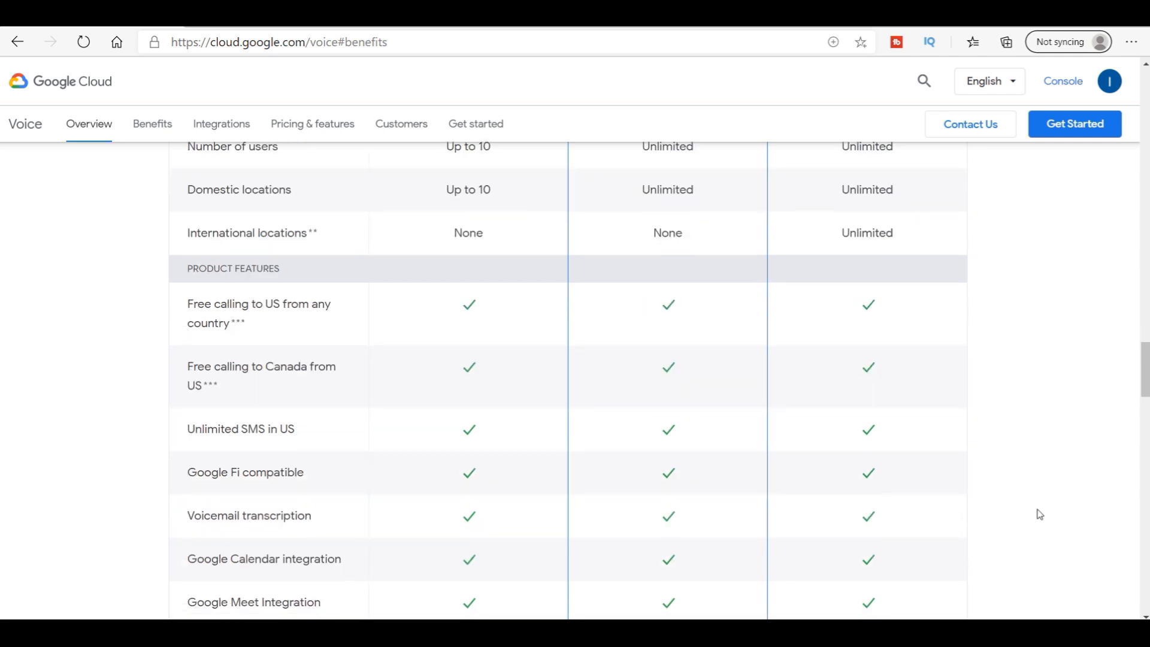
pyautogui.scroll(-3)
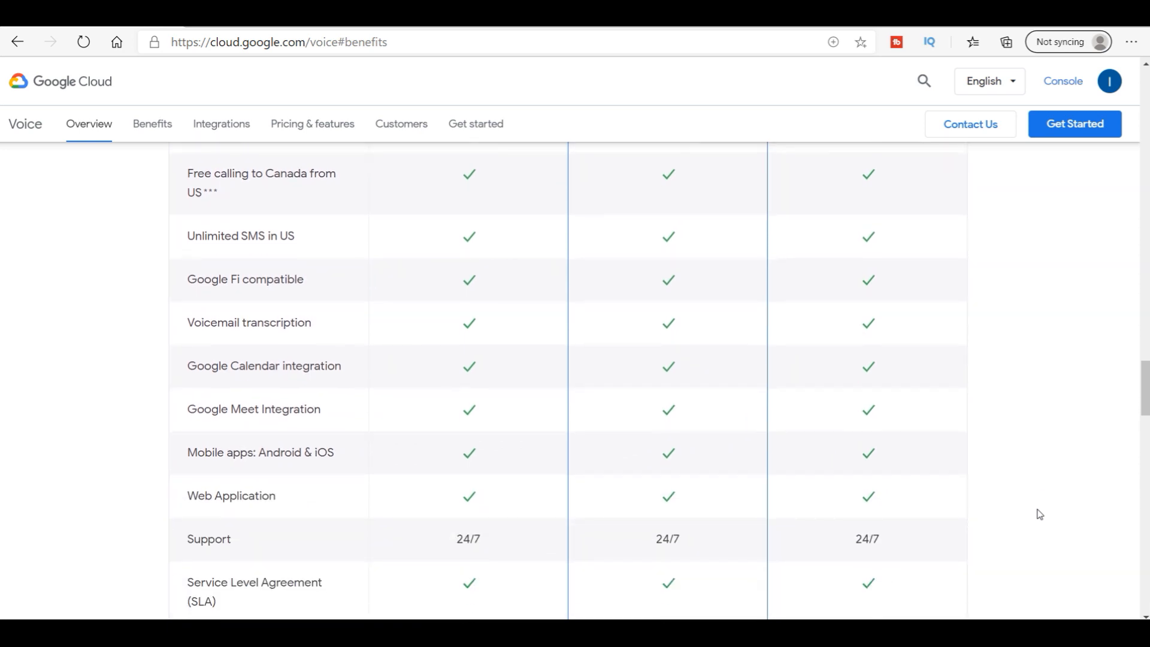
pyautogui.scroll(-3)
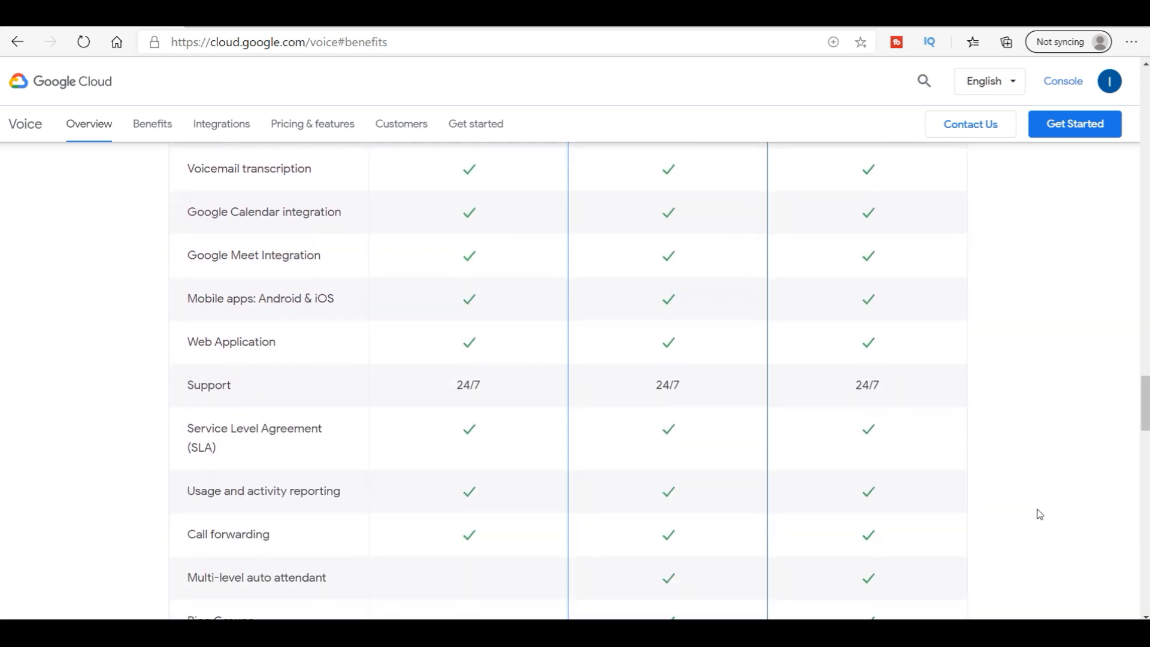
pyautogui.scroll(-3)
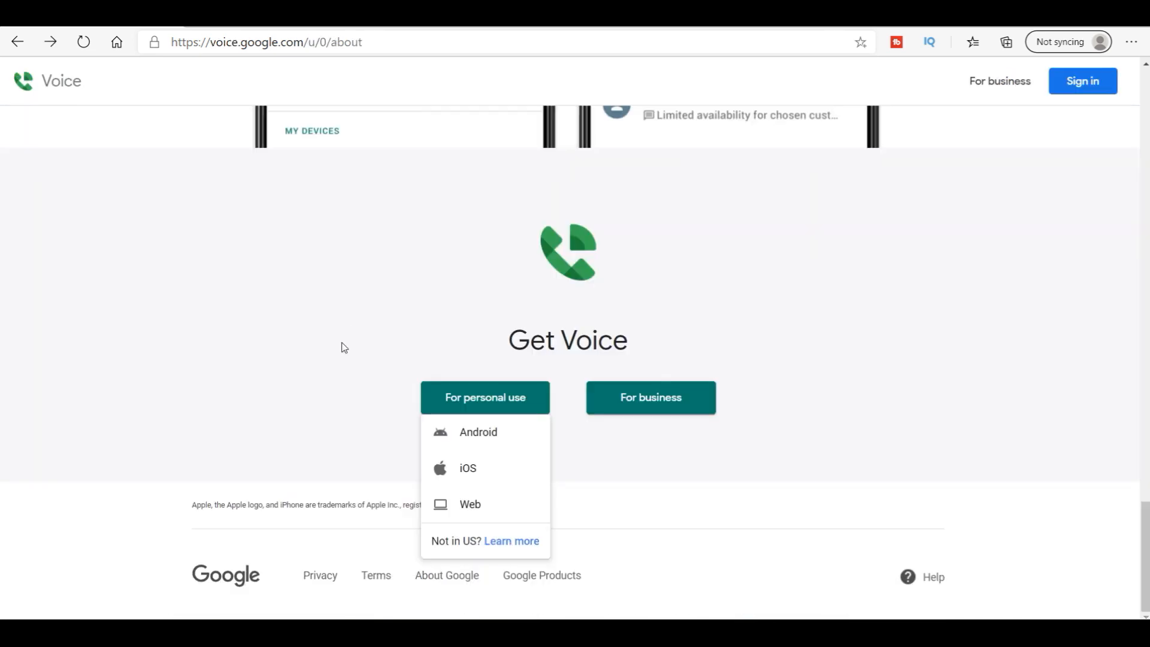
pyautogui.moveTo(488, 402)
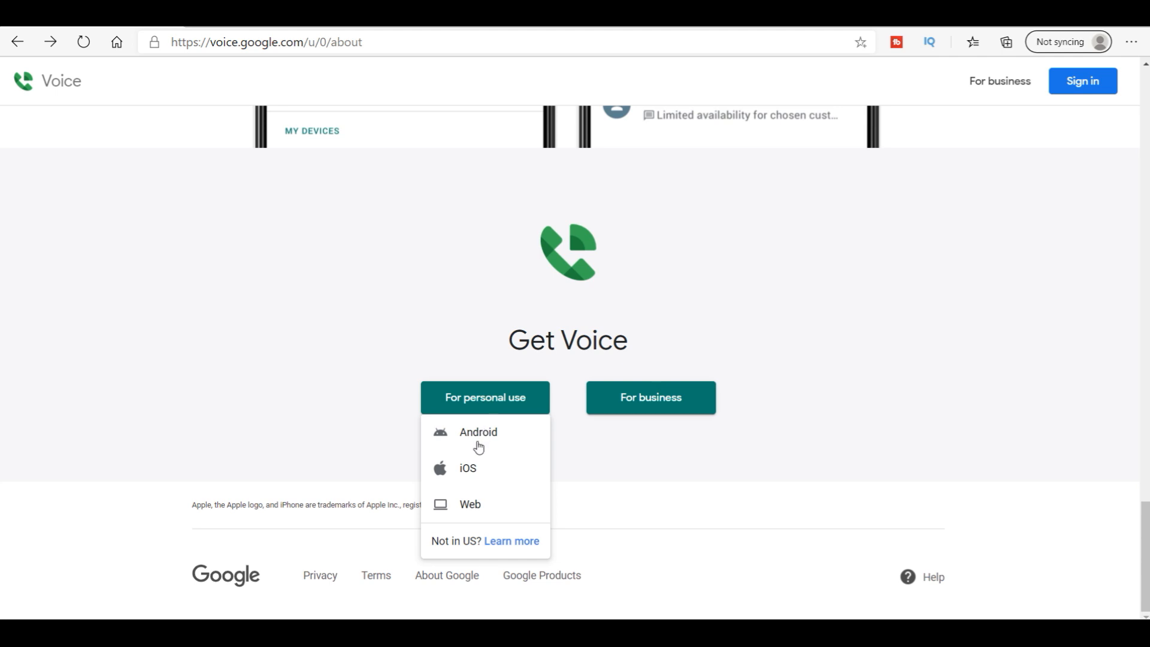
pyautogui.moveTo(474, 511)
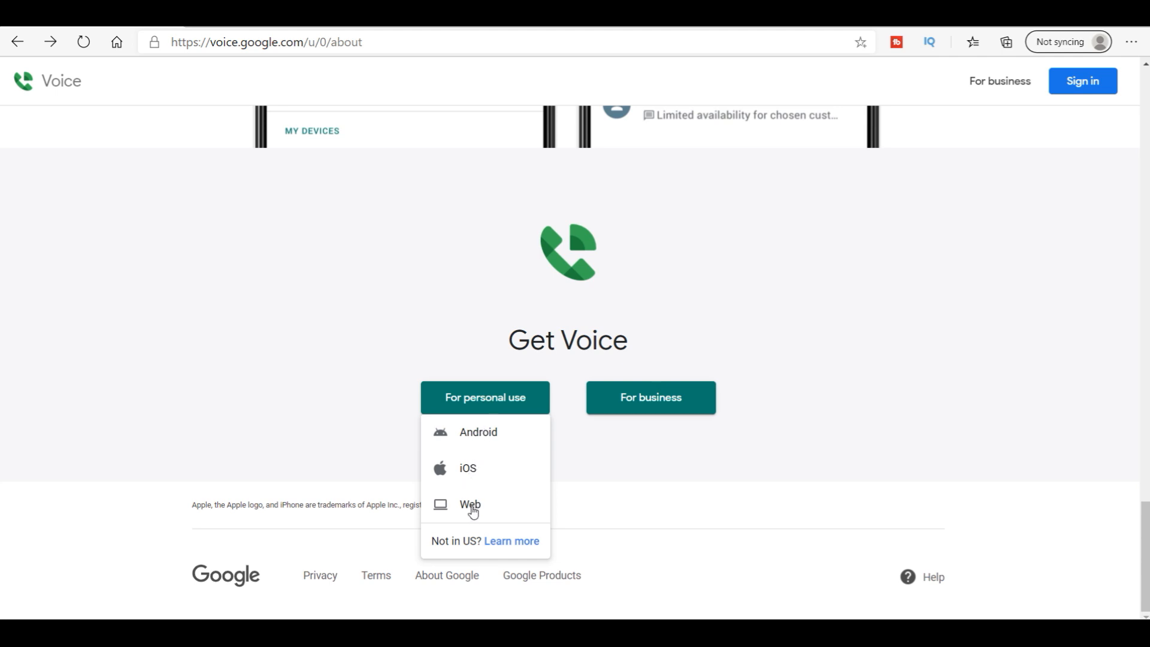
# - Choose Web under For personal use to reach the Welcome to Google Voice signup page
pyautogui.click(470, 505)
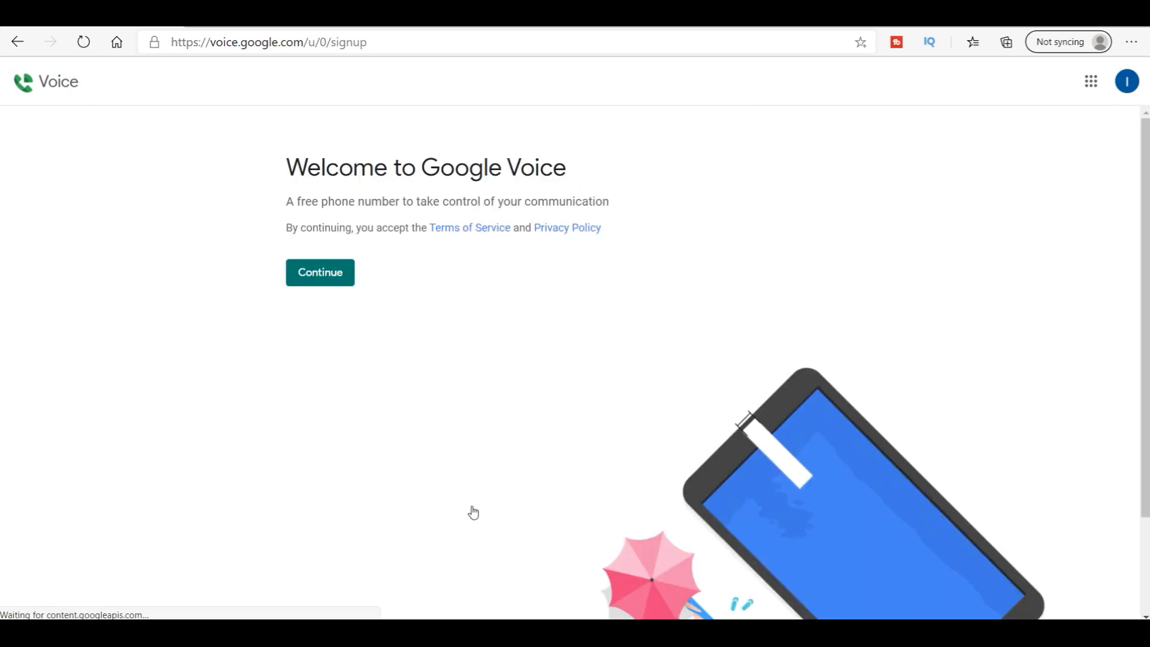
pyautogui.moveTo(442, 411)
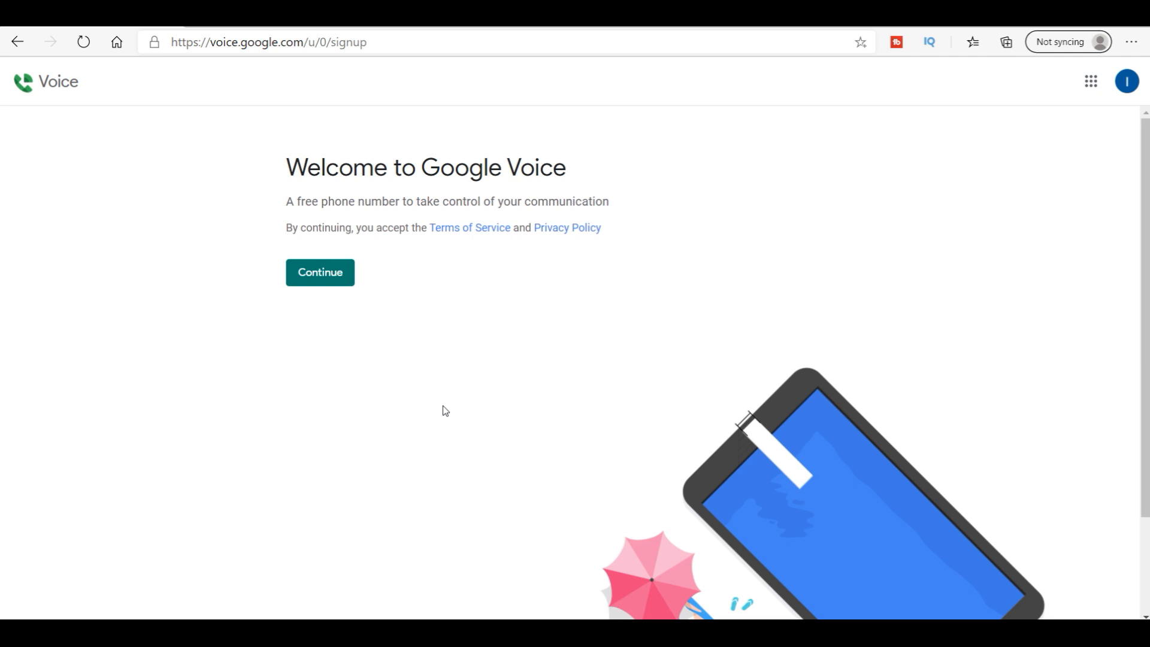
pyautogui.moveTo(371, 364)
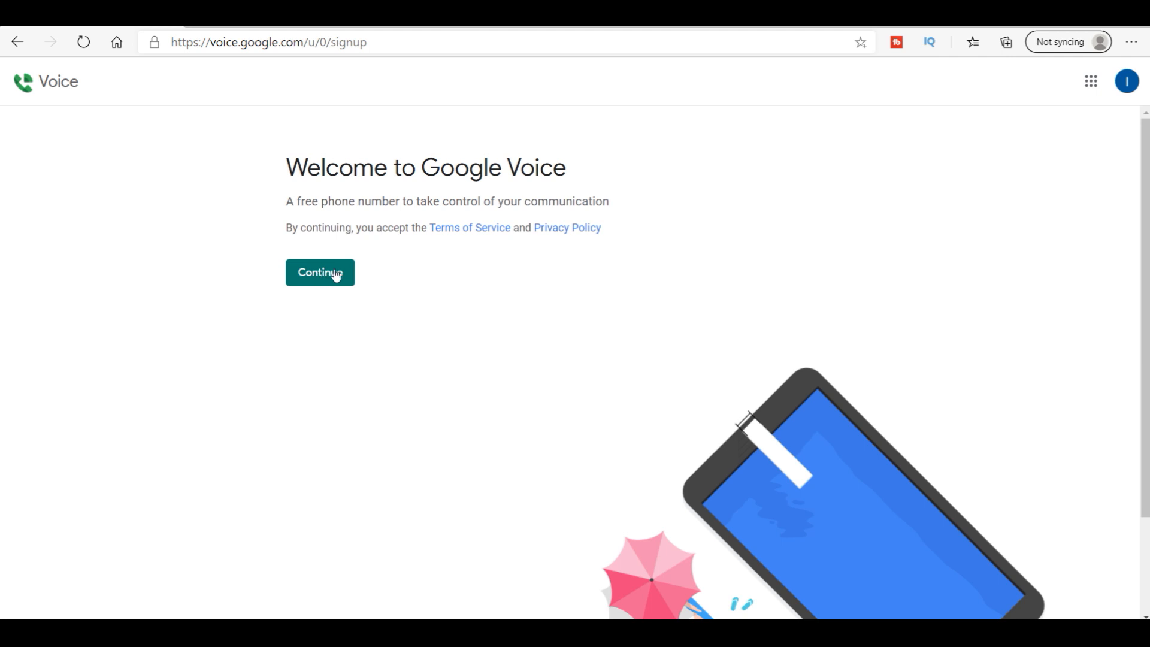
# - Continue past the welcome terms and list available numbers for Raleigh, NC from the nearby cities suggestions
pyautogui.click(320, 272)
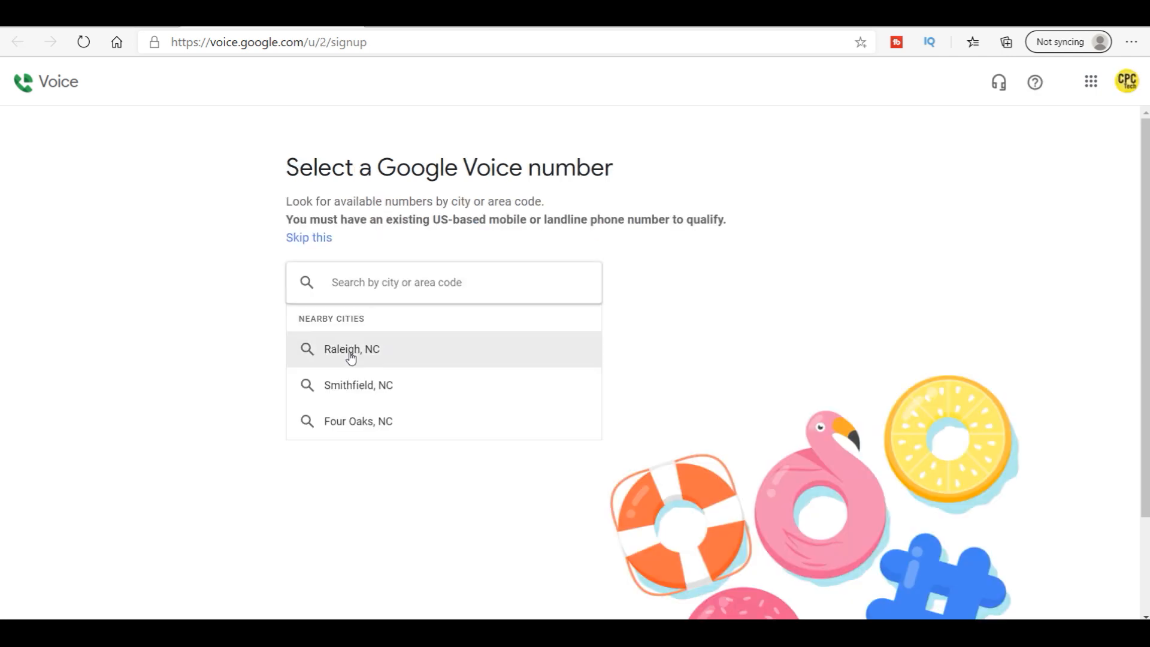
pyautogui.click(351, 349)
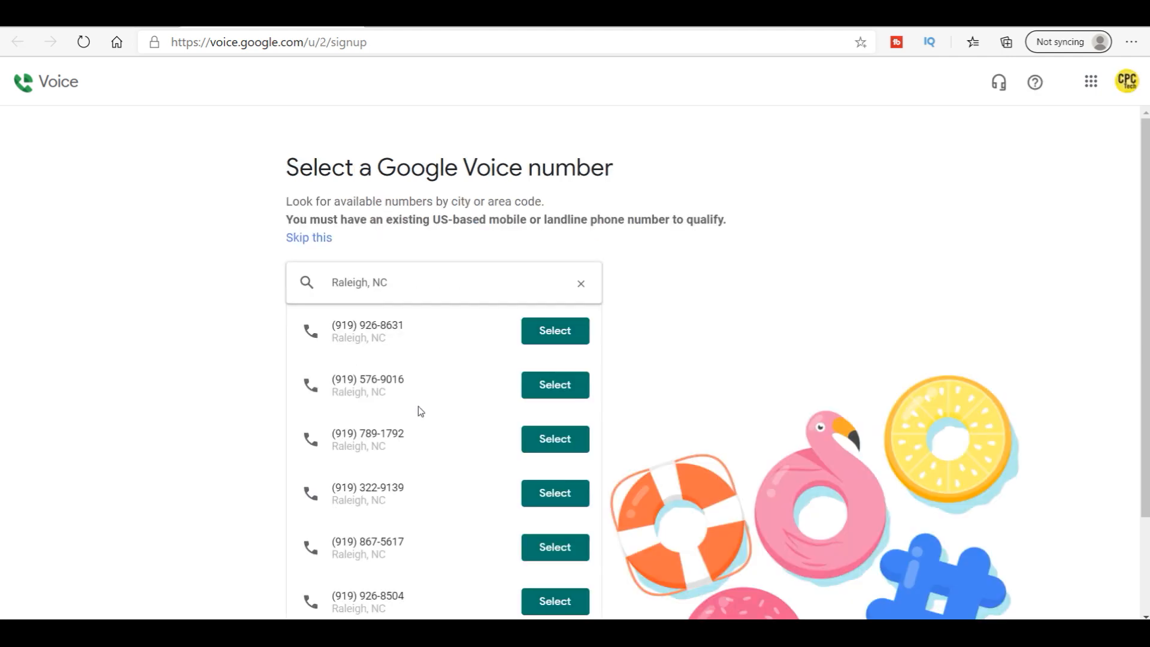
pyautogui.scroll(-3)
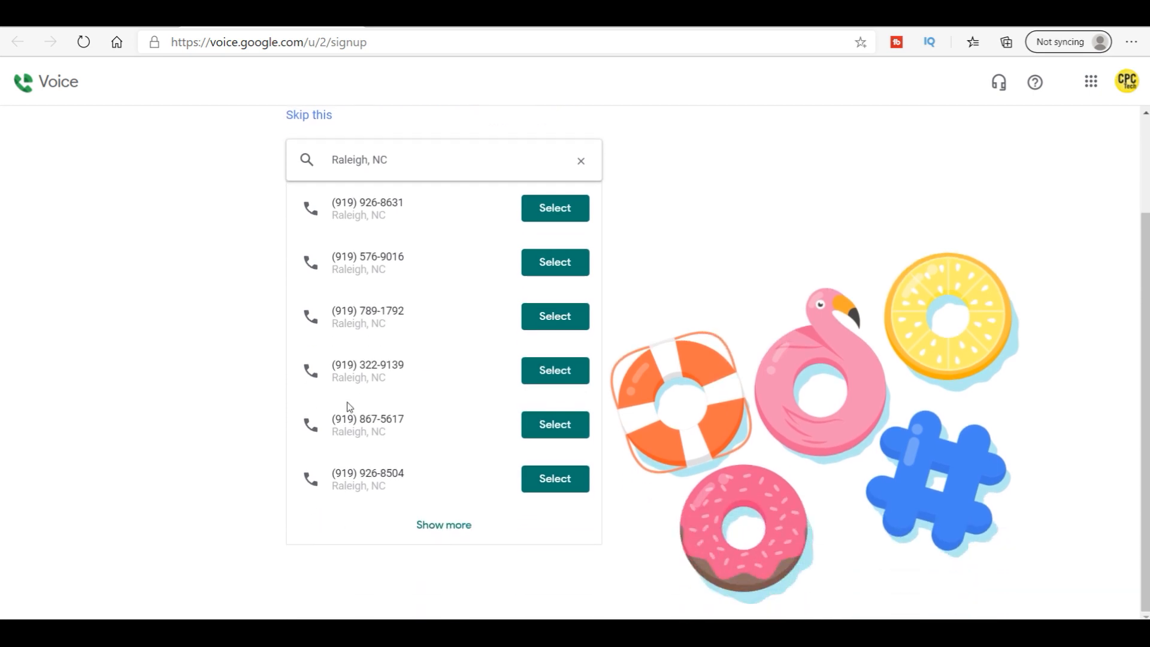
pyautogui.moveTo(380, 478)
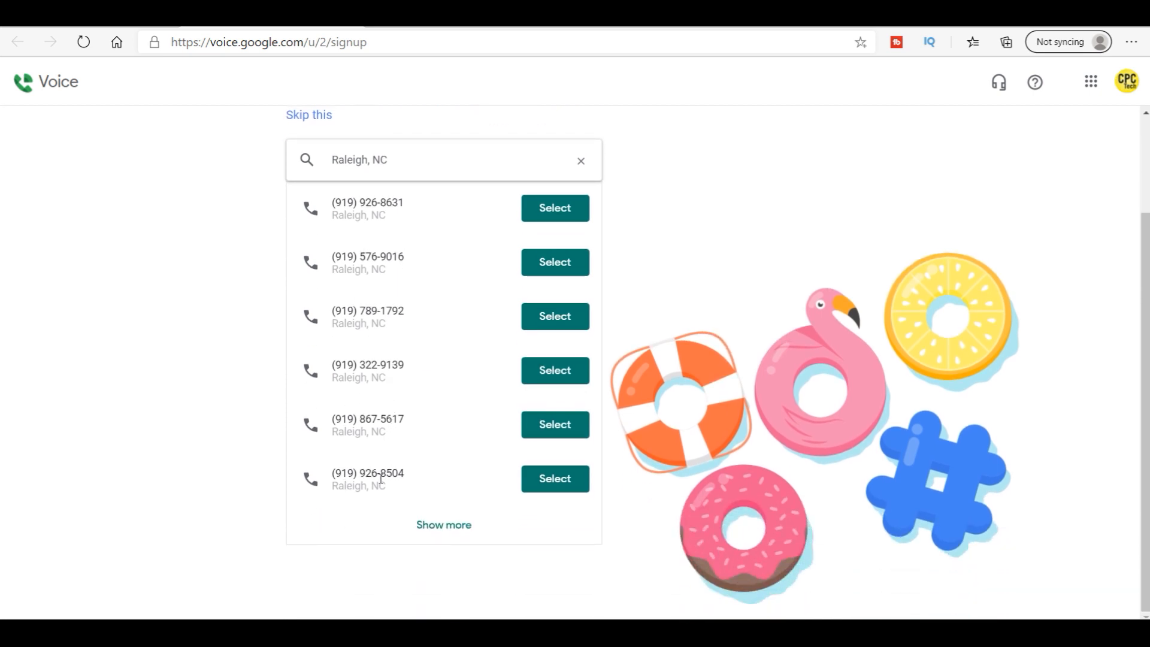
pyautogui.scroll(3)
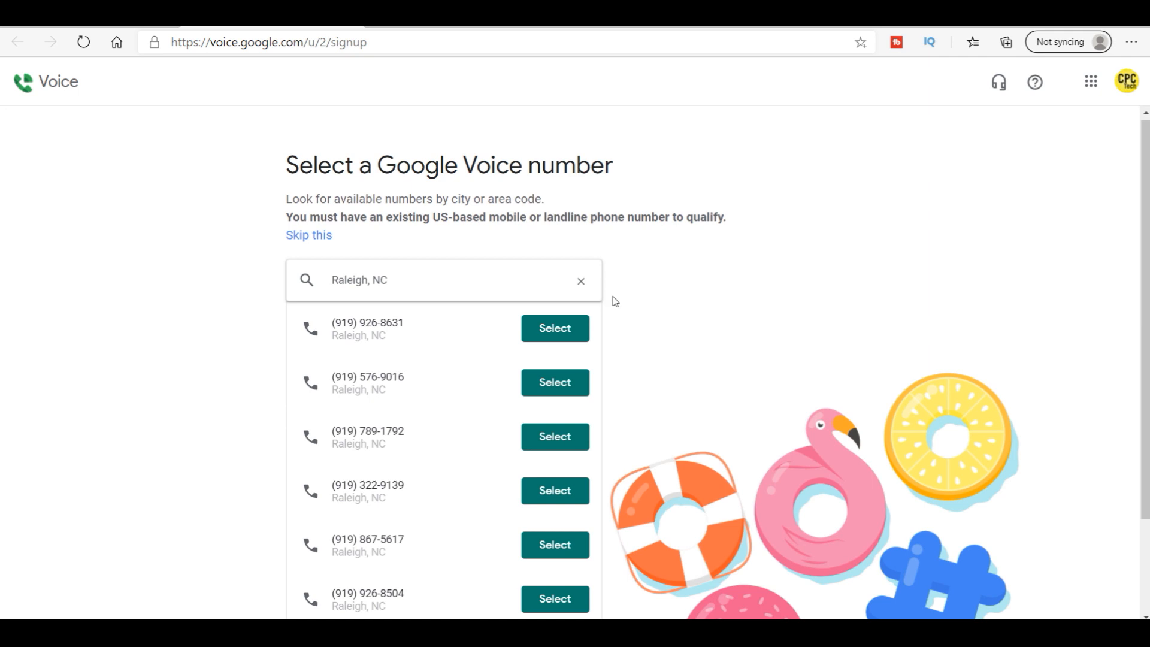
pyautogui.moveTo(652, 309)
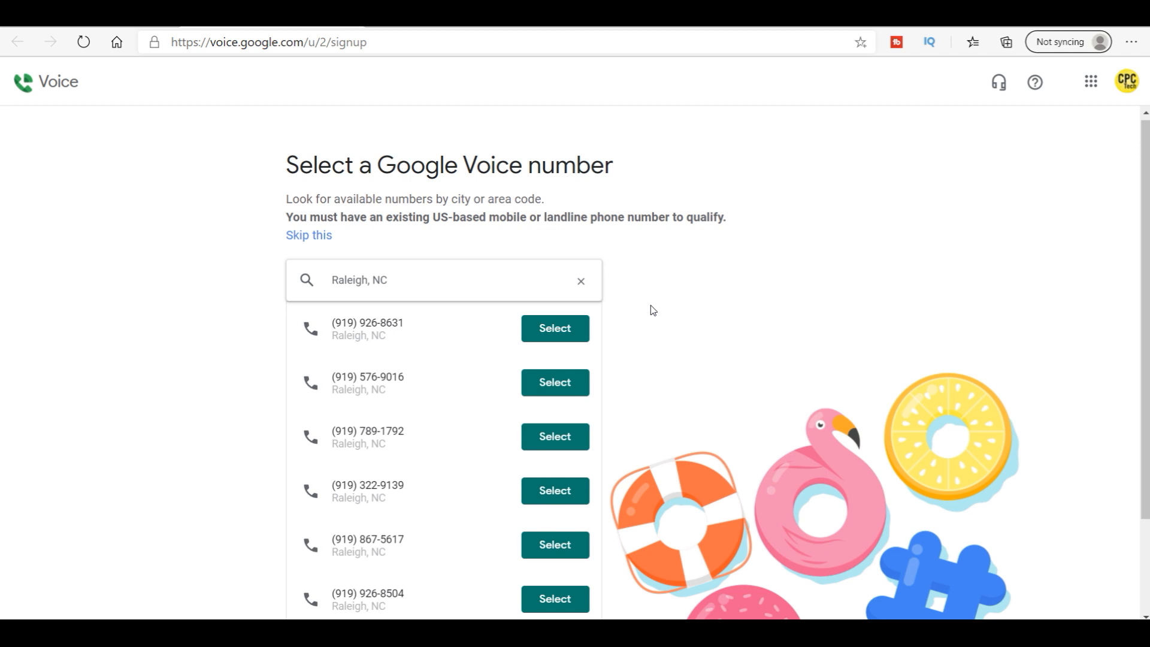
pyautogui.moveTo(225, 404)
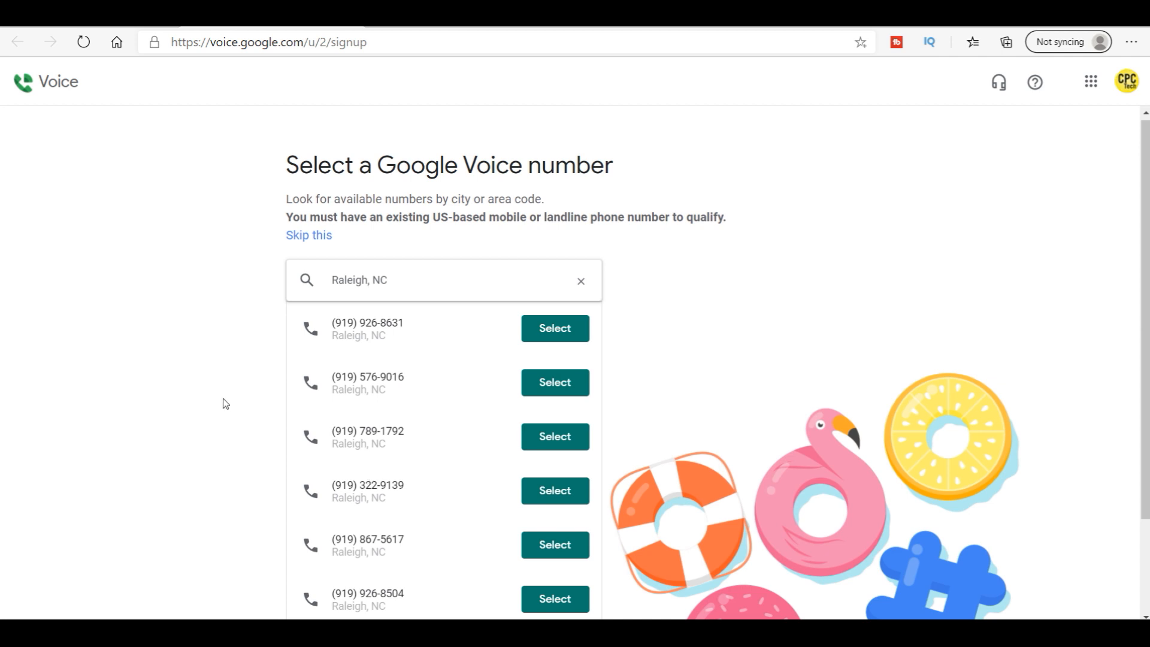
pyautogui.moveTo(202, 256)
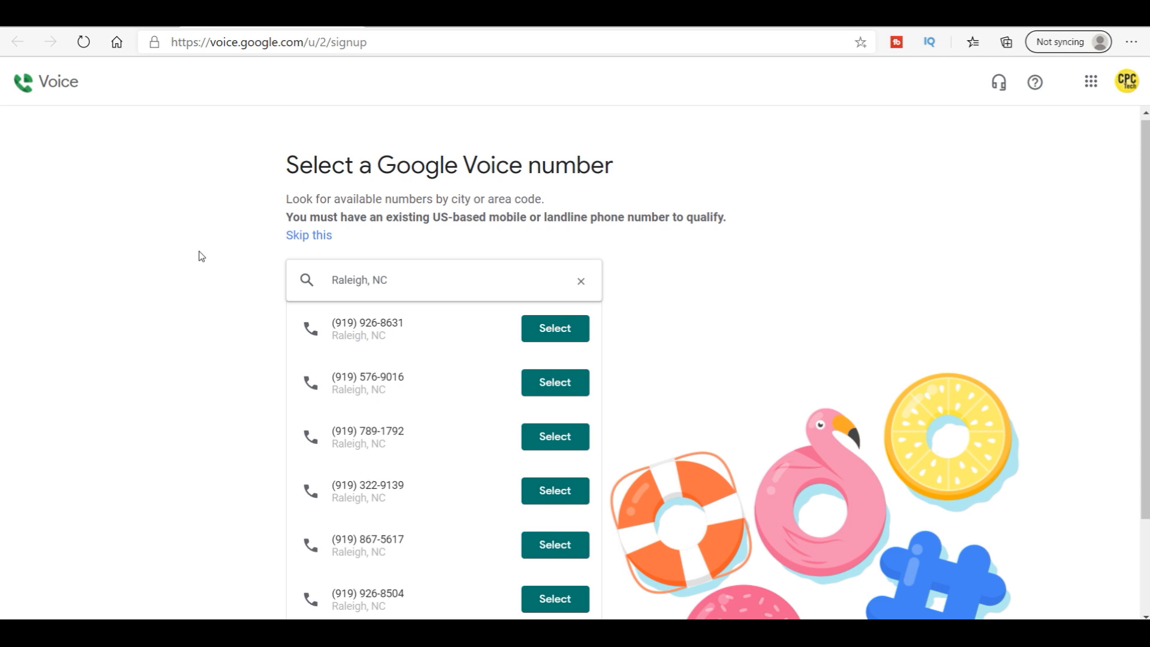
pyautogui.moveTo(669, 304)
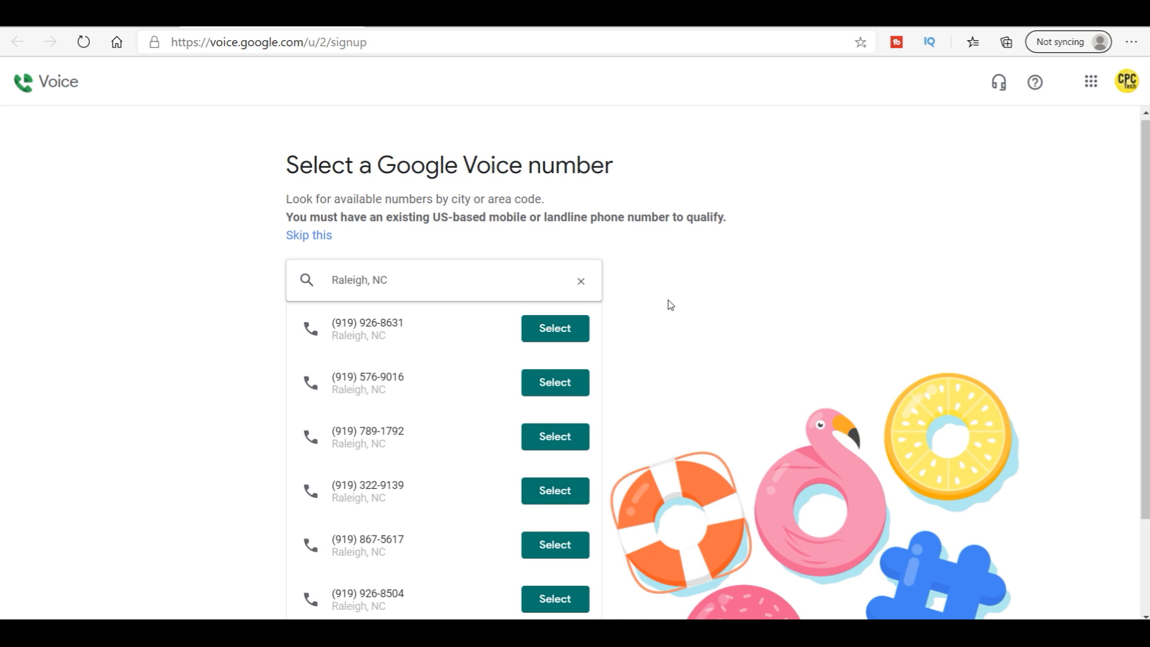
pyautogui.scroll(-3)
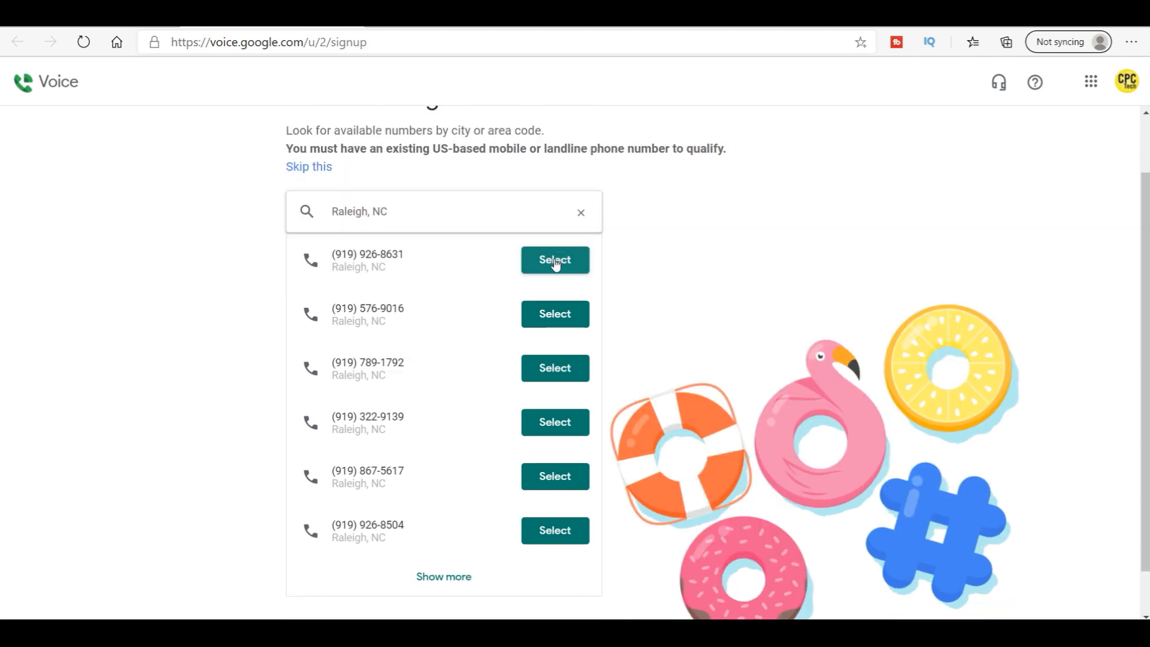
pyautogui.click(553, 261)
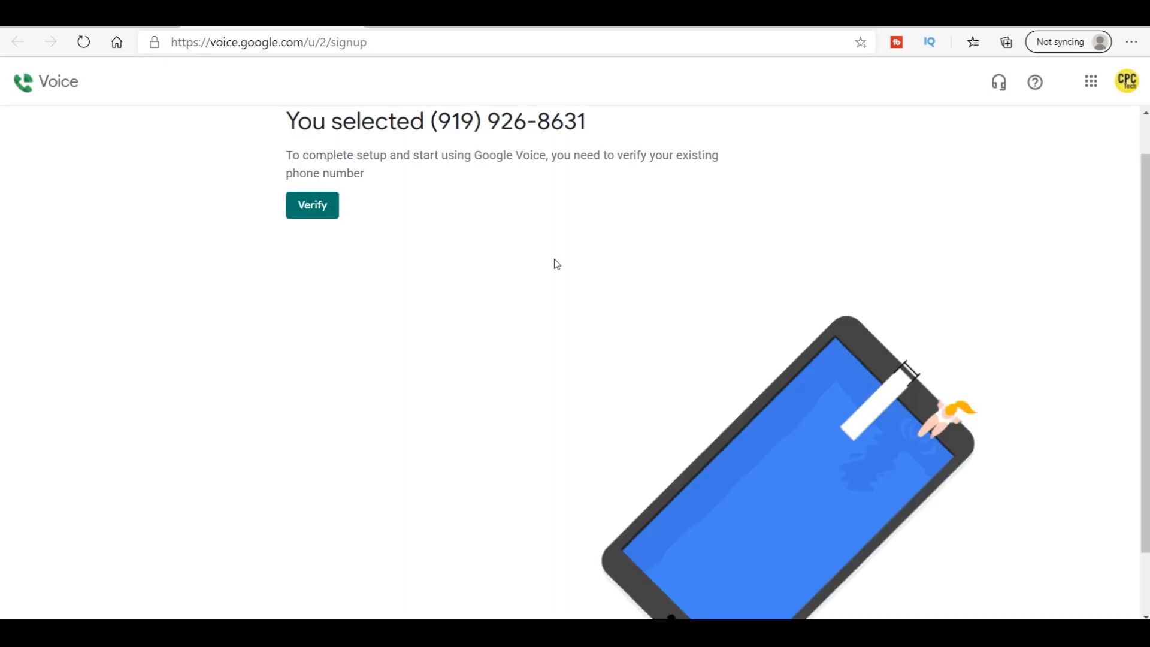
pyautogui.moveTo(493, 175)
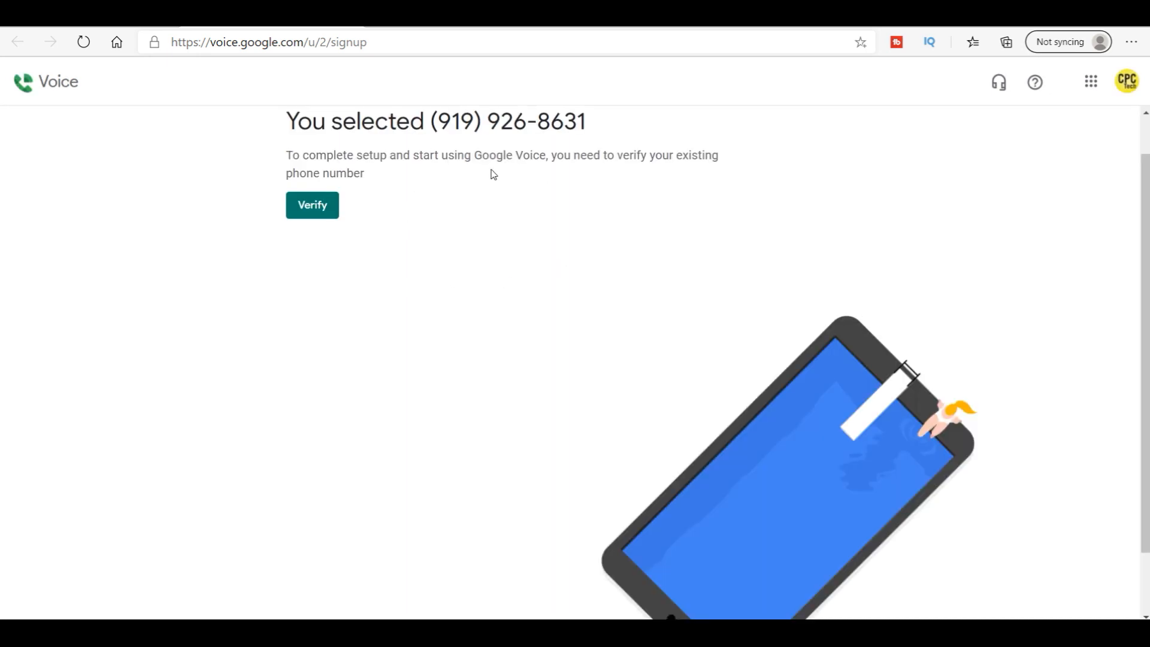
pyautogui.click(312, 205)
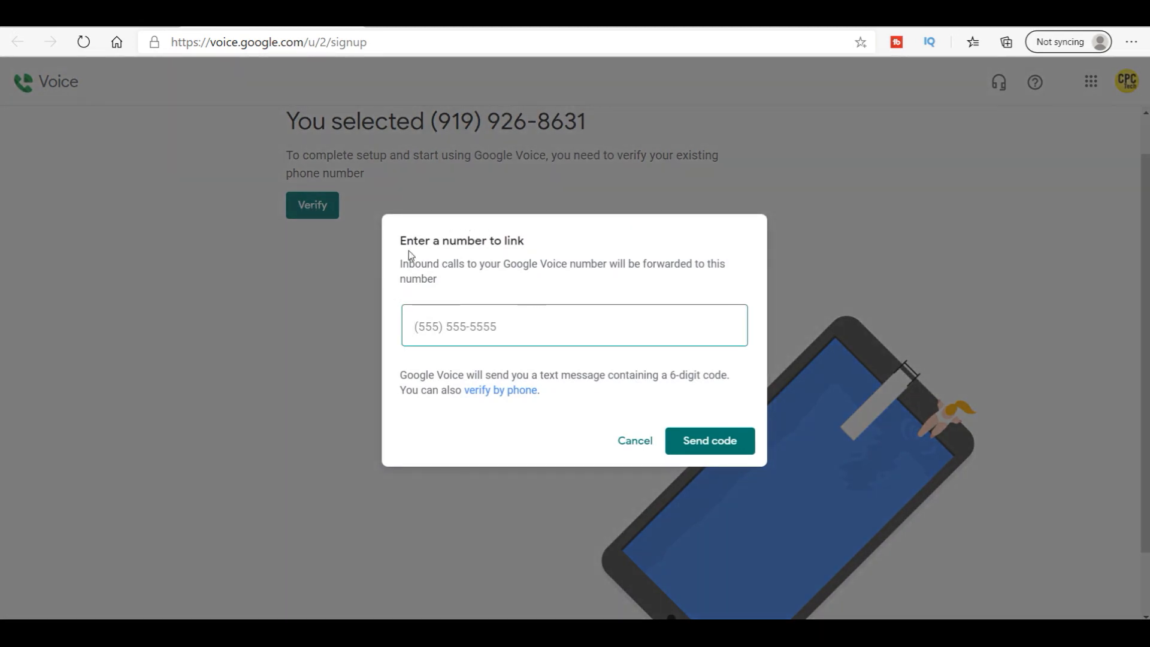
pyautogui.click(575, 326)
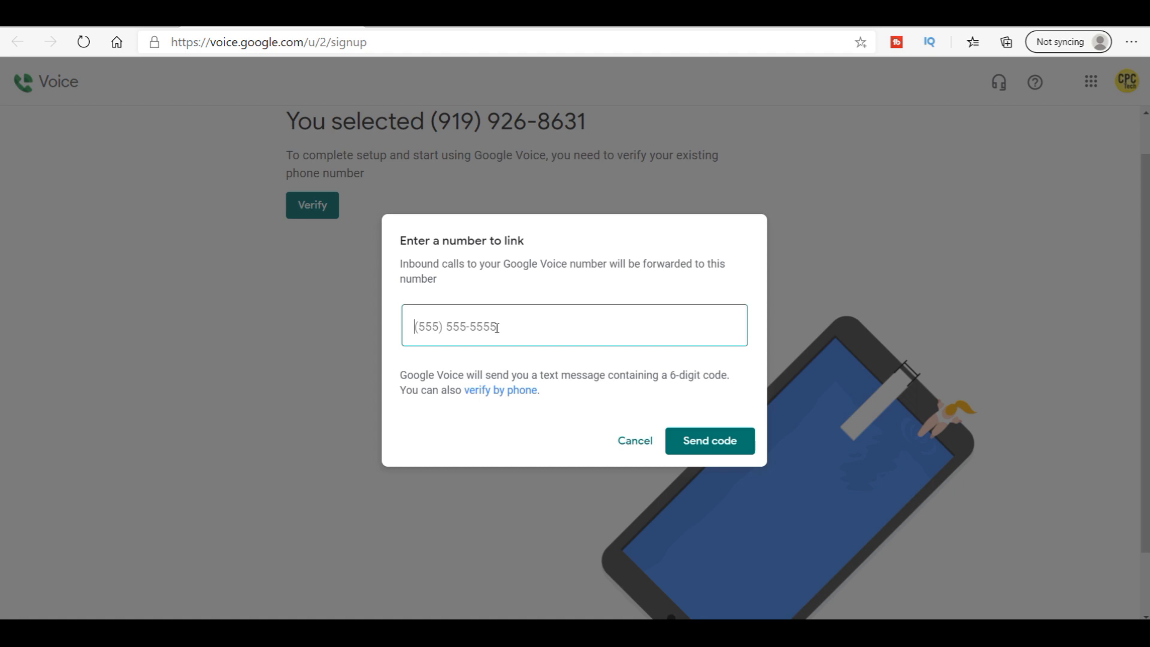
pyautogui.moveTo(659, 451)
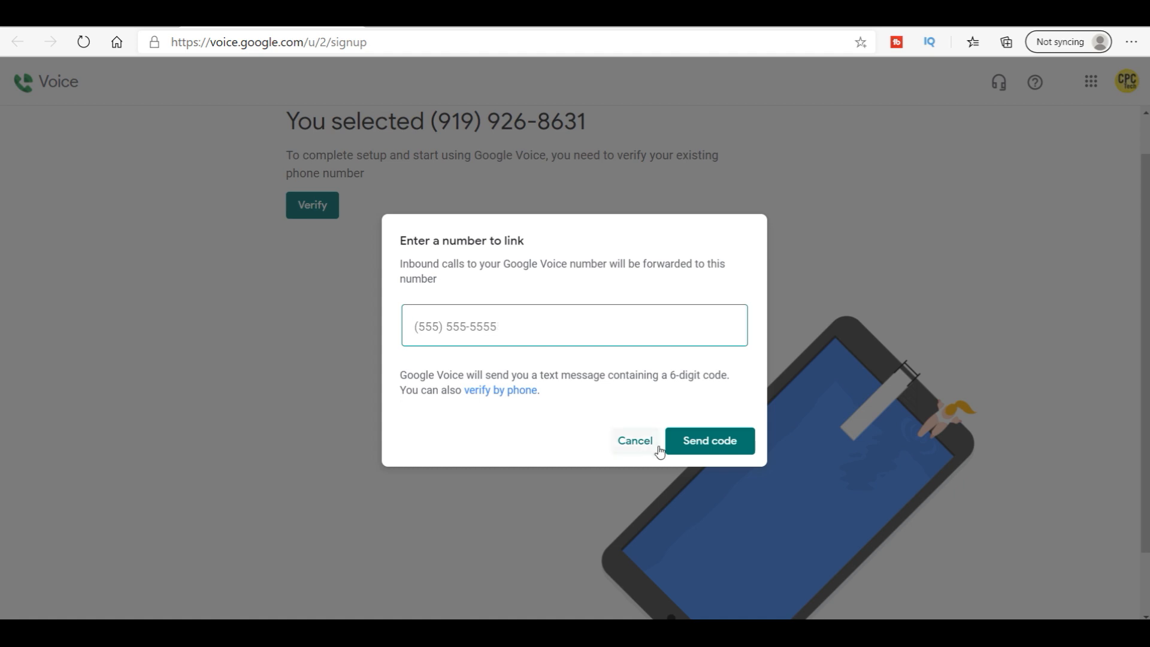
pyautogui.click(709, 440)
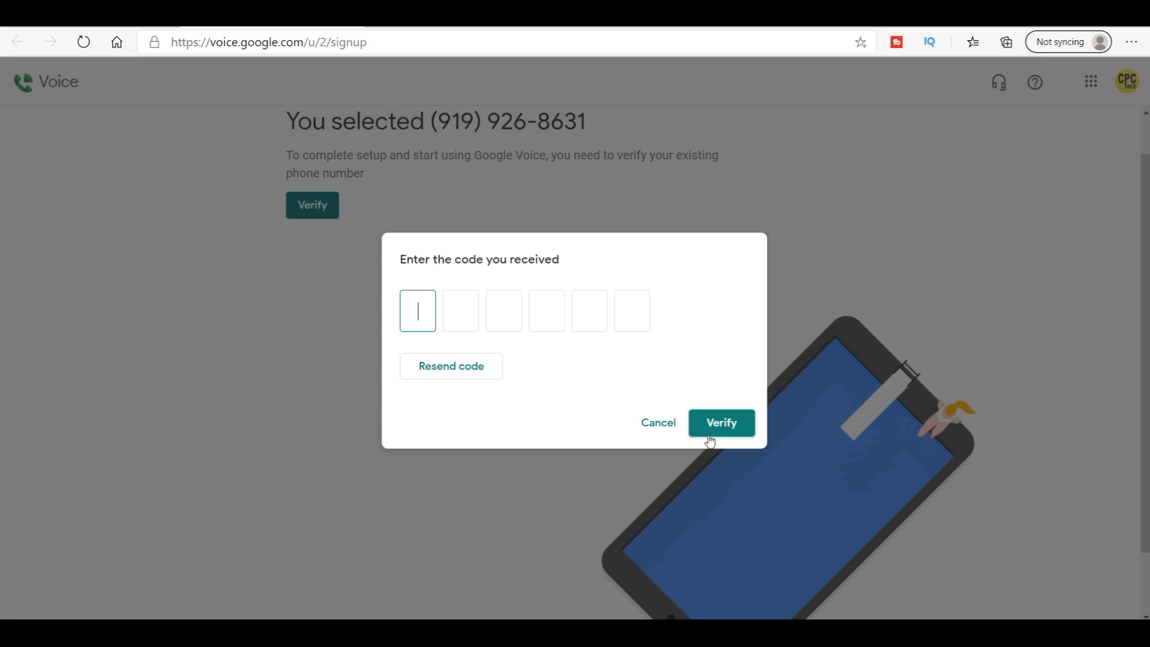
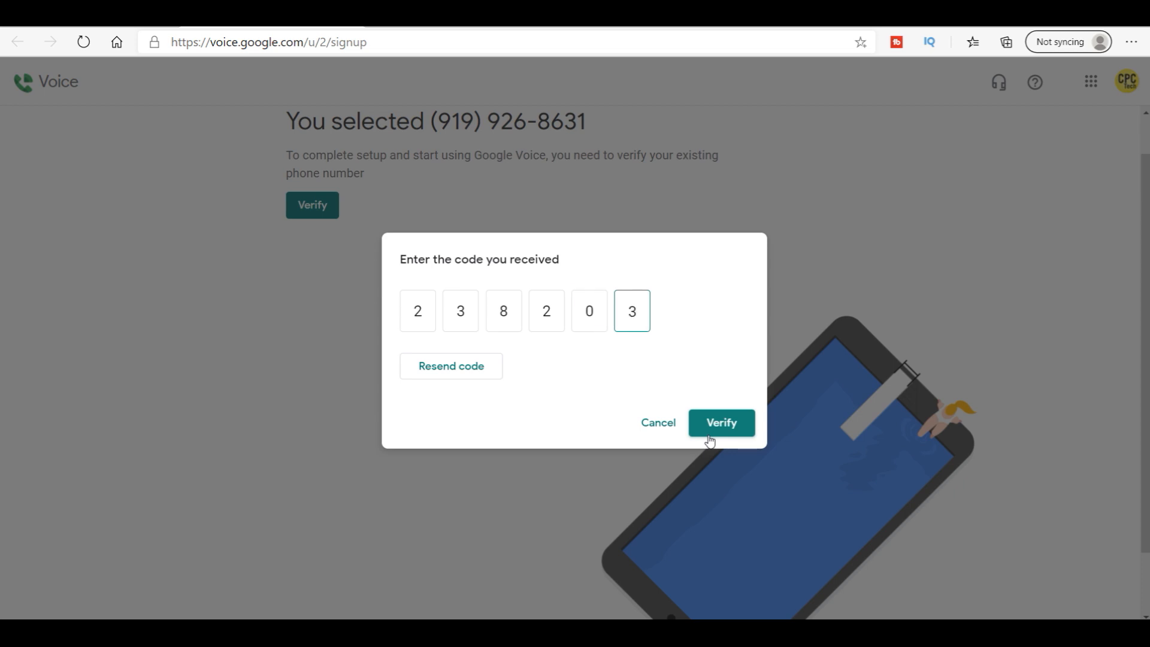
pyautogui.moveTo(721, 426)
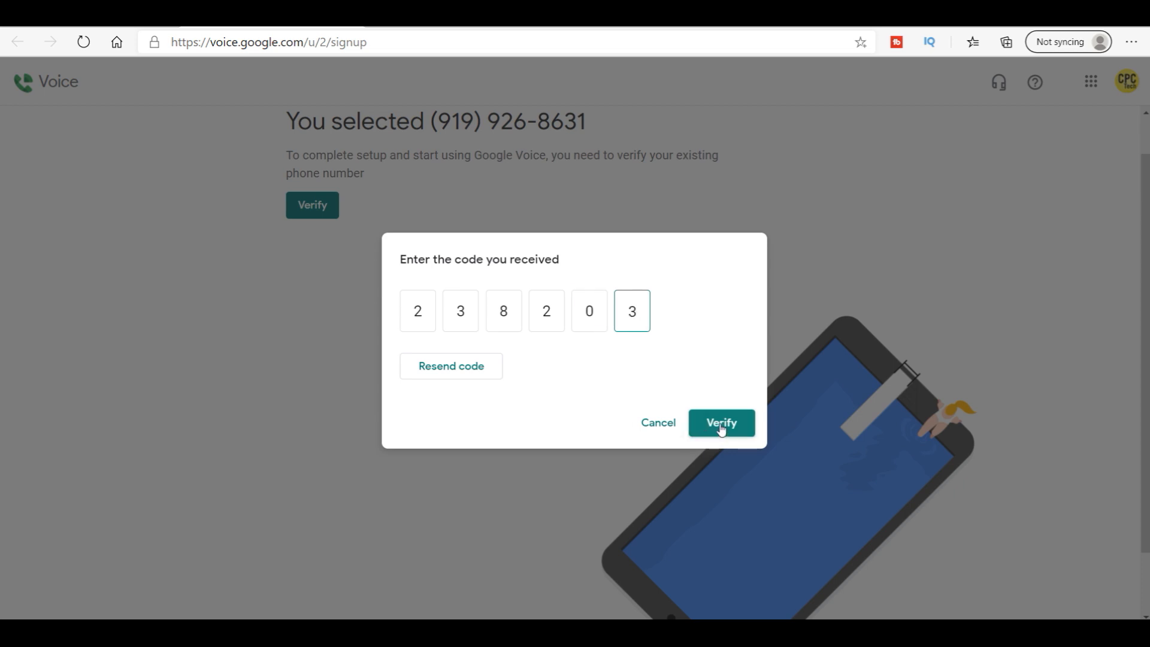
pyautogui.click(720, 423)
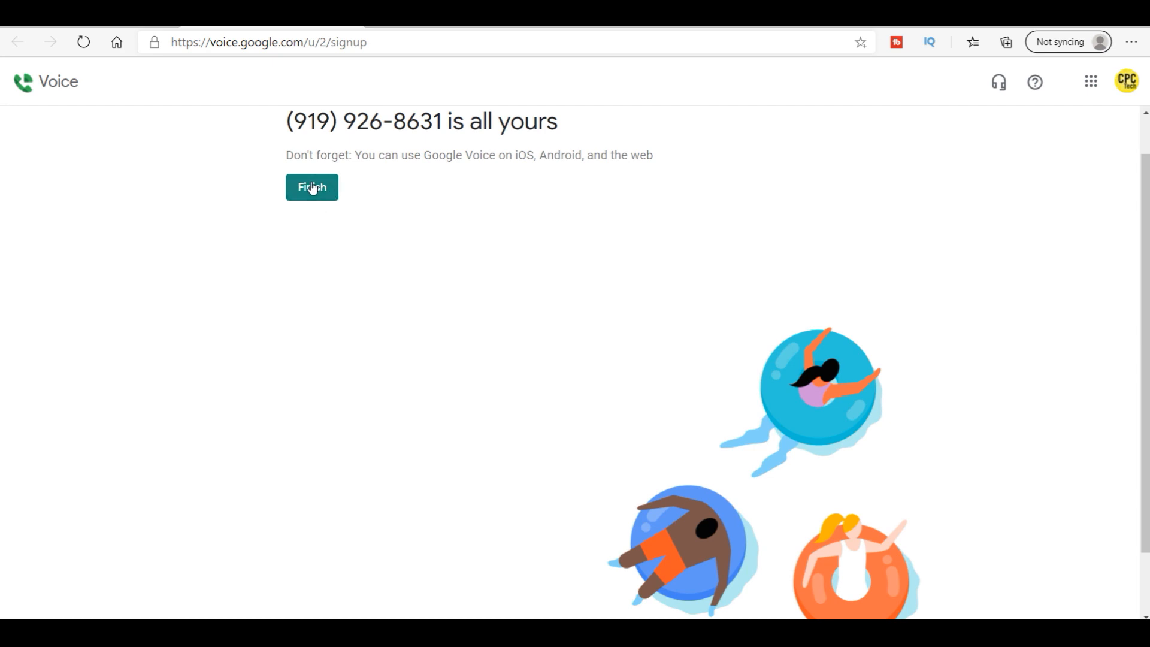
pyautogui.click(312, 187)
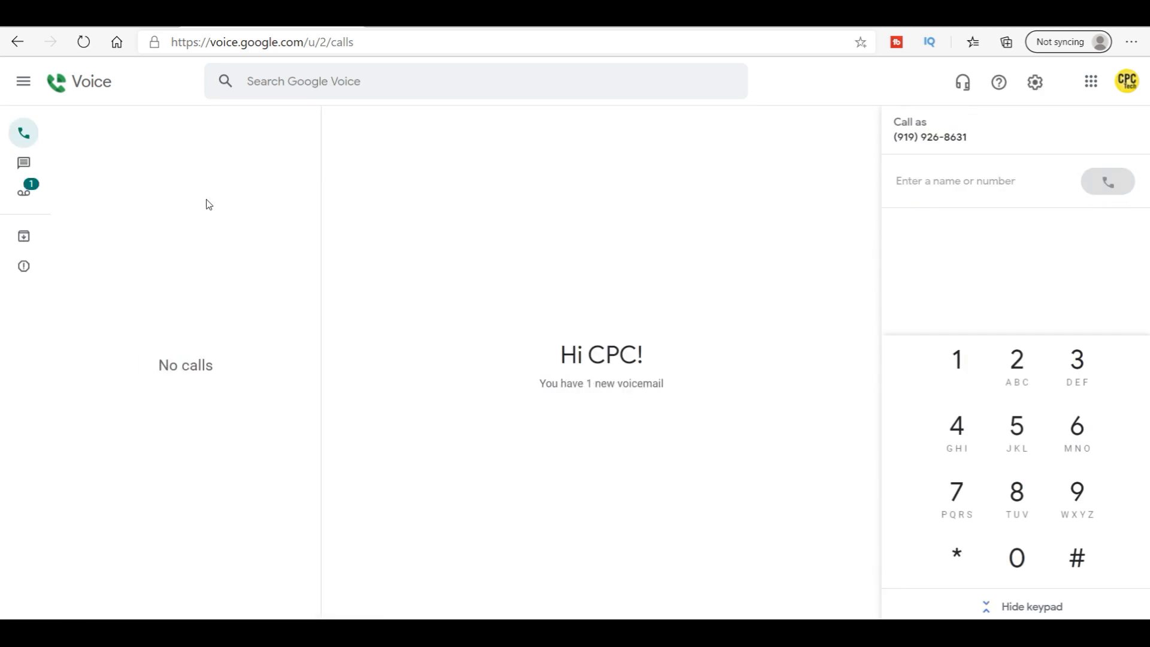
pyautogui.moveTo(70, 160)
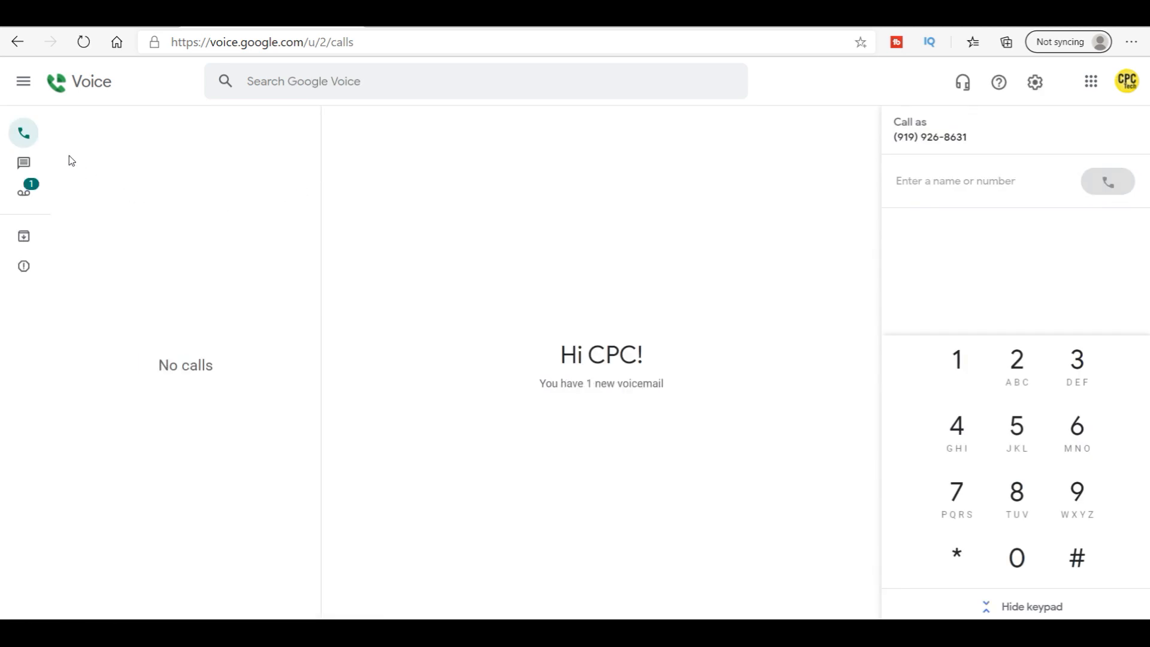
pyautogui.moveTo(23, 133)
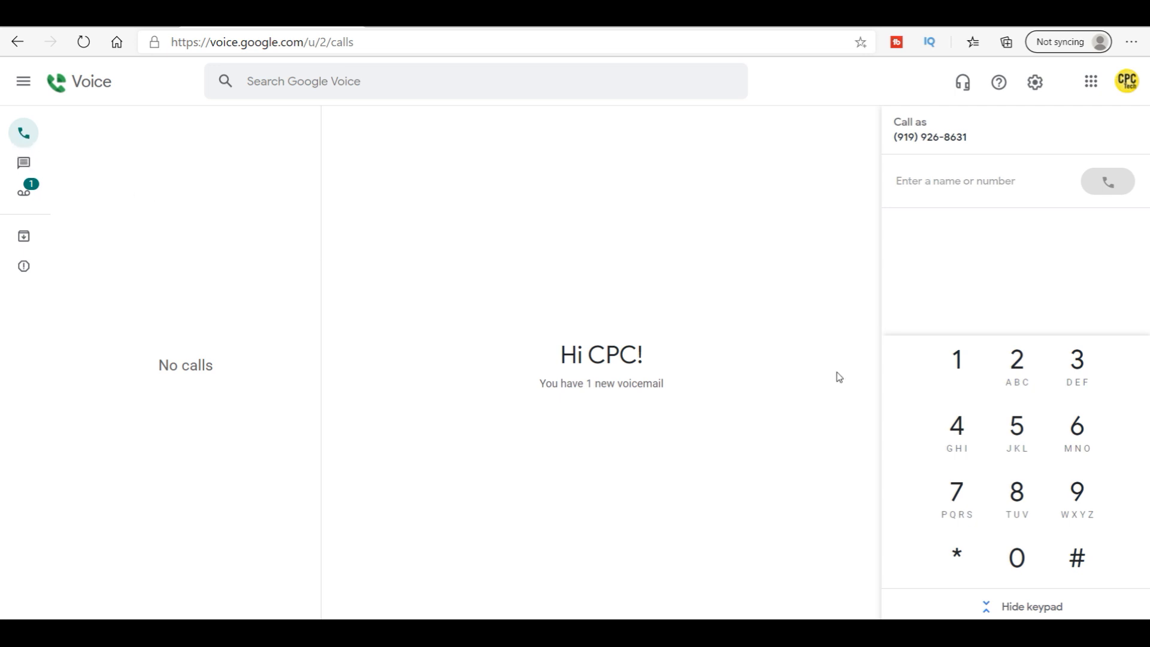
pyautogui.moveTo(975, 394)
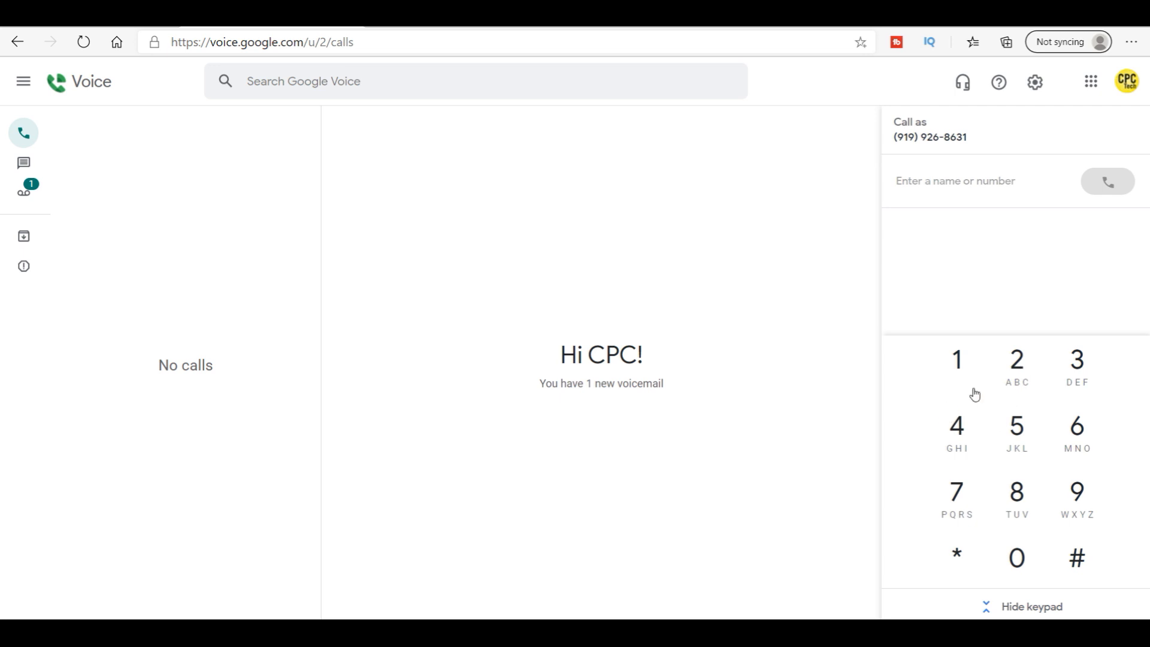
pyautogui.moveTo(223, 289)
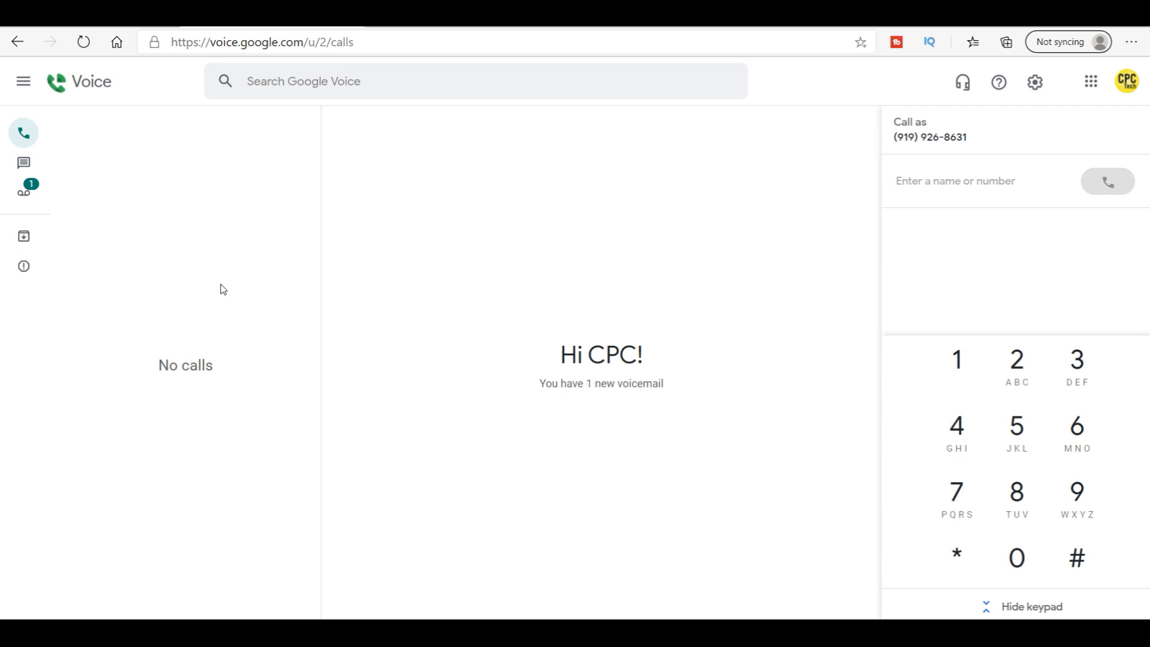
# - View the Messages list, then Voicemail and open the welcome voicemail from Google Voice
pyautogui.click(24, 163)
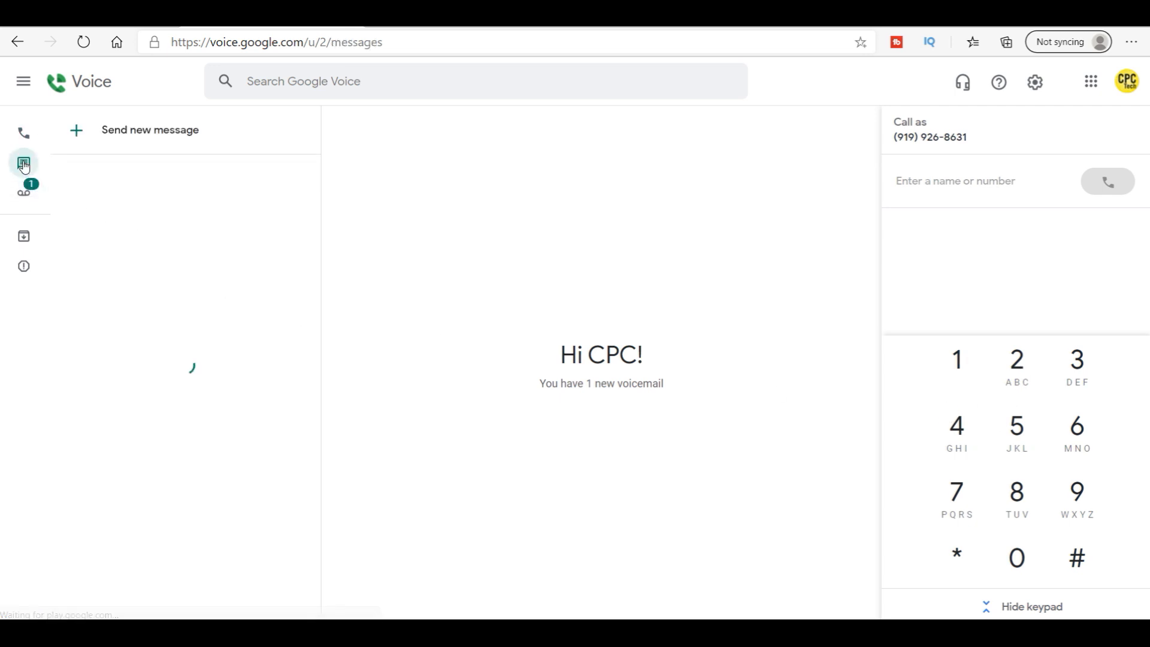
pyautogui.click(24, 163)
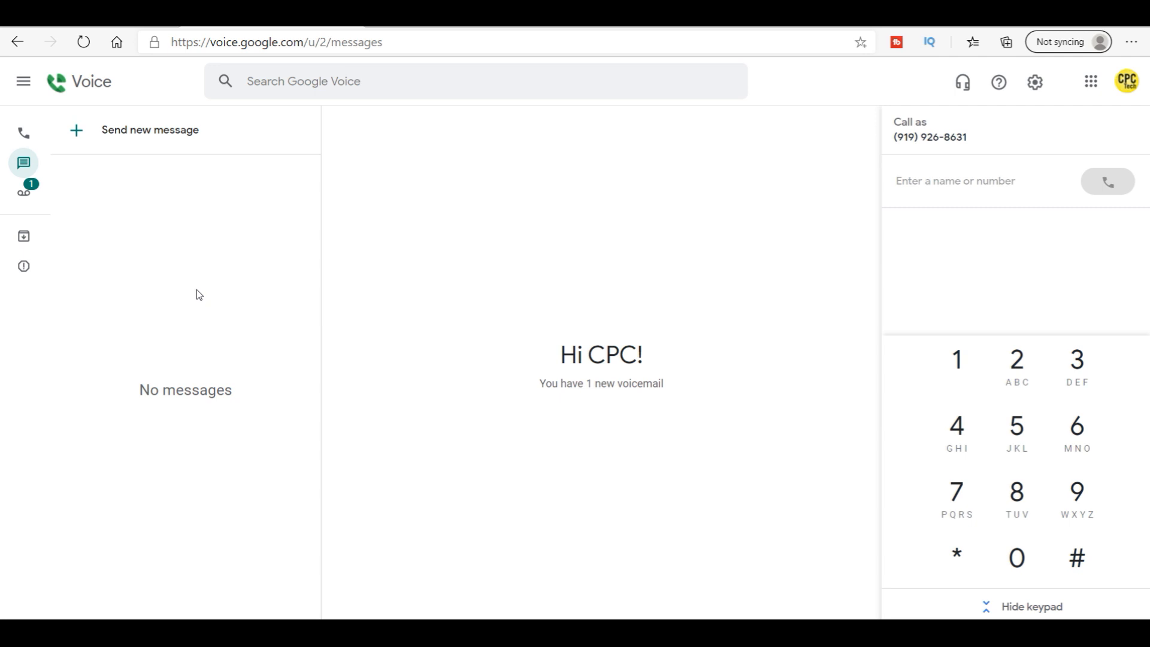
pyautogui.moveTo(169, 227)
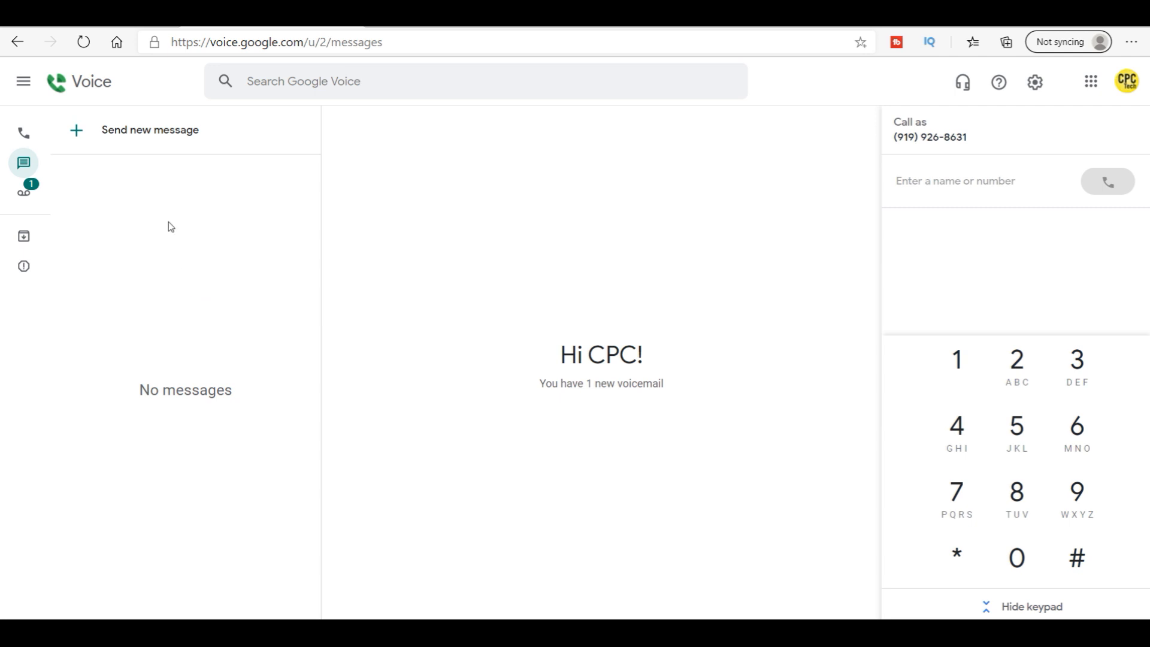
pyautogui.moveTo(24, 194)
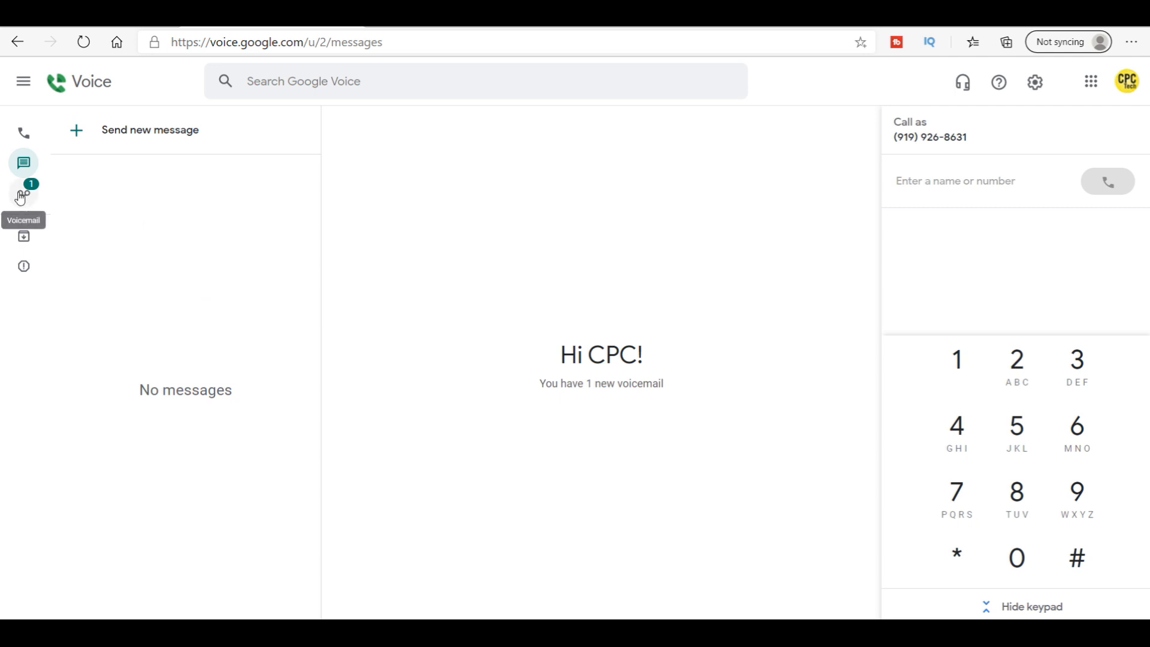
pyautogui.click(23, 196)
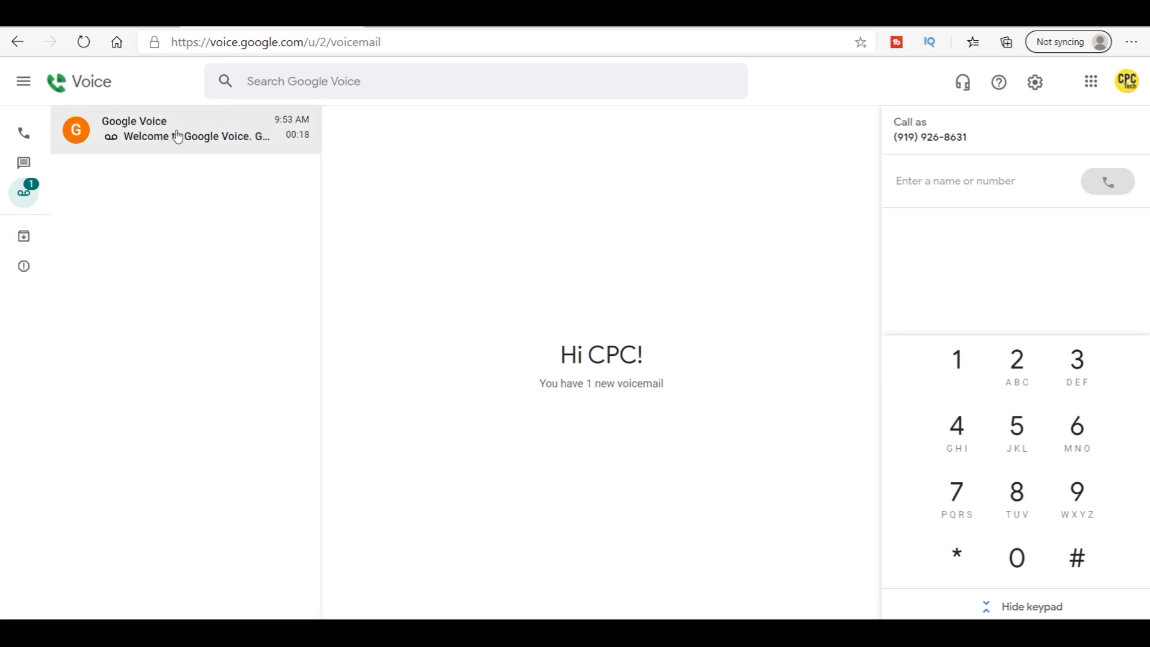
pyautogui.click(185, 129)
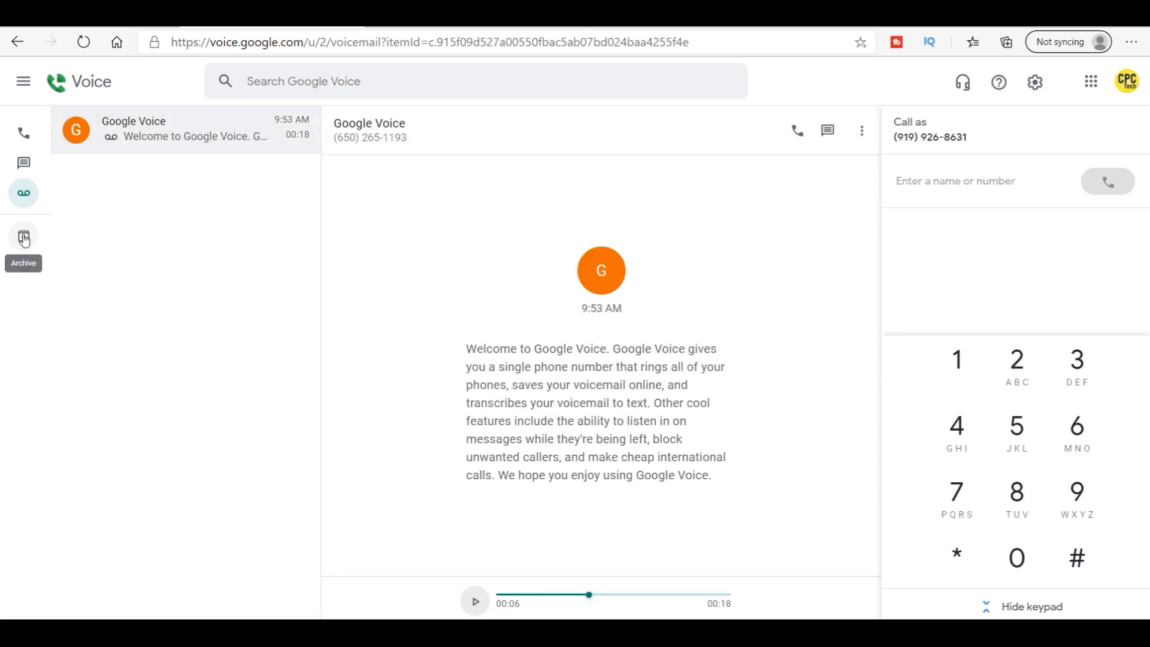
# - View the Archive and Spam sections, both empty
pyautogui.click(24, 236)
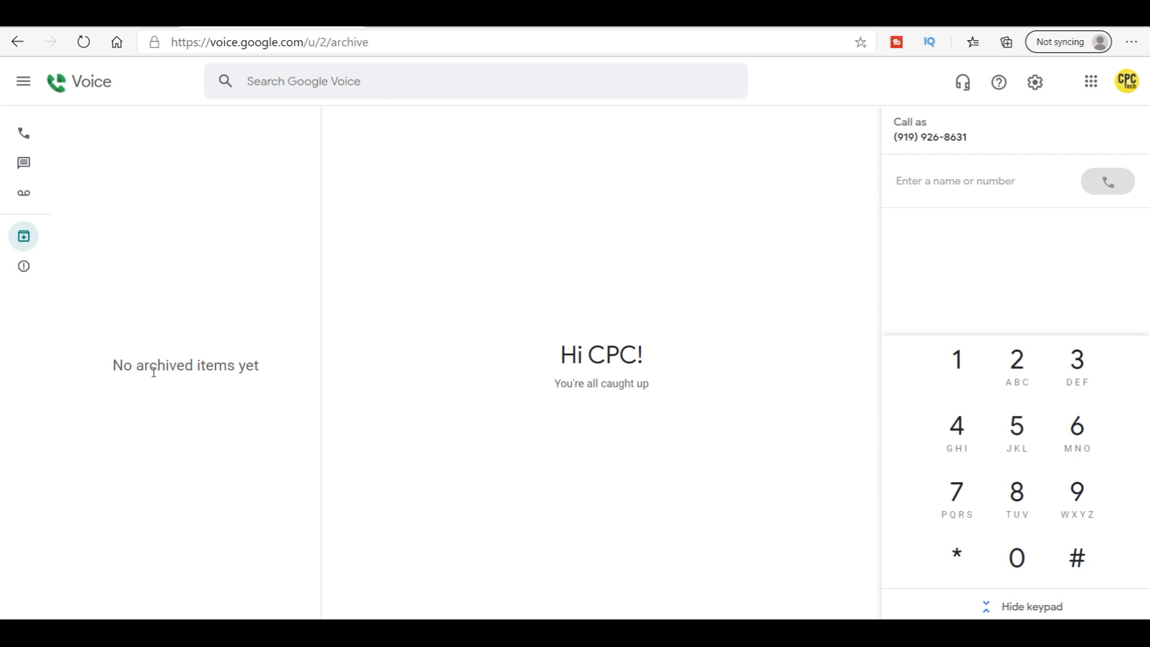
pyautogui.moveTo(24, 266)
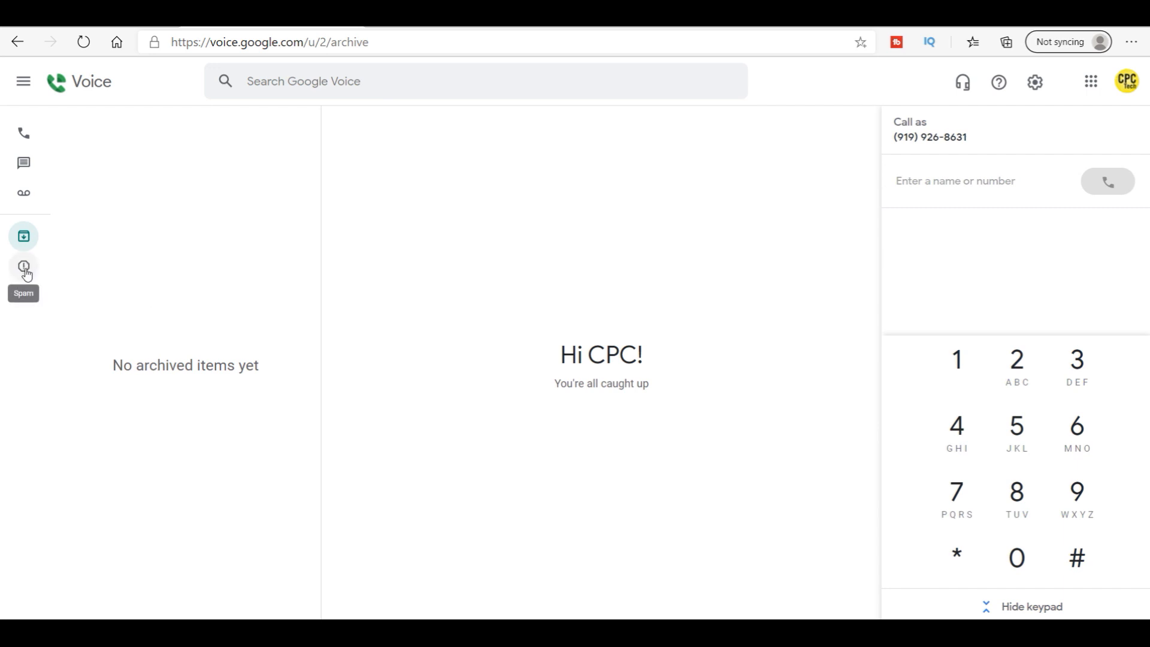
pyautogui.click(24, 266)
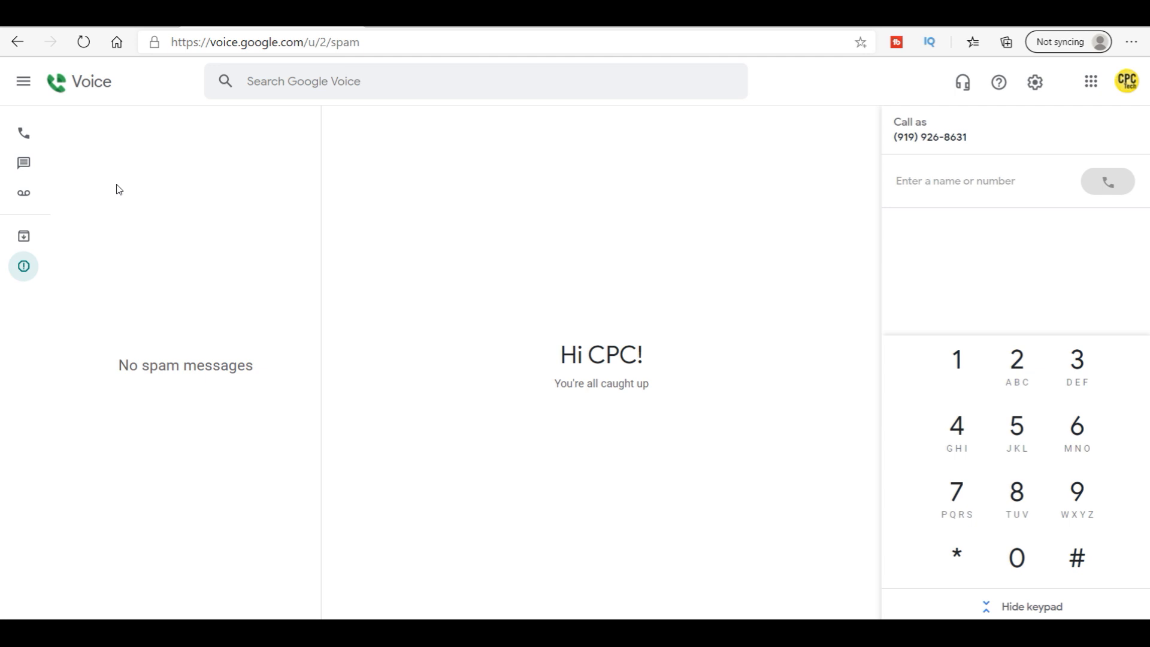
# - Open Settings via the gear icon and scroll through Account, Do not disturb and Voicemail greeting options
pyautogui.click(1036, 82)
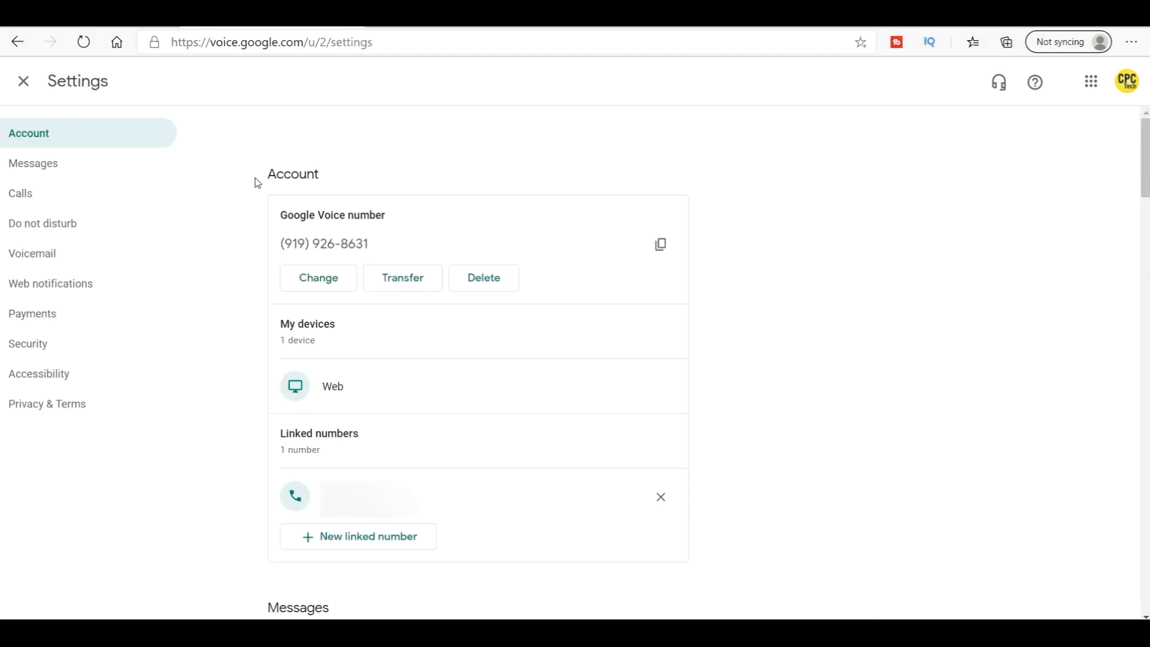
pyautogui.moveTo(140, 313)
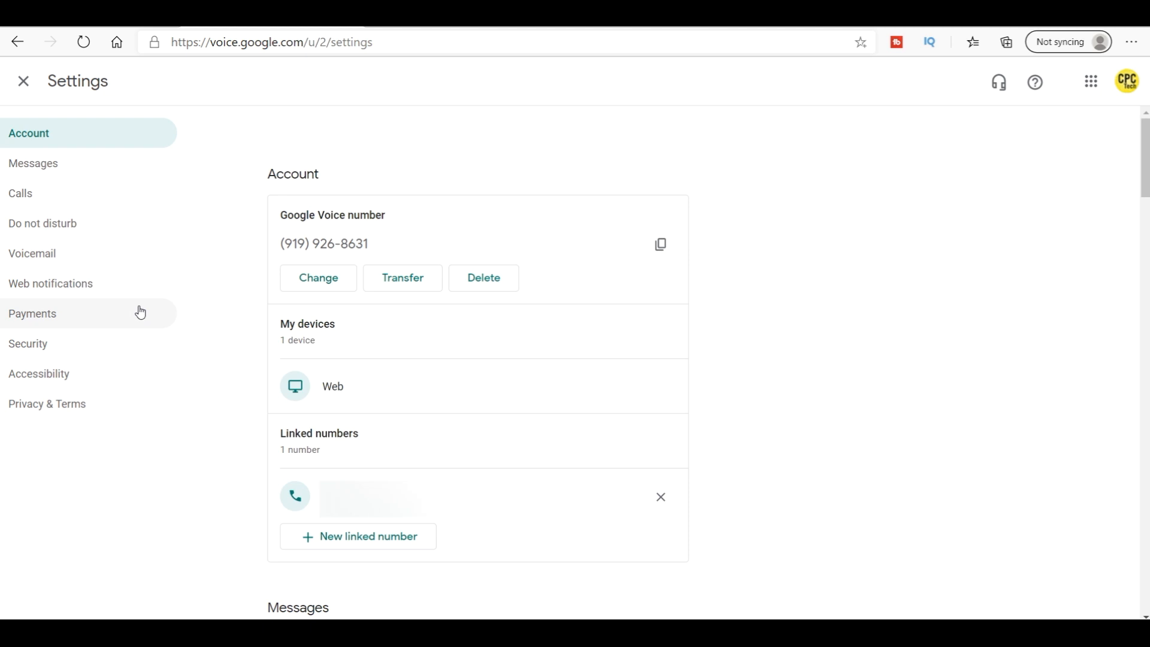
pyautogui.moveTo(436, 368)
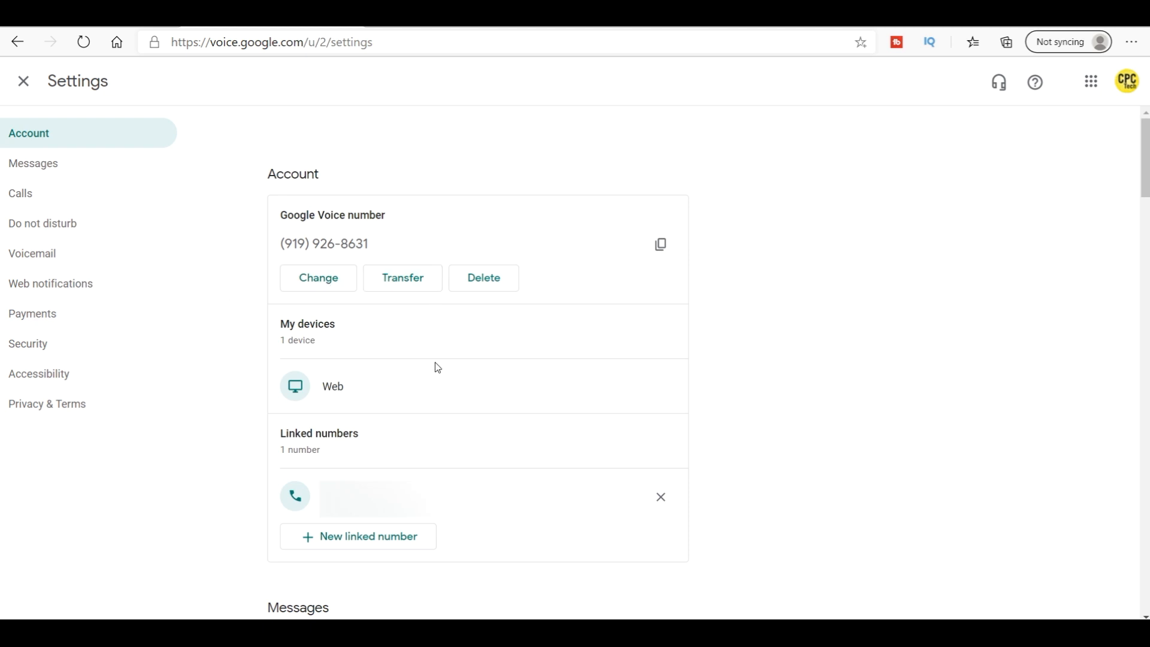
pyautogui.moveTo(356, 455)
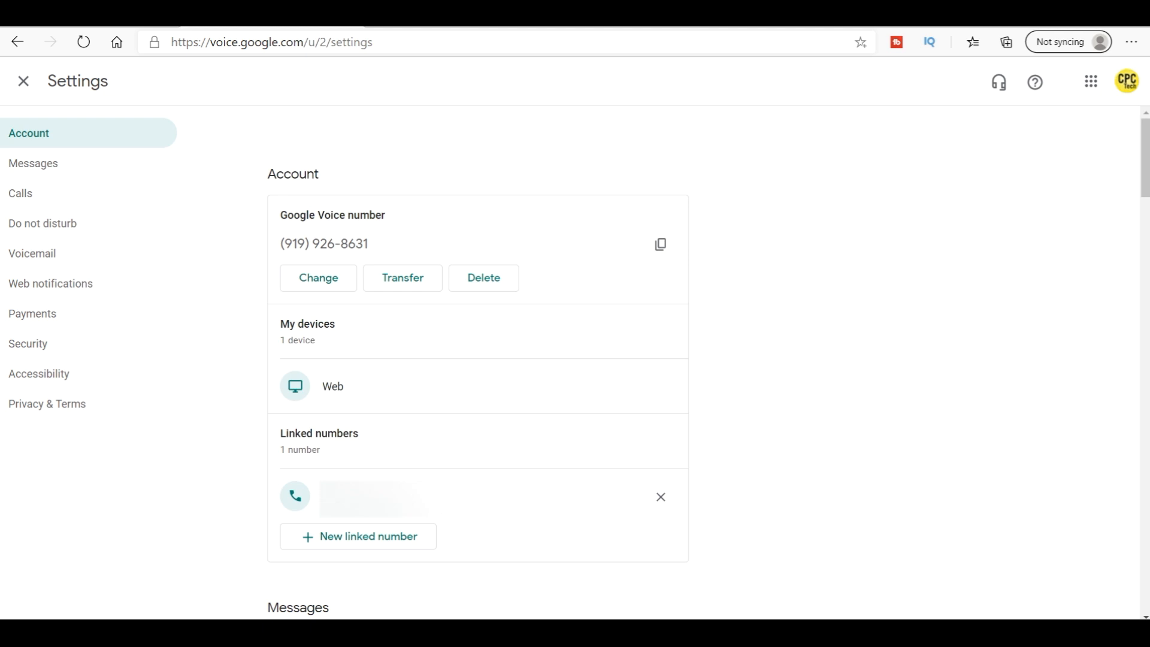
pyautogui.moveTo(358, 536)
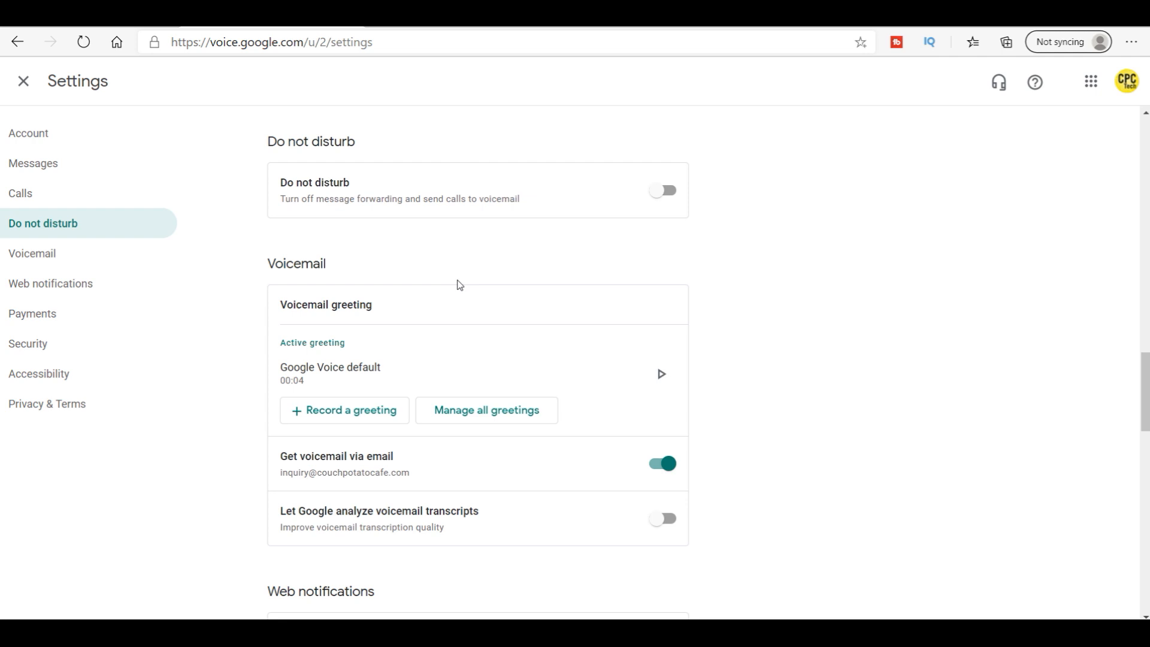
pyautogui.moveTo(612, 234)
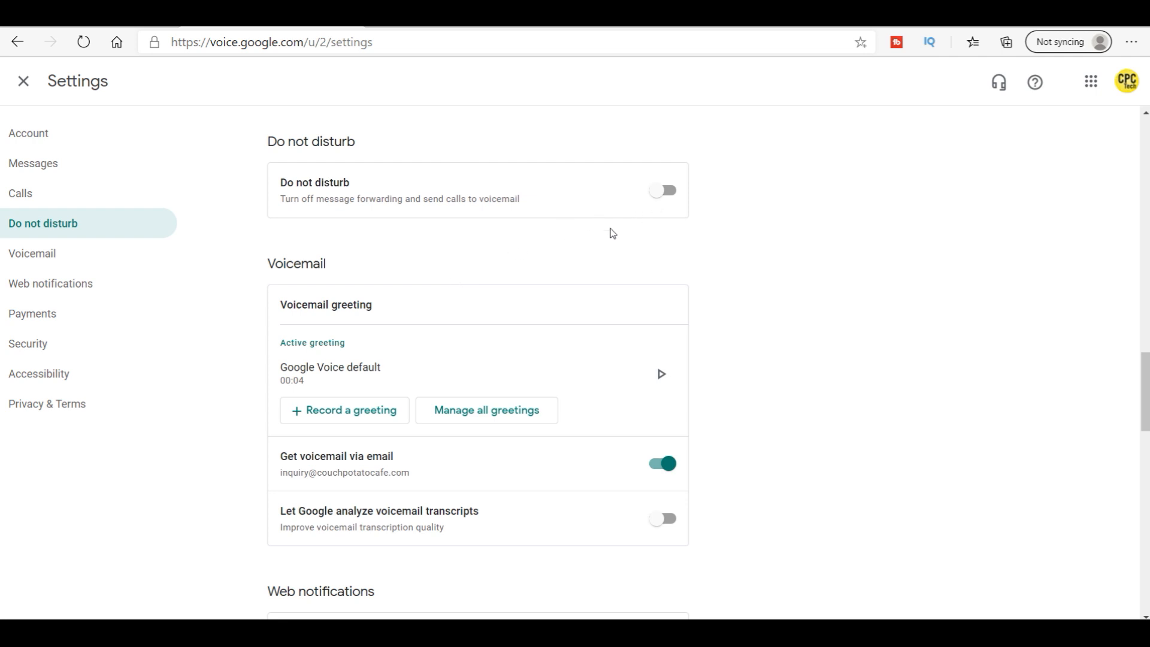
pyautogui.scroll(-3)
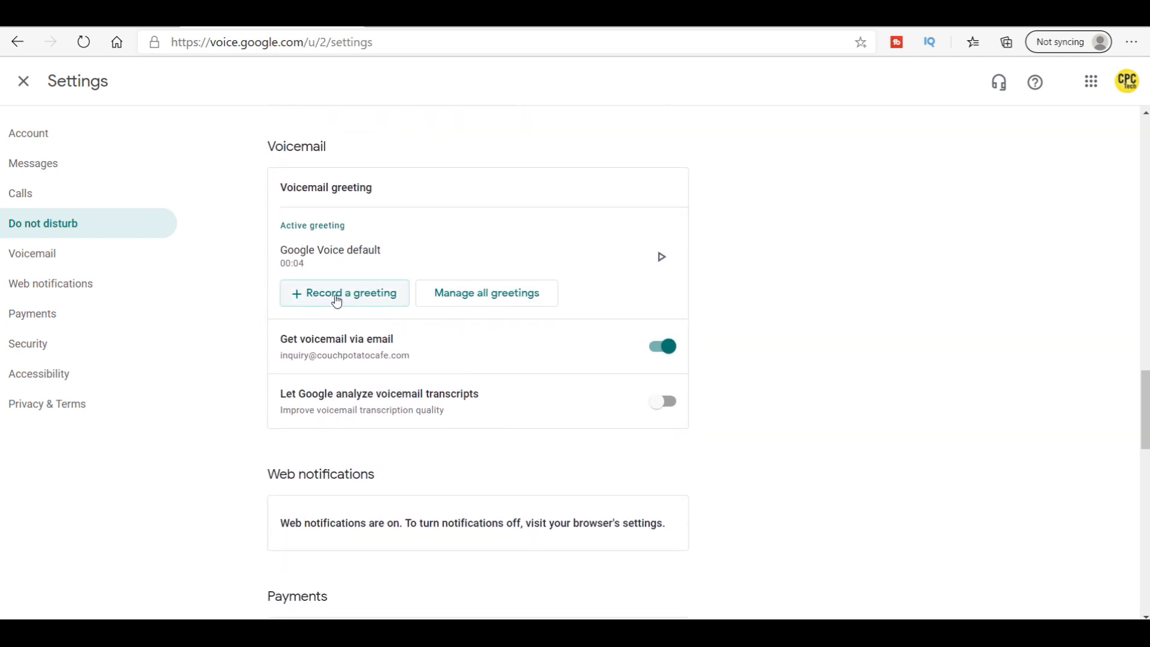
pyautogui.moveTo(455, 335)
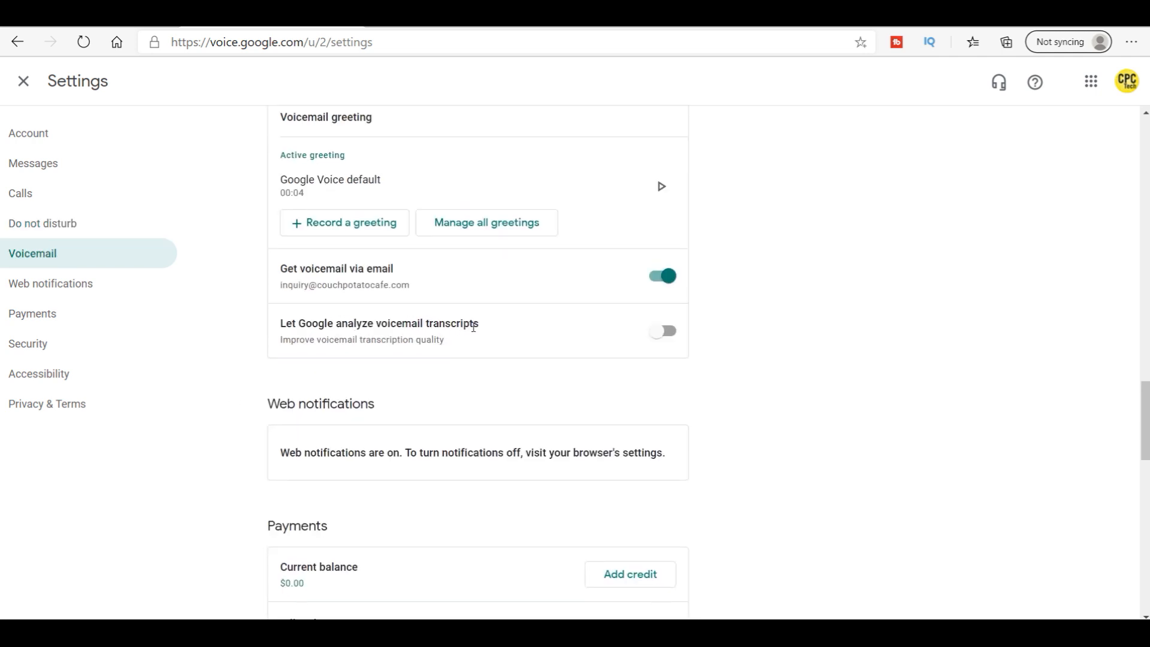
pyautogui.moveTo(462, 357)
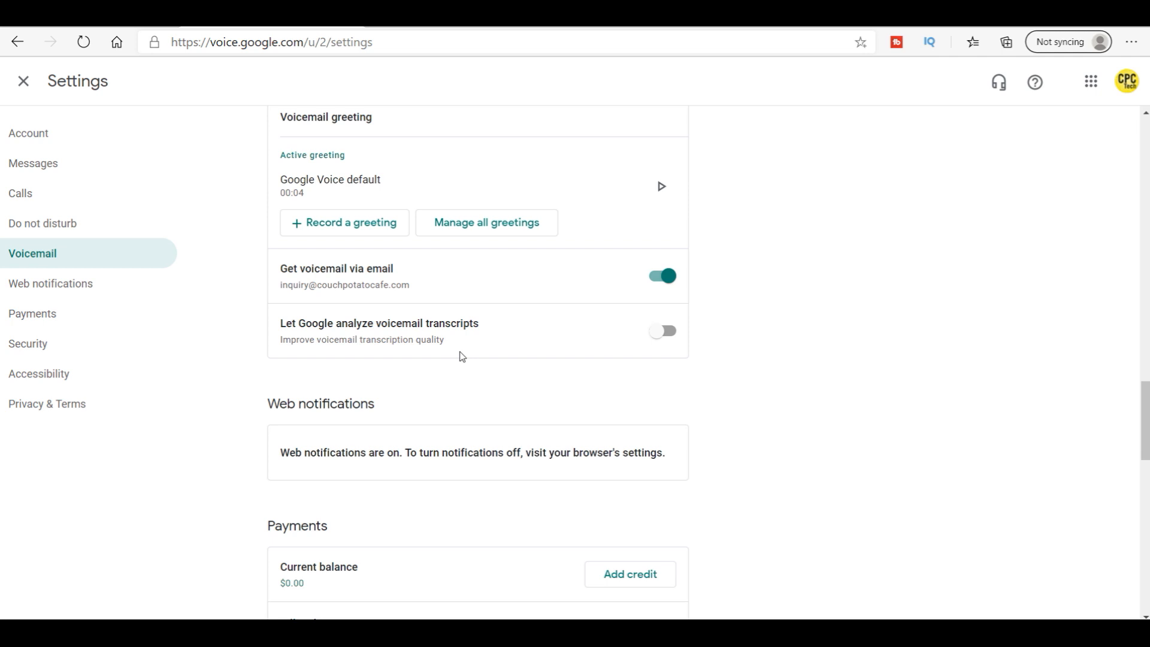
pyautogui.click(23, 80)
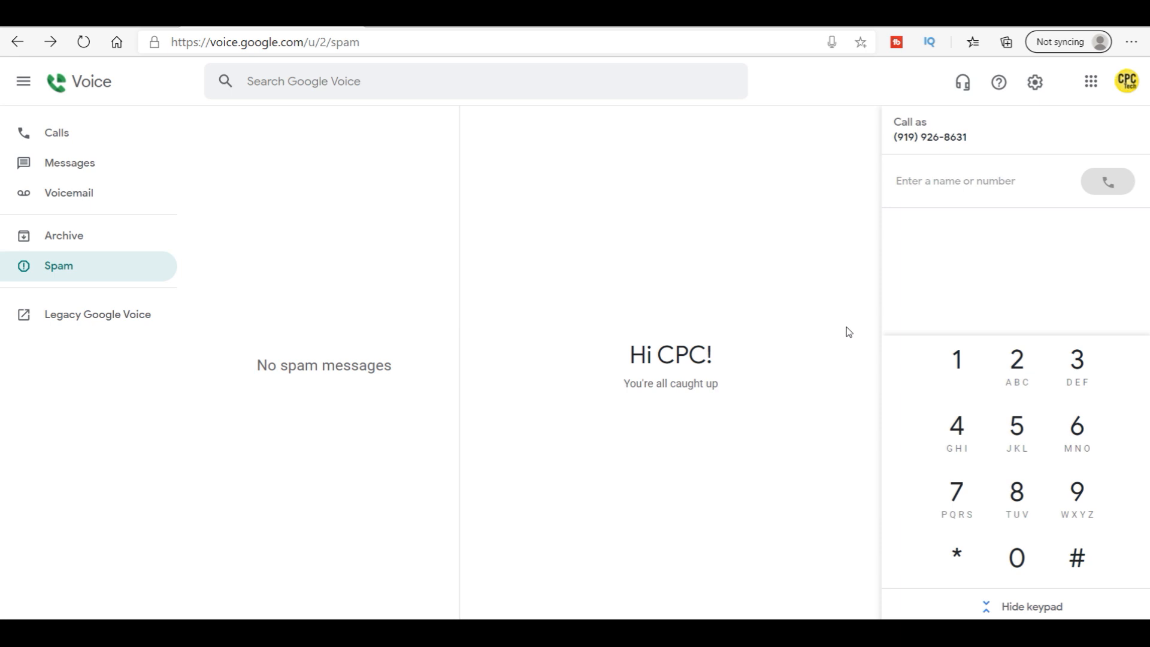
pyautogui.moveTo(957, 366)
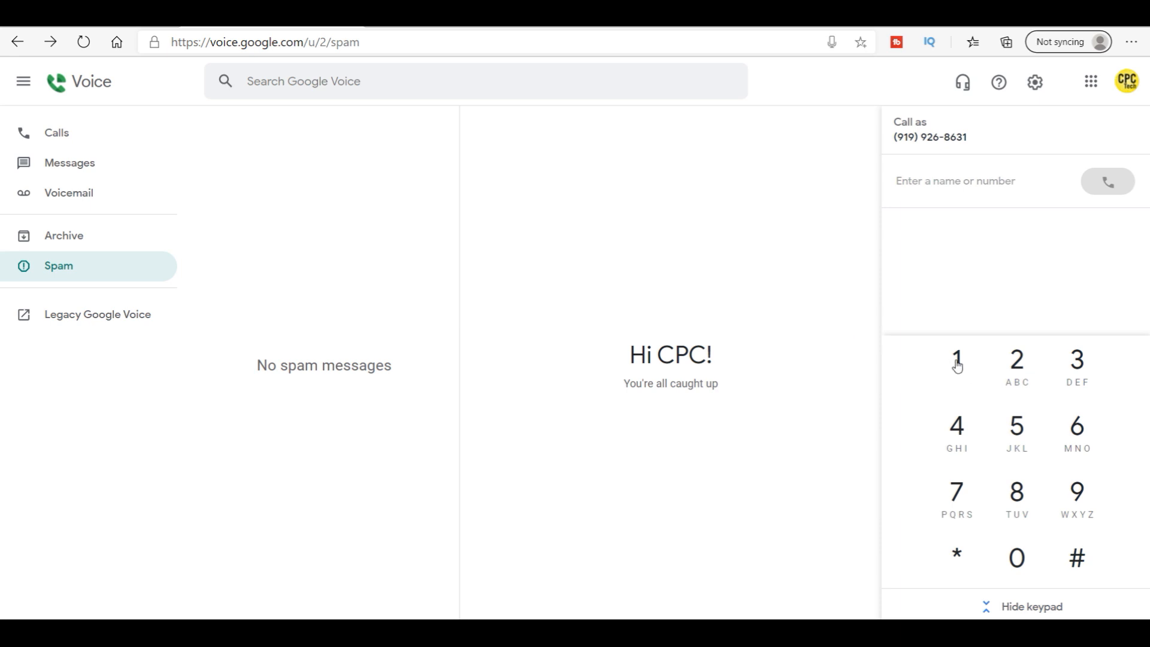
pyautogui.click(957, 364)
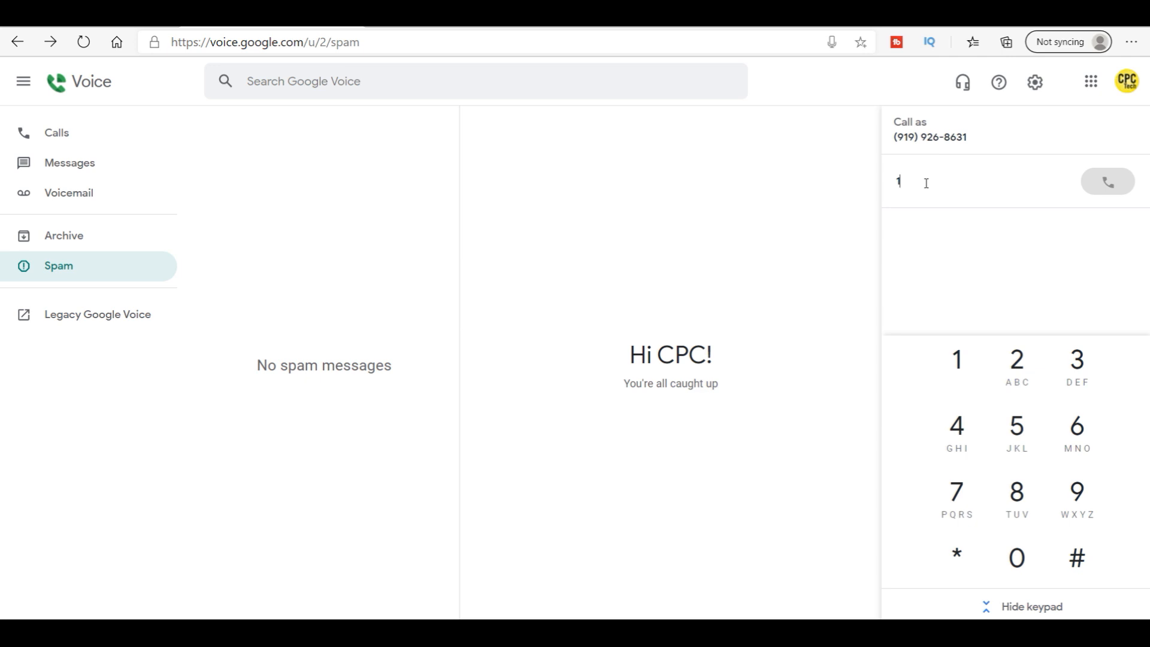
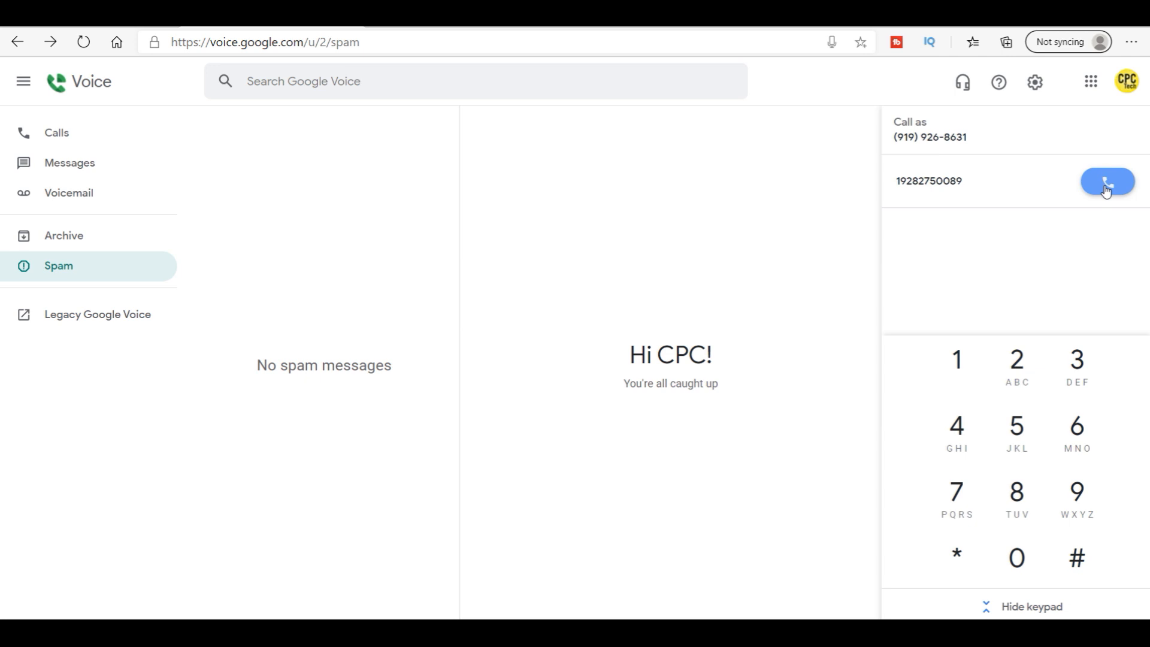
pyautogui.click(1108, 181)
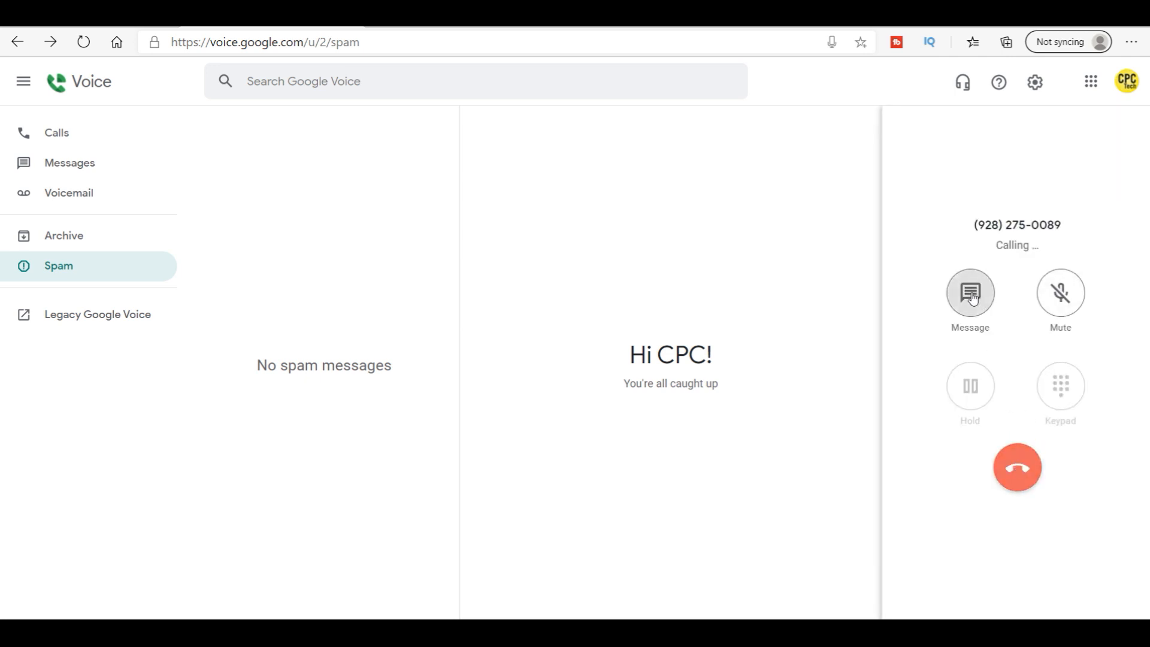
pyautogui.moveTo(1060, 294)
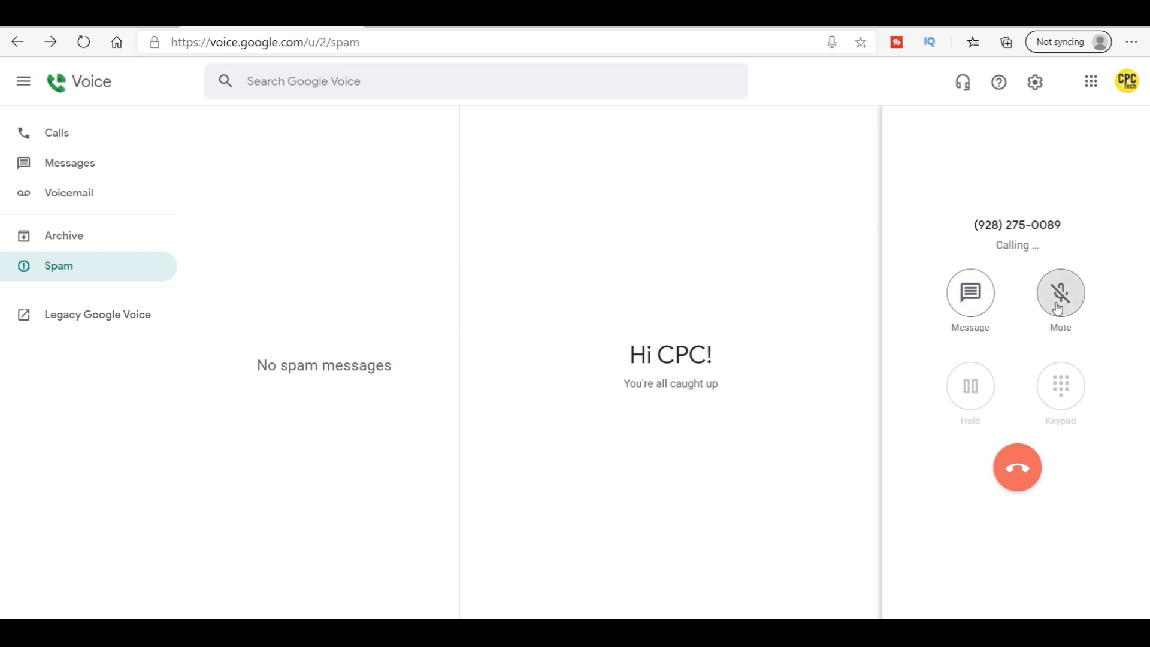
pyautogui.moveTo(1018, 468)
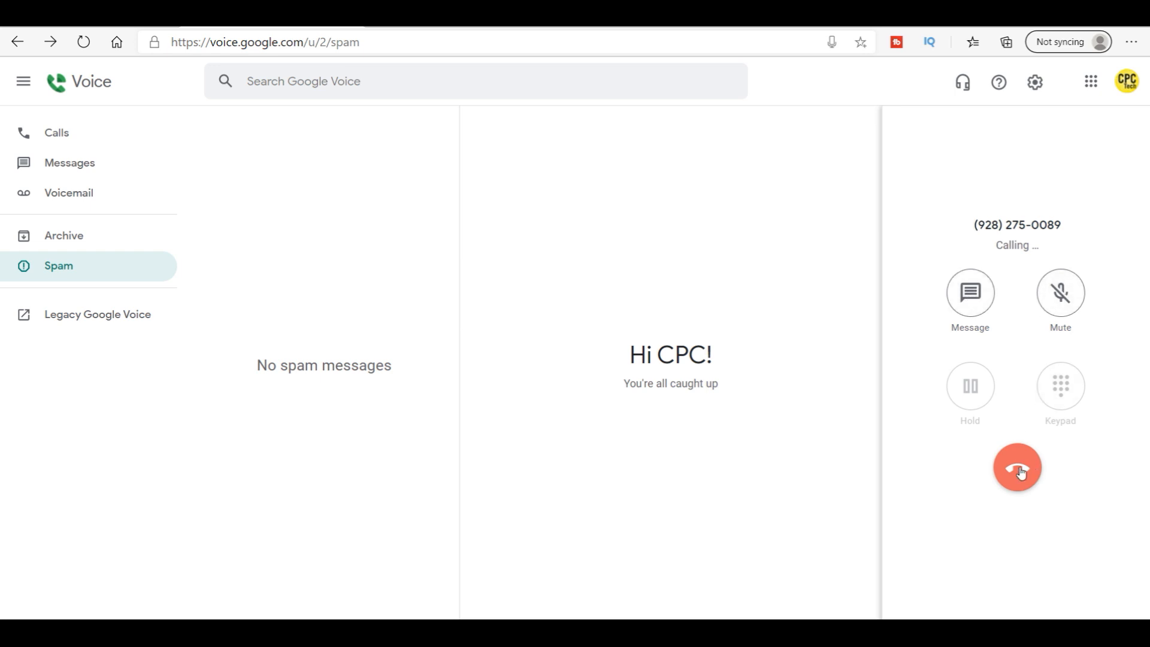
pyautogui.click(1017, 469)
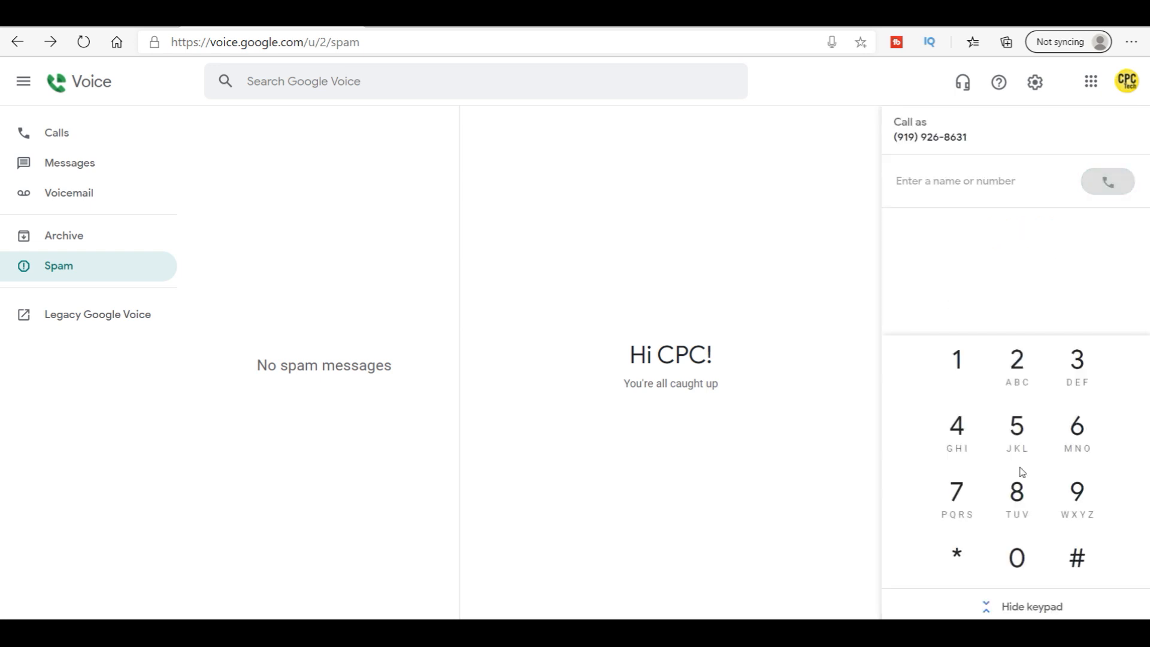
pyautogui.moveTo(956, 155)
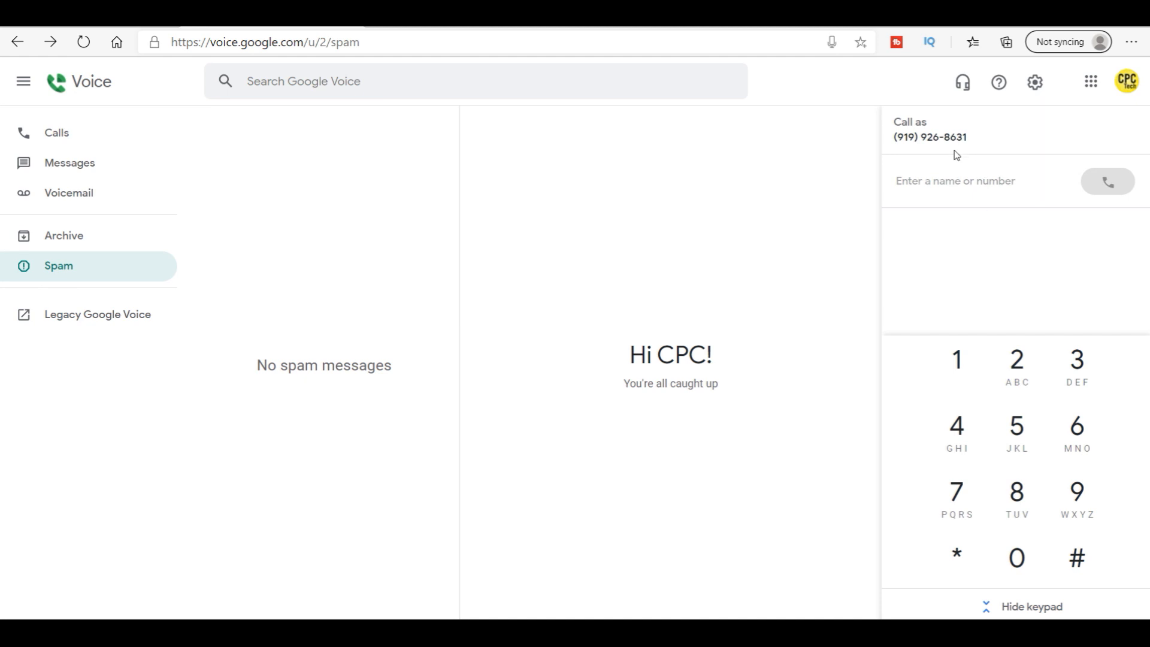
pyautogui.click(56, 133)
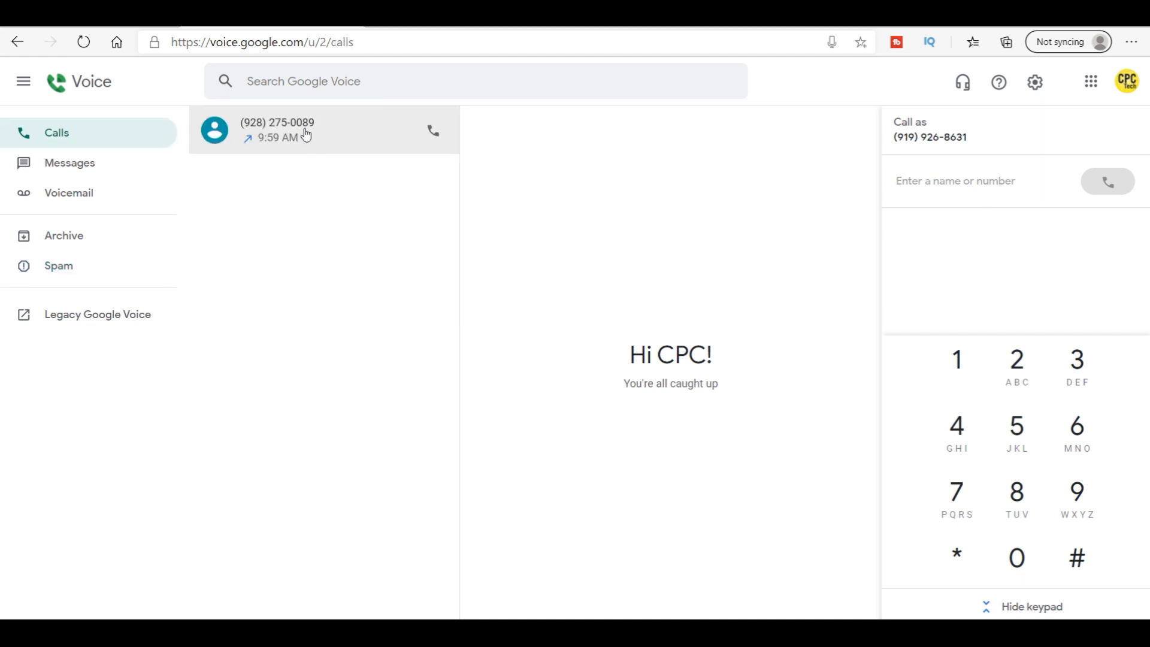
pyautogui.moveTo(313, 138)
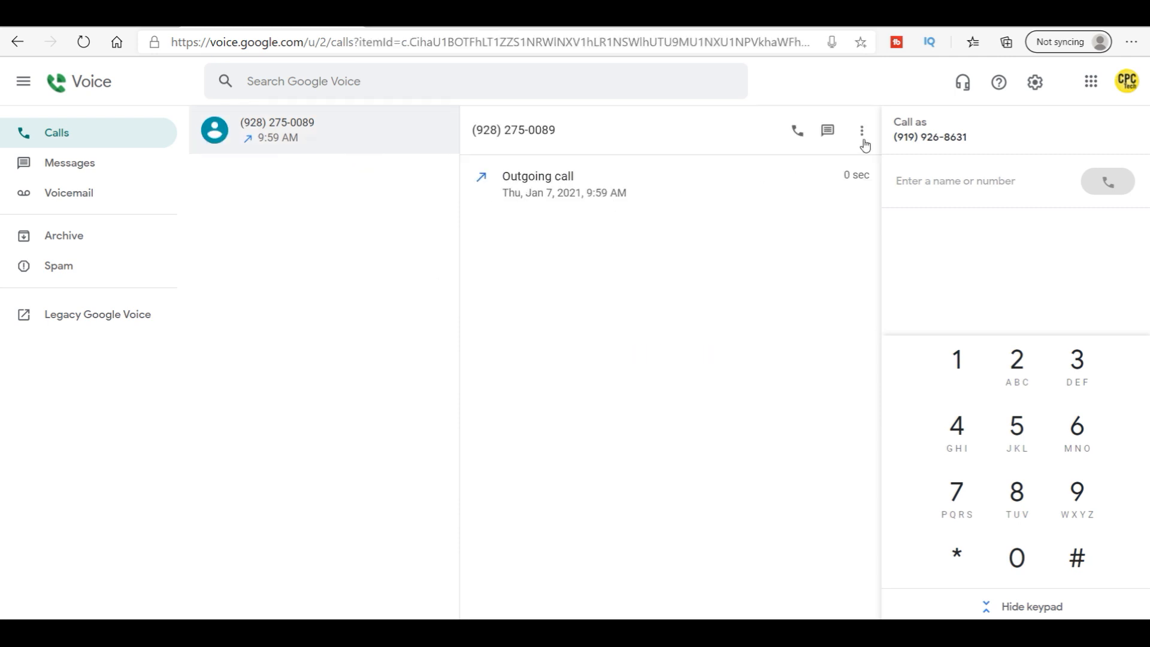
pyautogui.moveTo(795, 131)
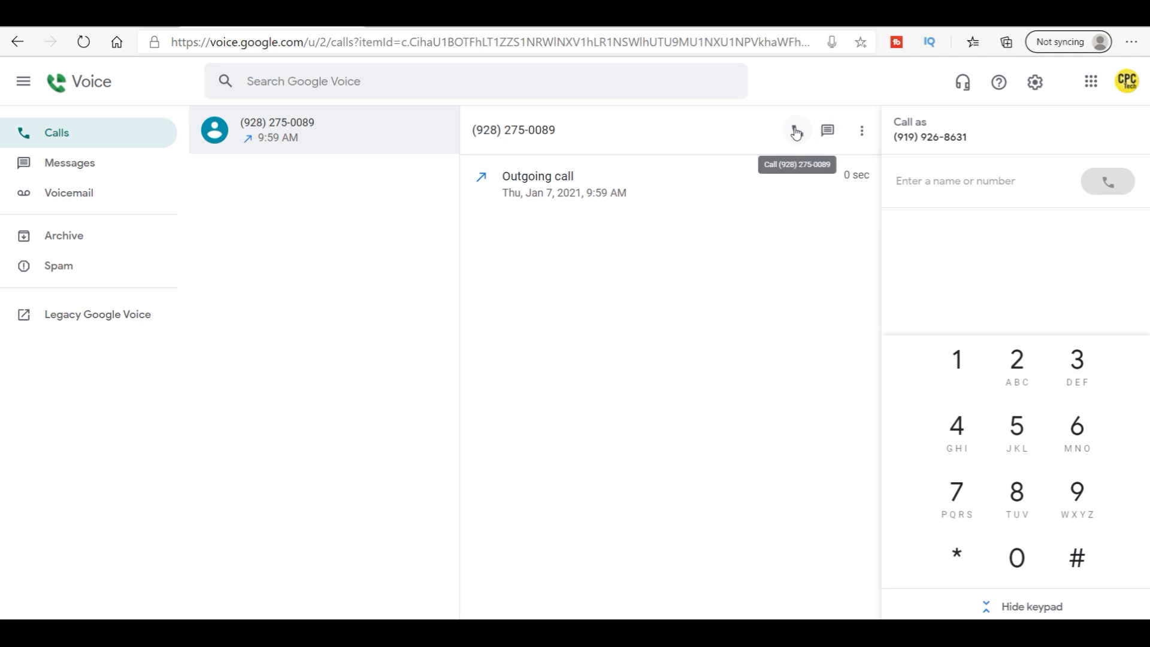
pyautogui.moveTo(862, 131)
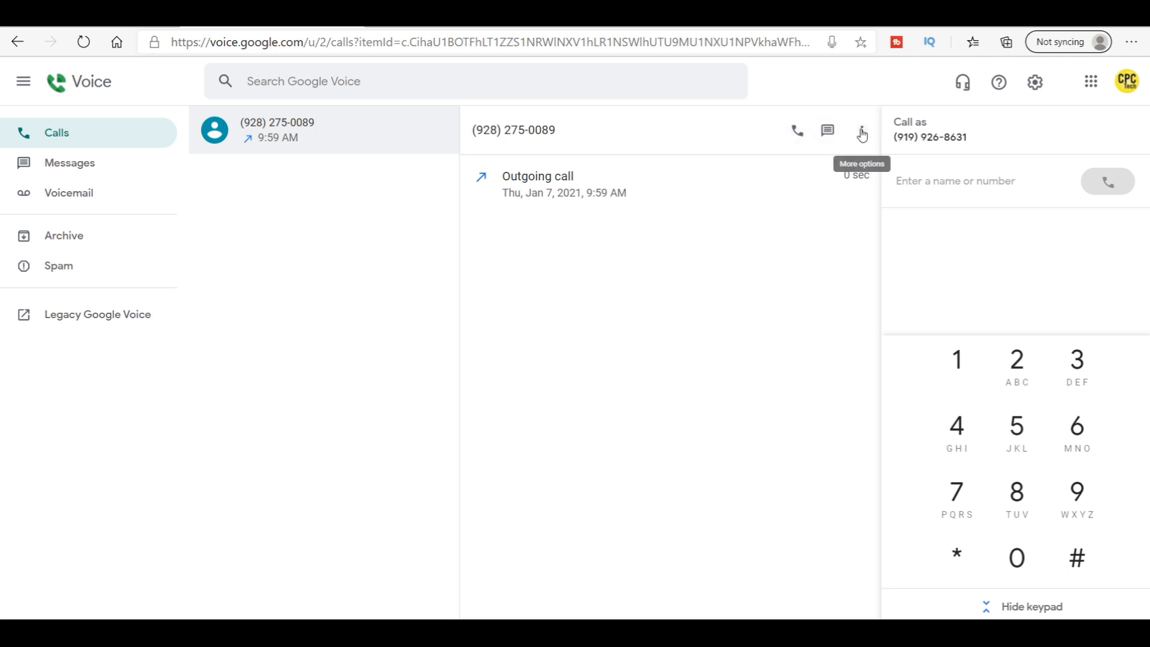
pyautogui.click(863, 130)
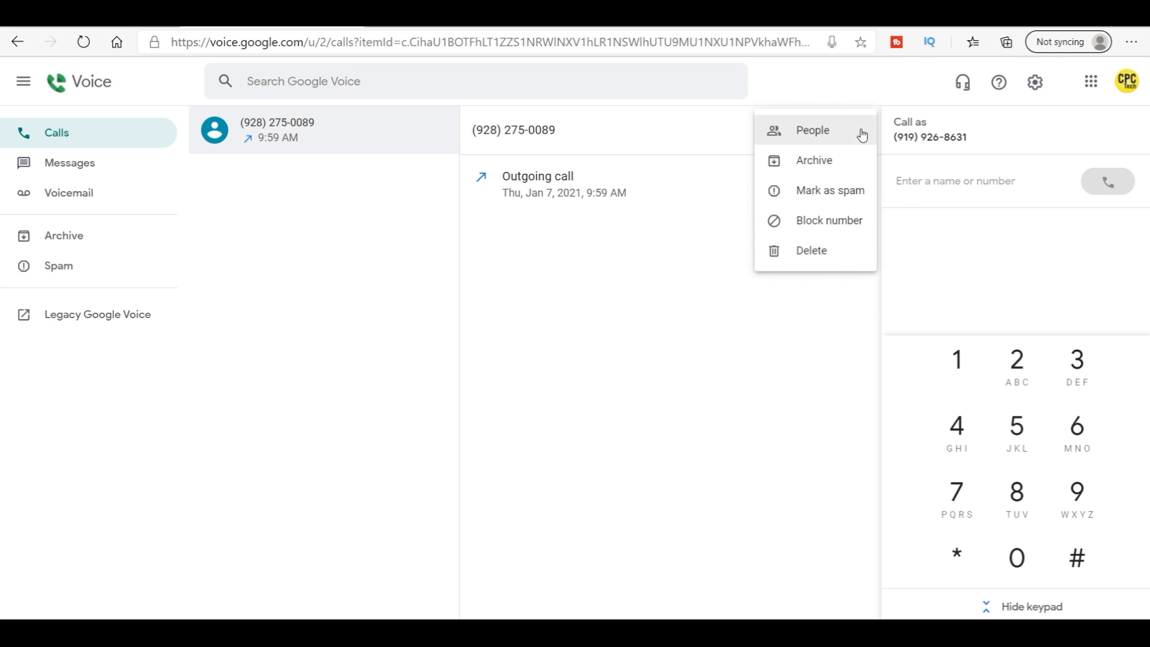
pyautogui.moveTo(832, 138)
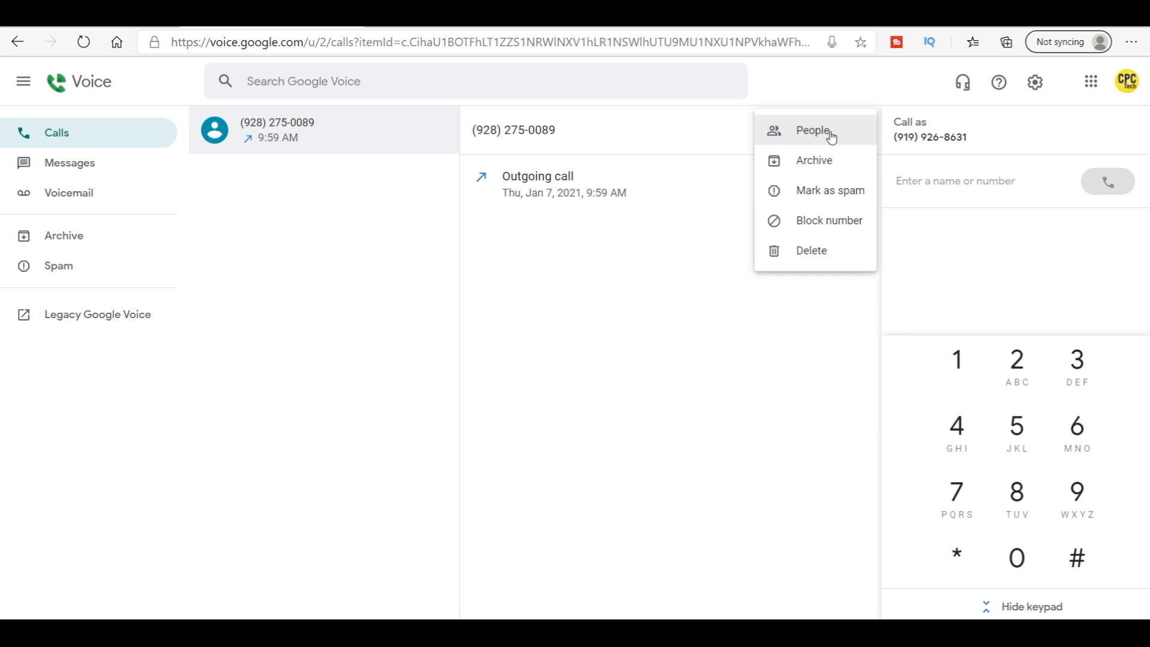
pyautogui.click(813, 130)
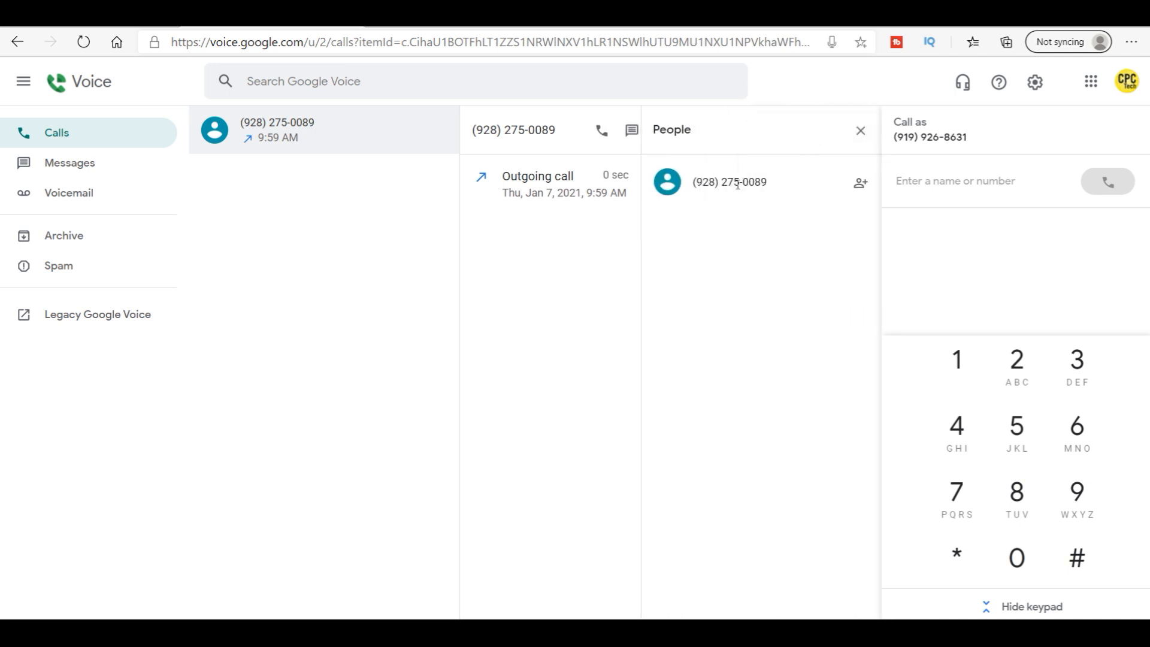
# - Start adding that number as a contact, then cancel the add-contact dialog
pyautogui.click(859, 182)
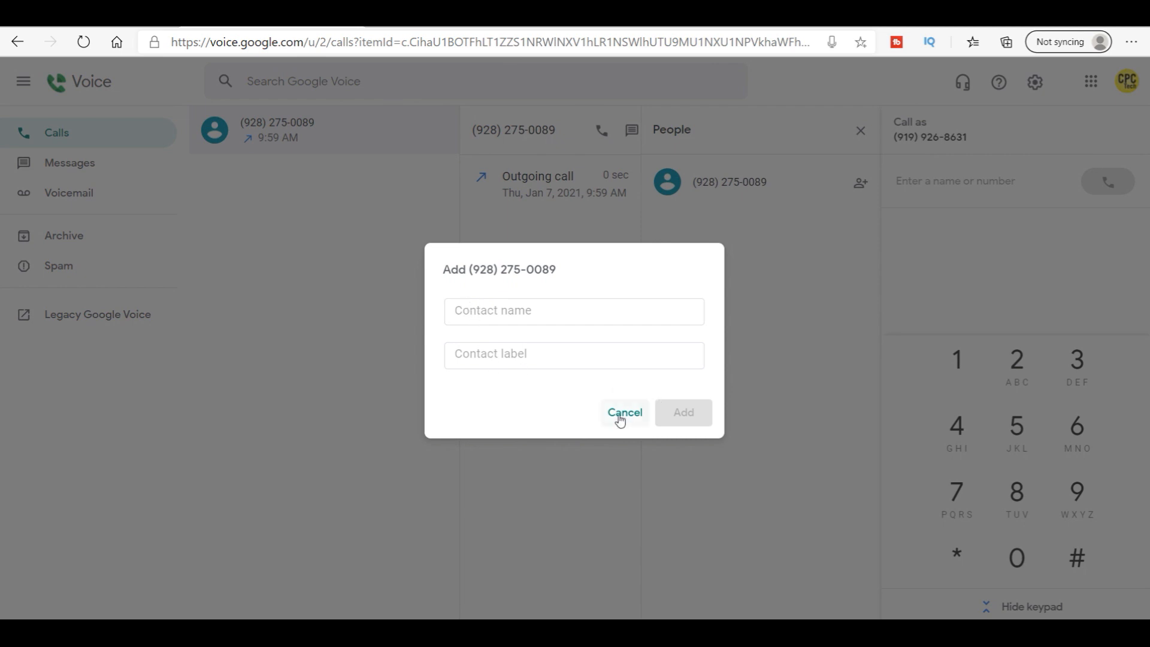
pyautogui.click(624, 412)
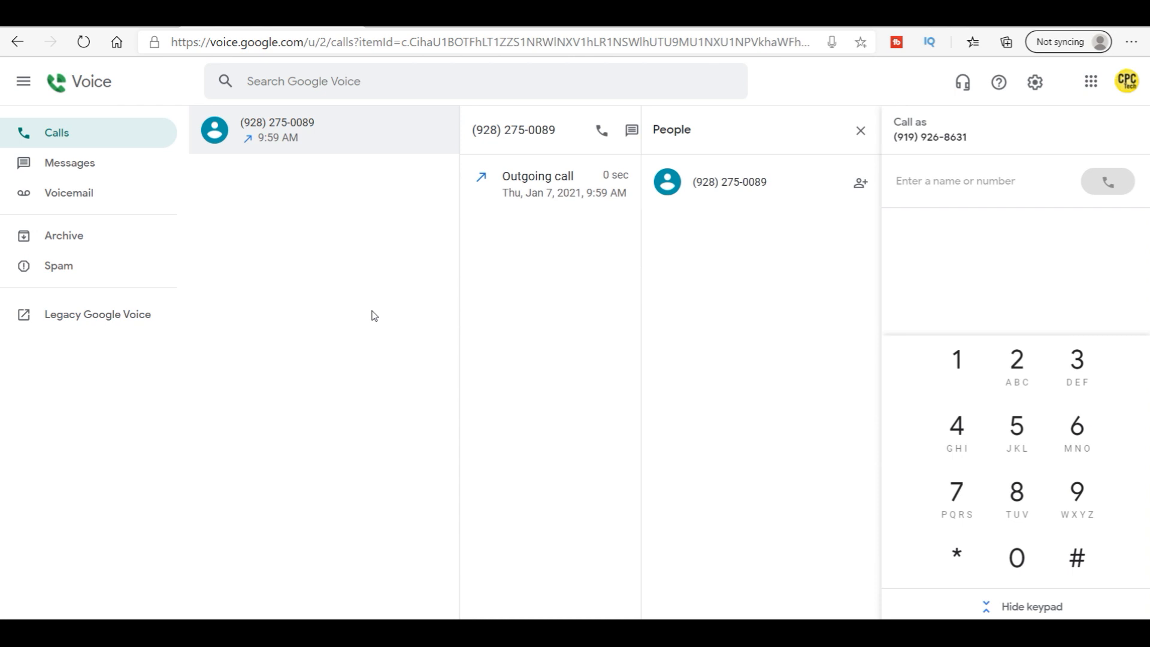
pyautogui.moveTo(654, 348)
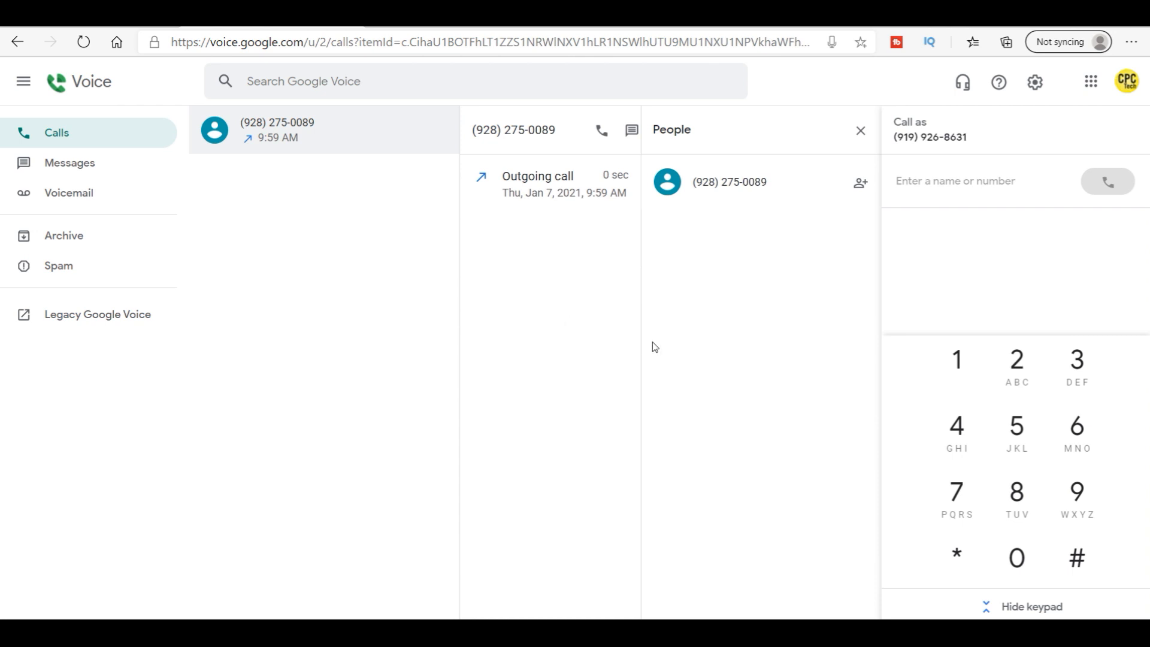
pyautogui.moveTo(770, 361)
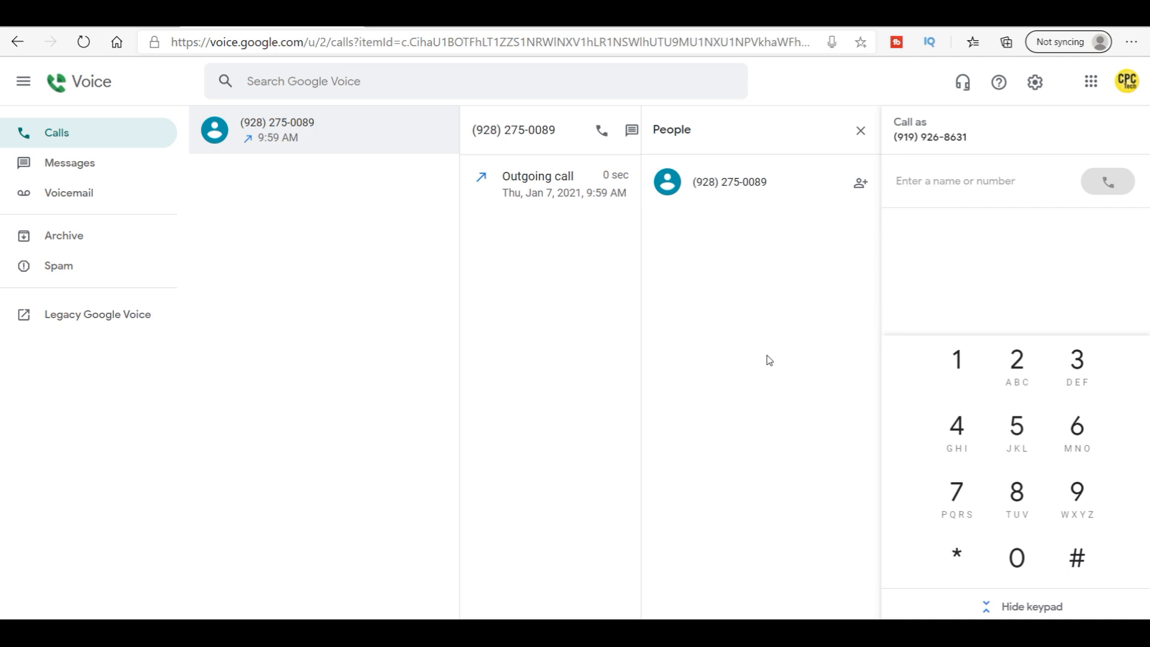
pyautogui.moveTo(559, 331)
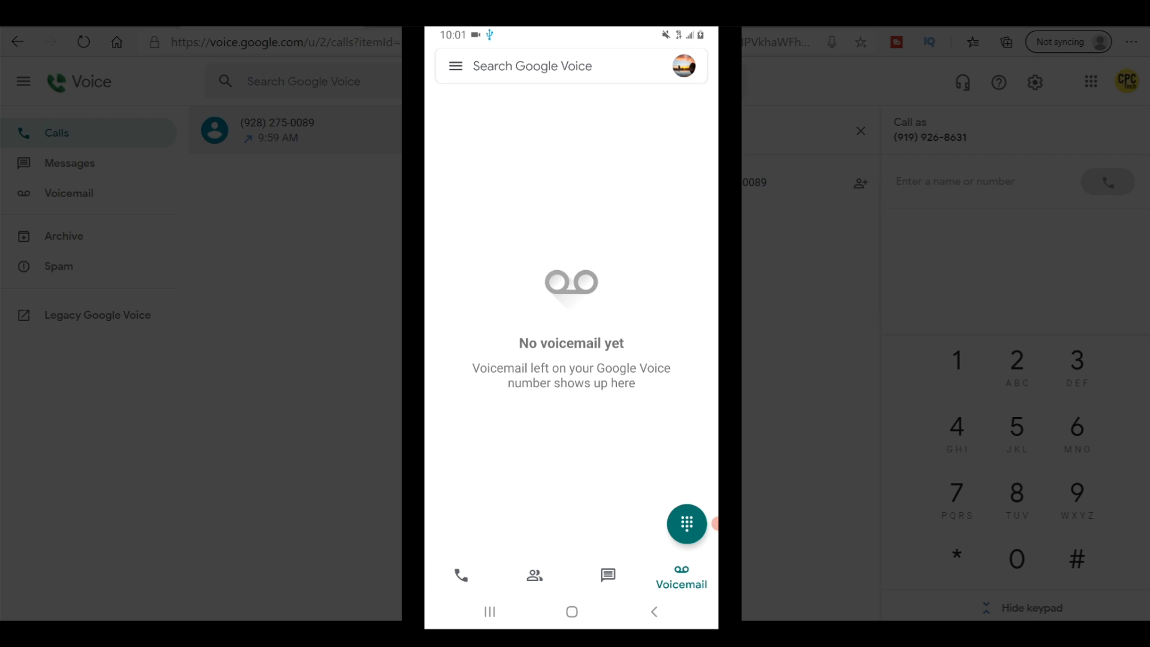
# - Browse the phone app's recent calls, contacts list and text message conversations
pyautogui.click(460, 574)
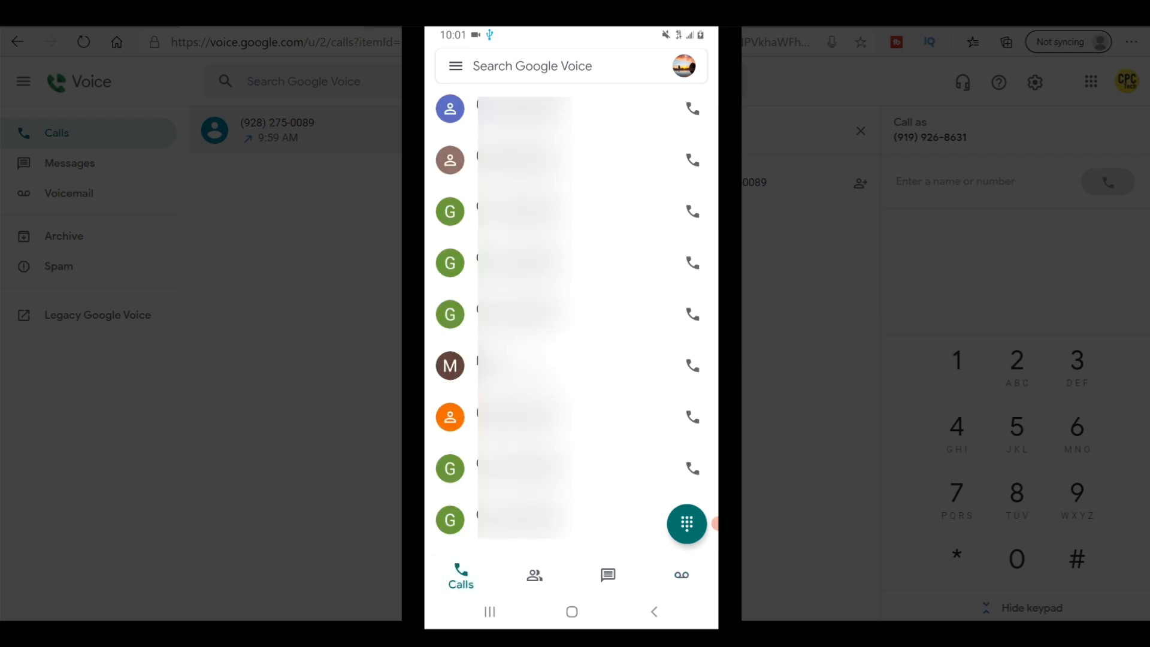
pyautogui.click(534, 576)
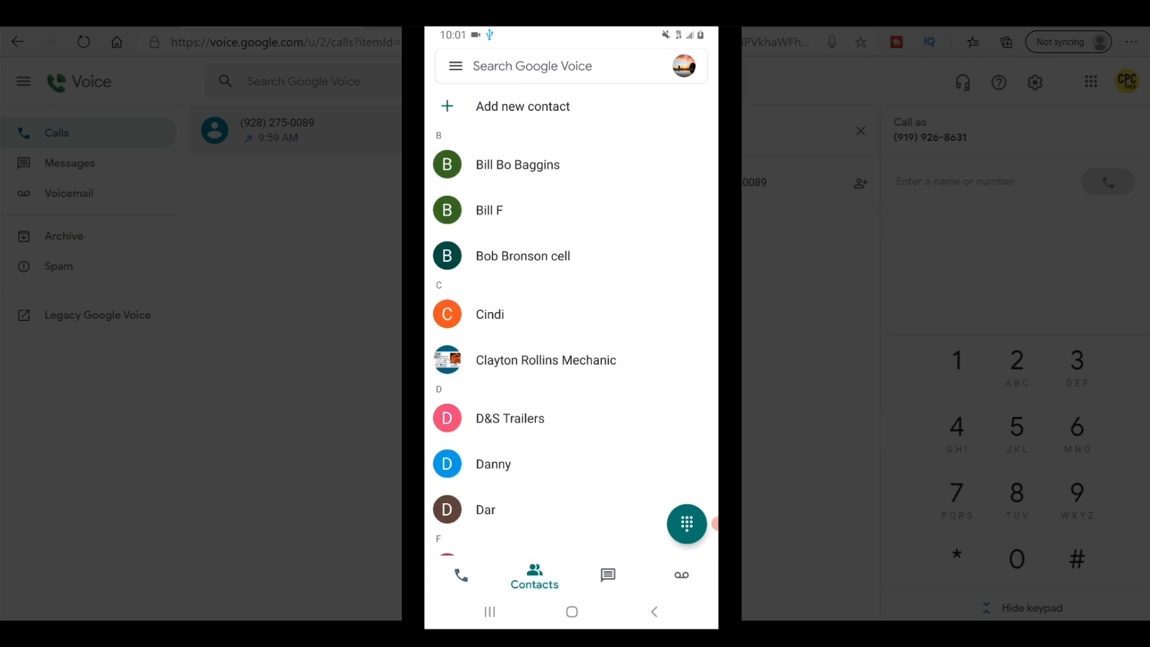
pyautogui.click(607, 574)
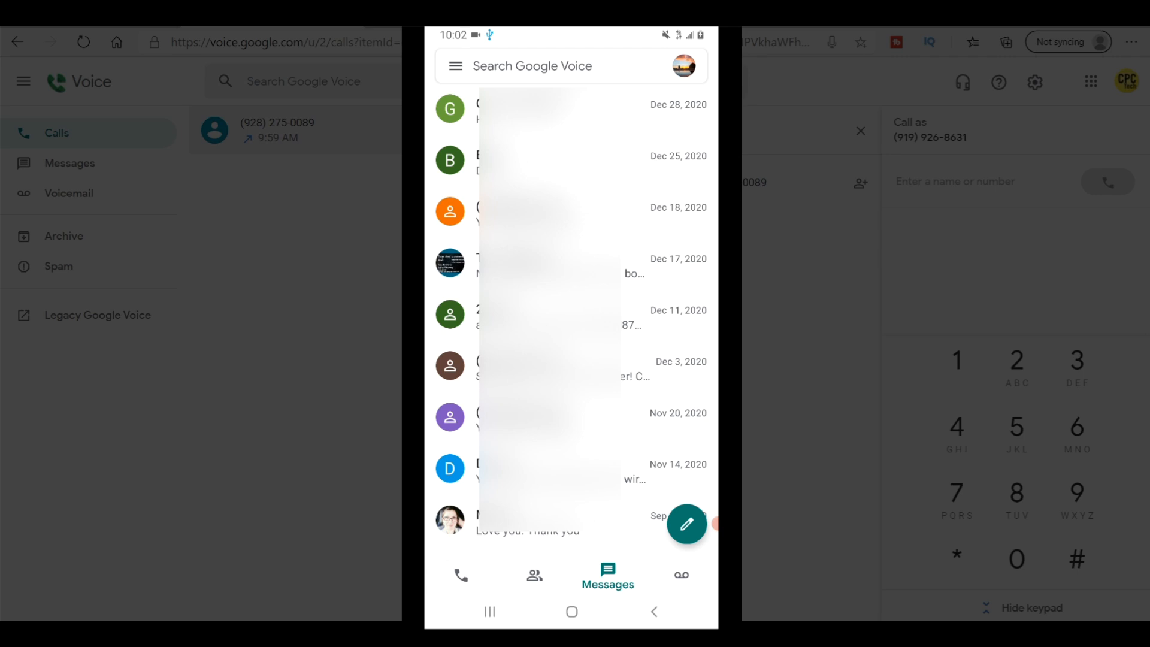
# - Check the empty voicemail inbox, bring up the dialpad, then return to voicemail
pyautogui.click(681, 574)
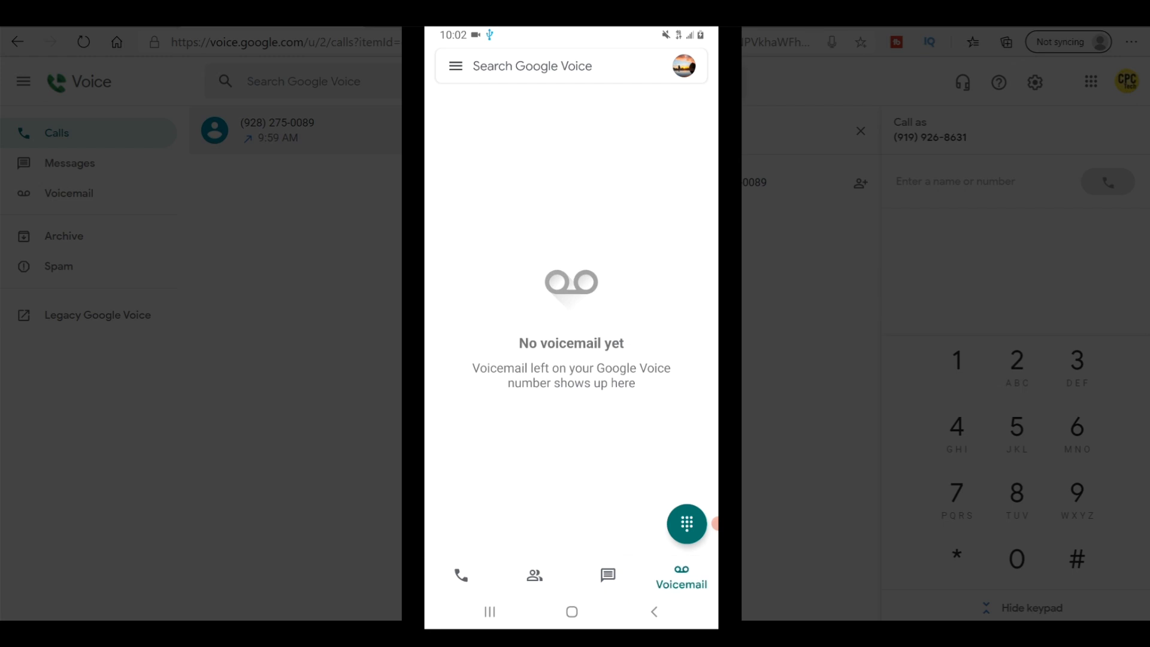
pyautogui.click(687, 524)
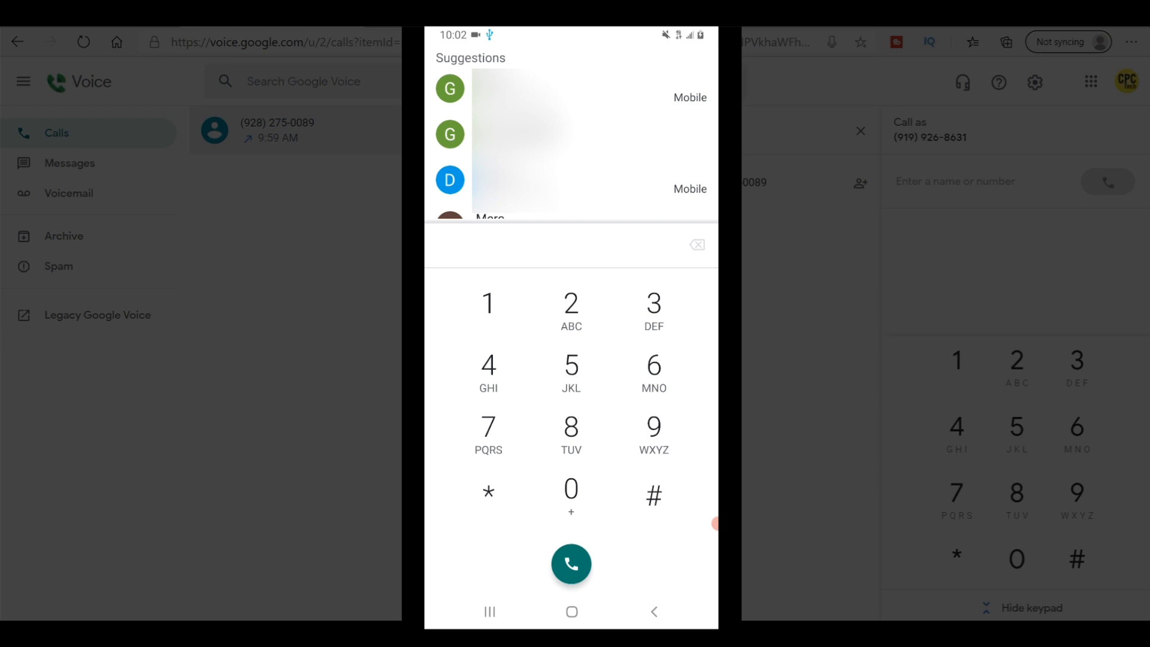
pyautogui.click(681, 574)
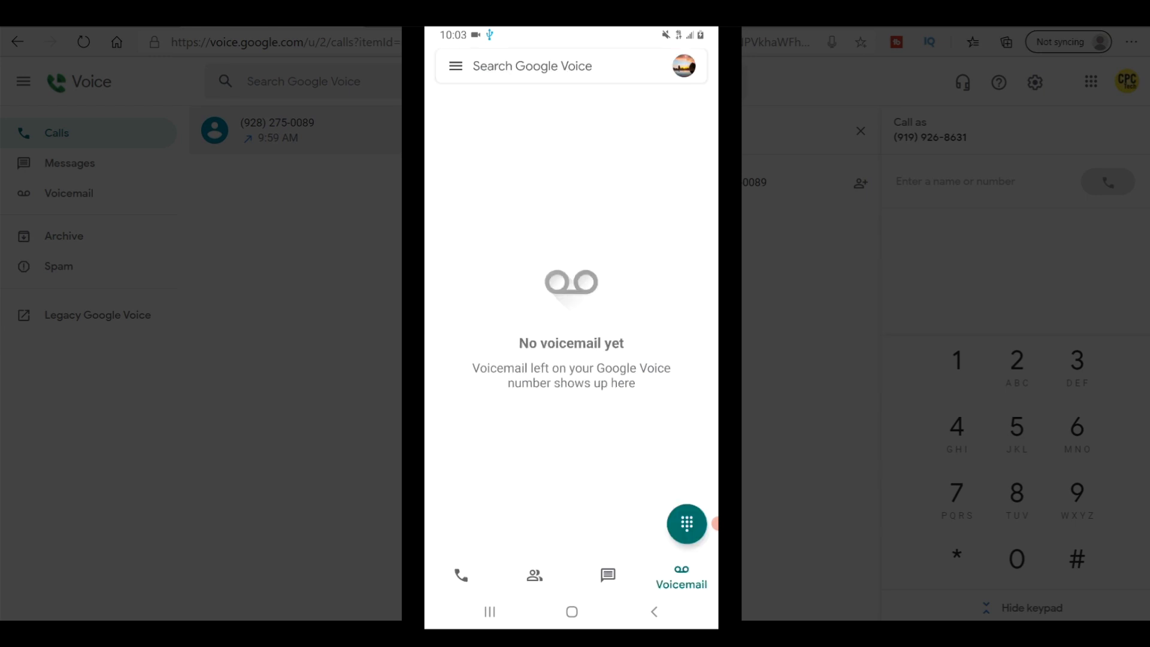